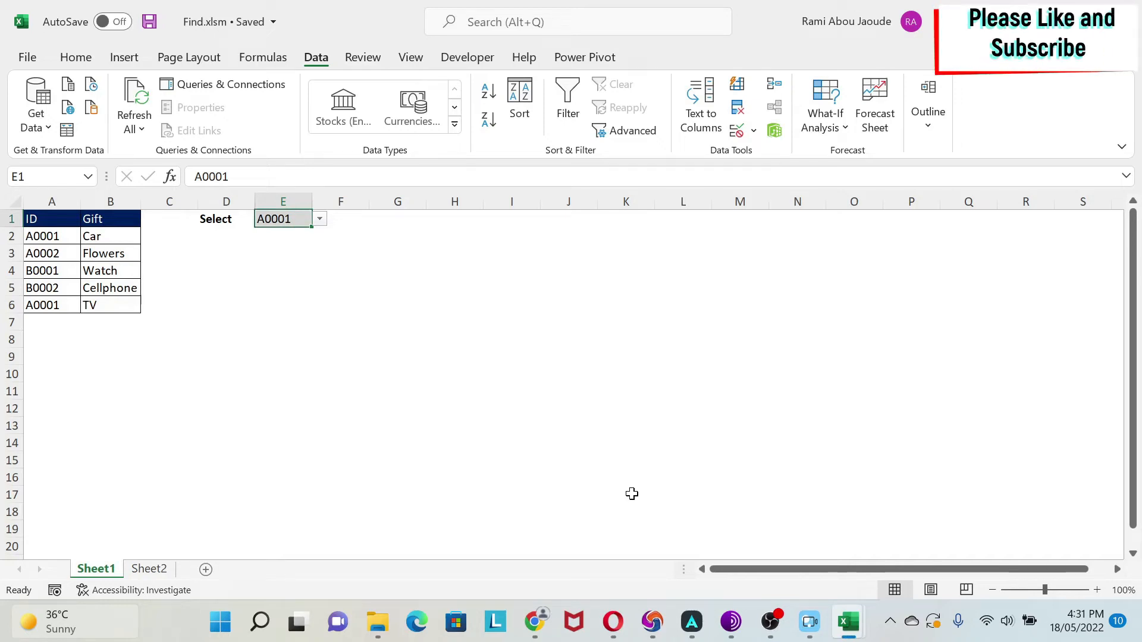
{"action": "mouse_move", "coordinate": [44, 236]}
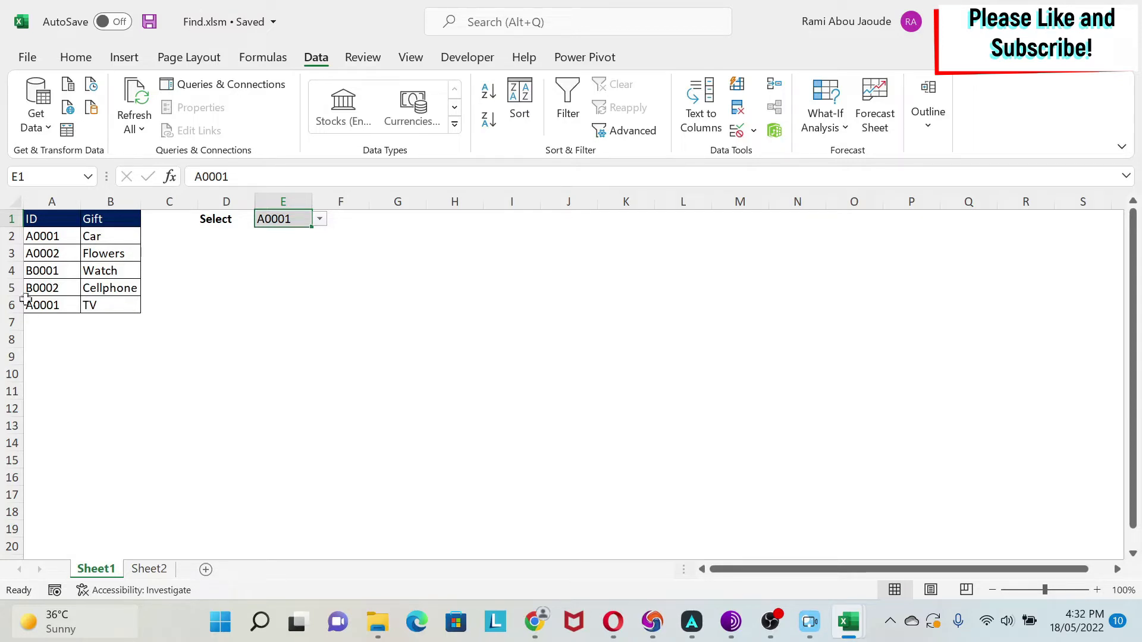
{"action": "mouse_move", "coordinate": [42, 270]}
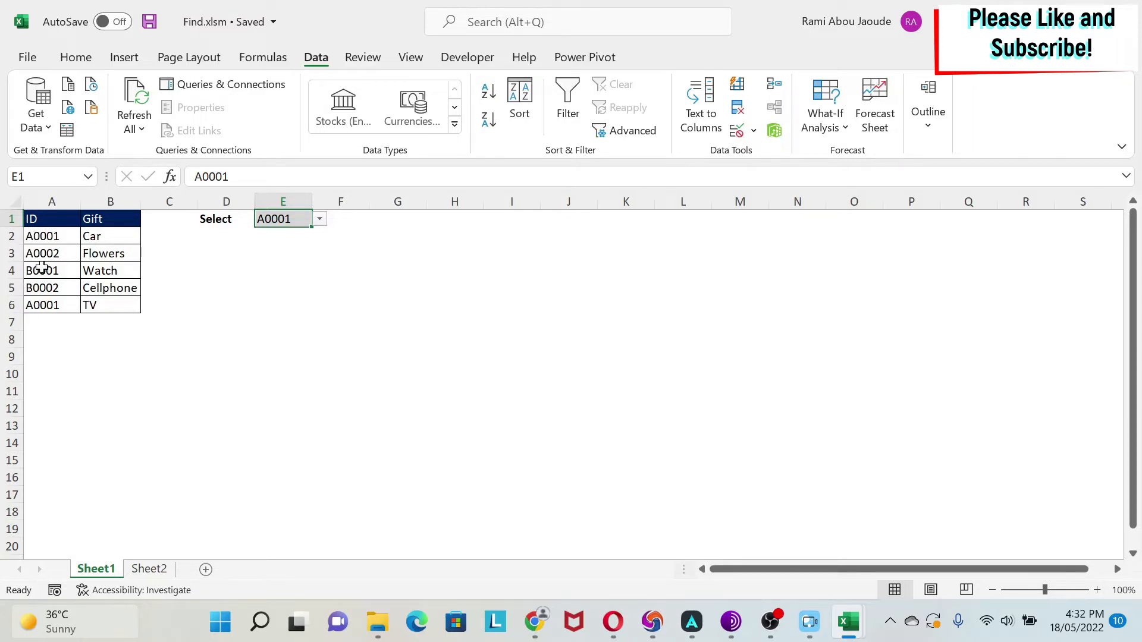
{"action": "mouse_move", "coordinate": [394, 322]}
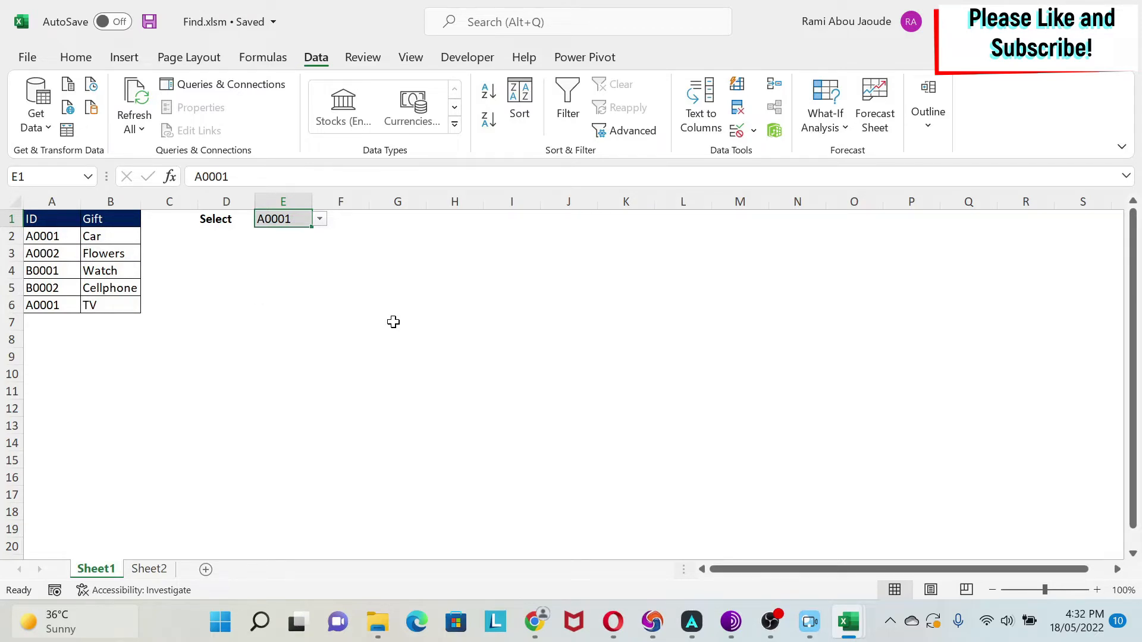
Find A0001 on the sheet, stepping from its match in A2 to A6, then close the dialog.
{"action": "key", "text": "ctrl+f"}
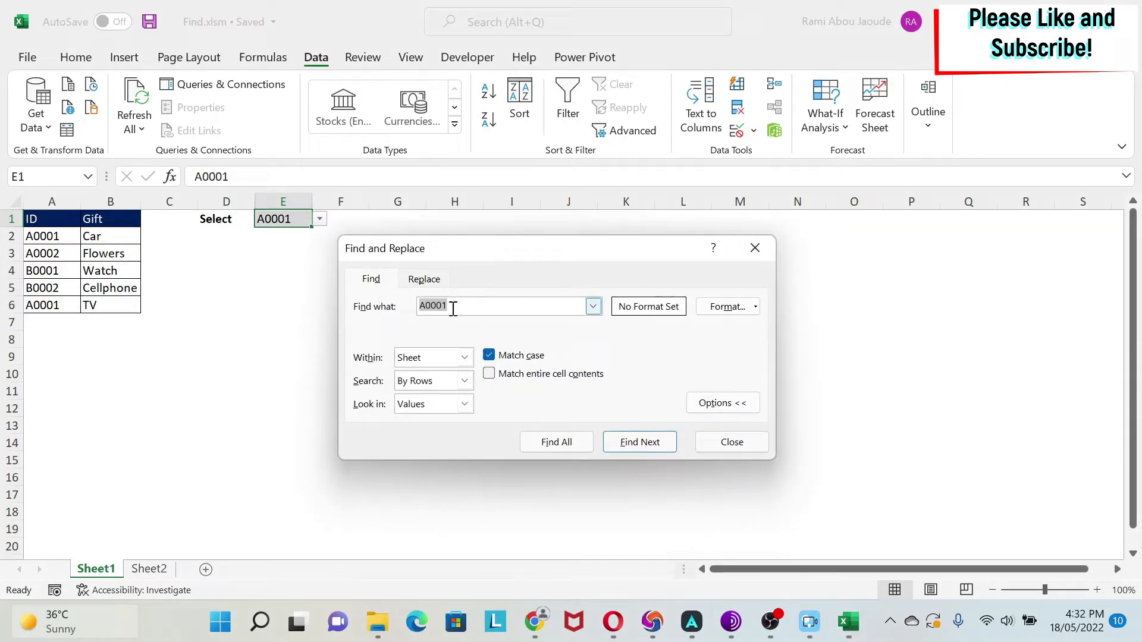
{"action": "left_click", "coordinate": [638, 442]}
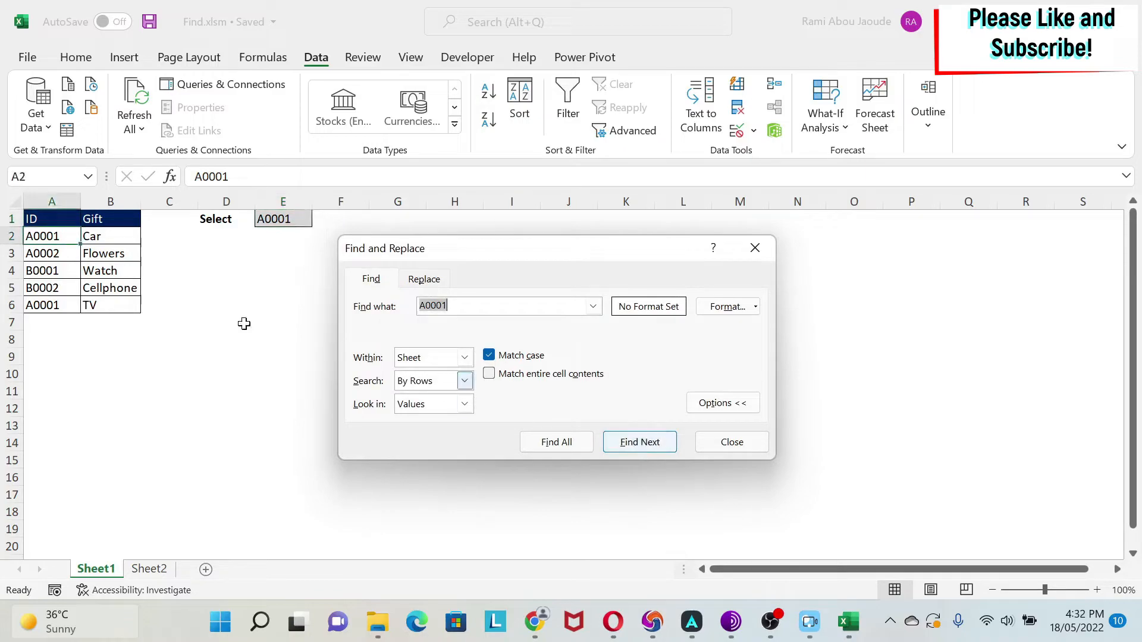
{"action": "left_click", "coordinate": [639, 442]}
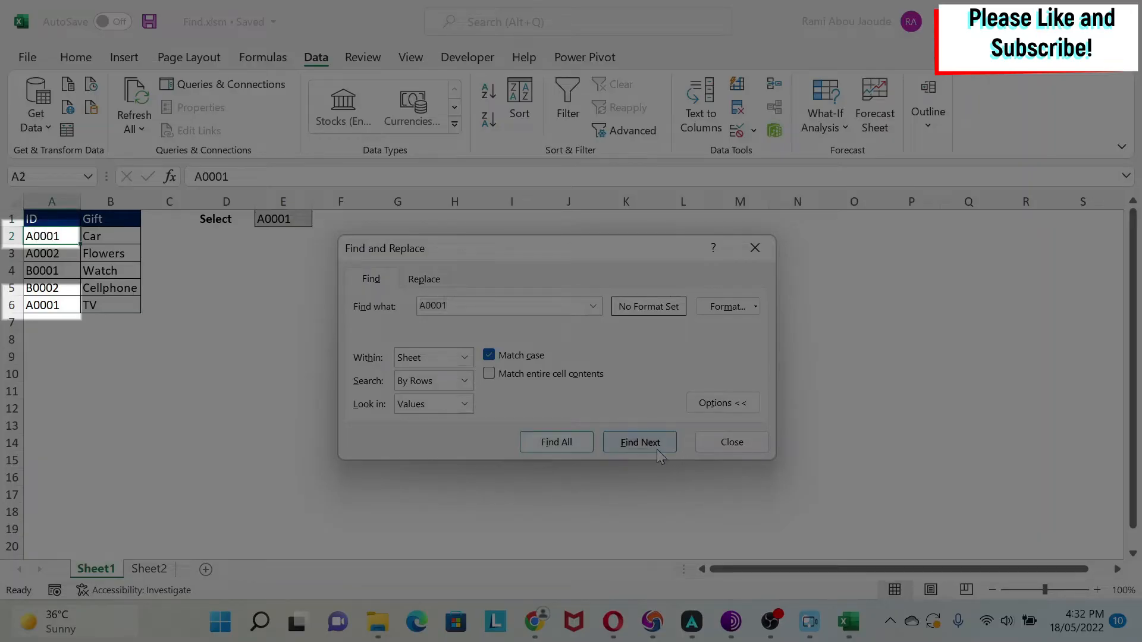
{"action": "left_click", "coordinate": [639, 442]}
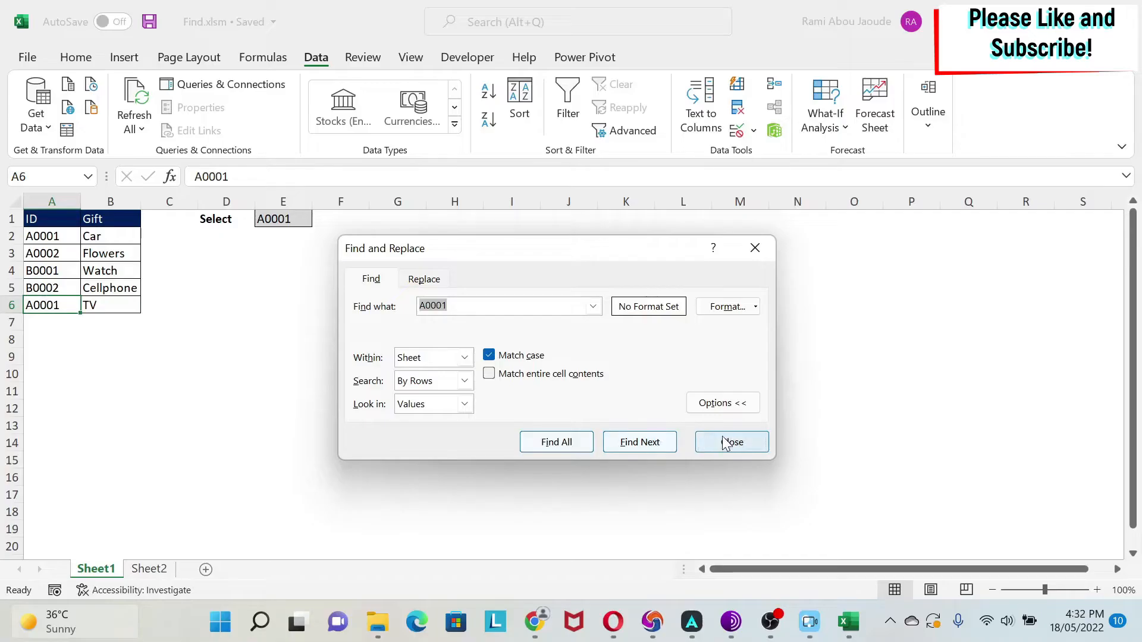
{"action": "left_click", "coordinate": [731, 442]}
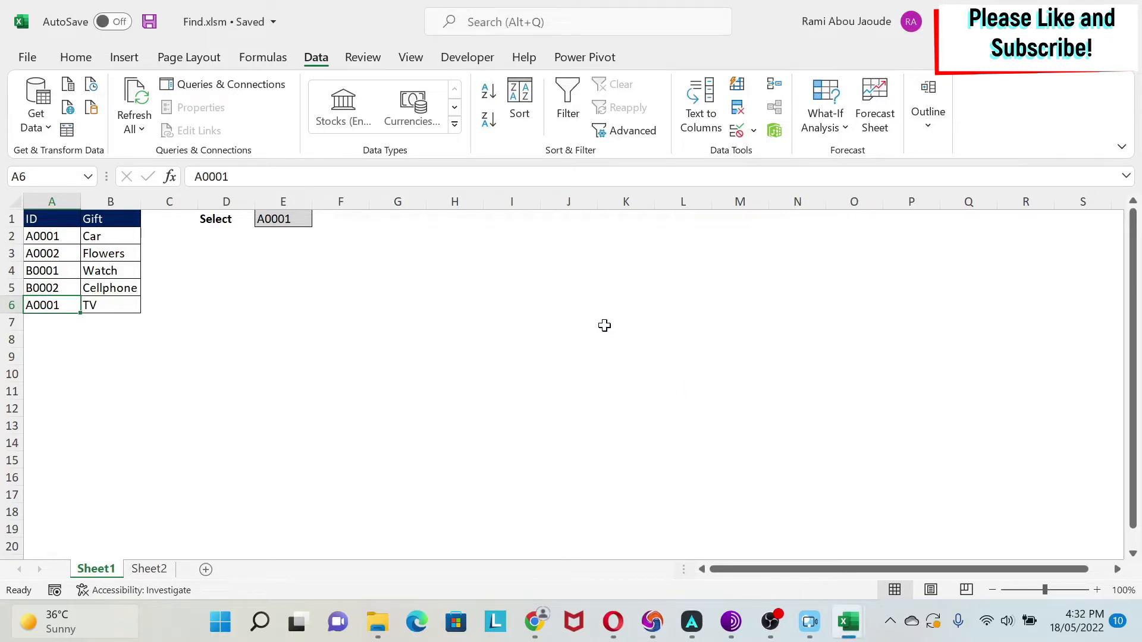
{"action": "left_click", "coordinate": [149, 569]}
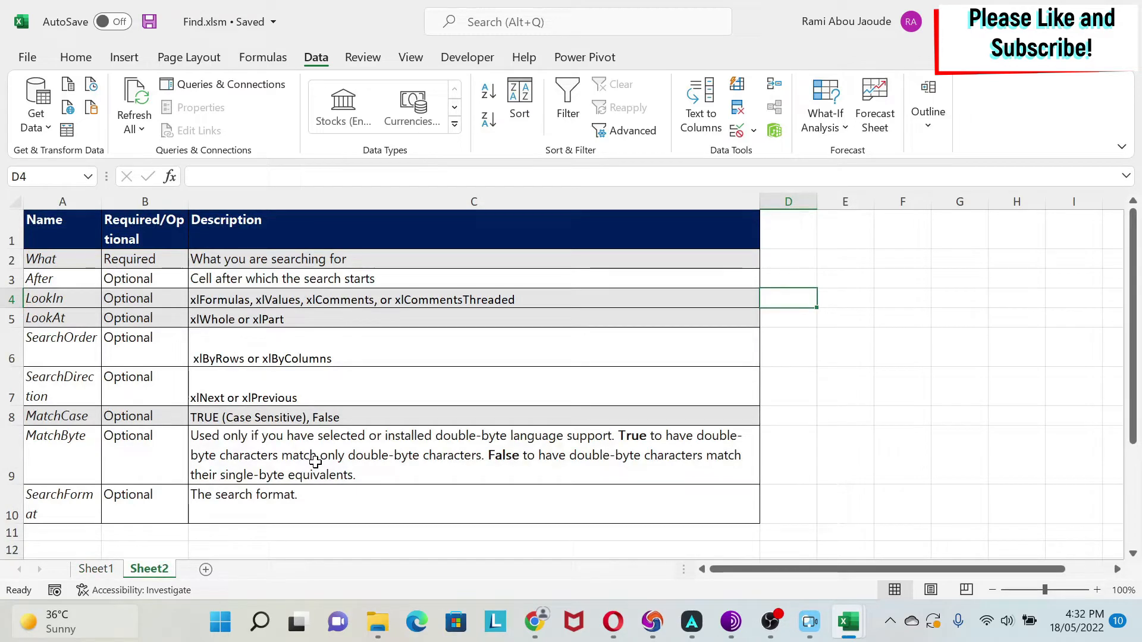
{"action": "mouse_move", "coordinate": [84, 258]}
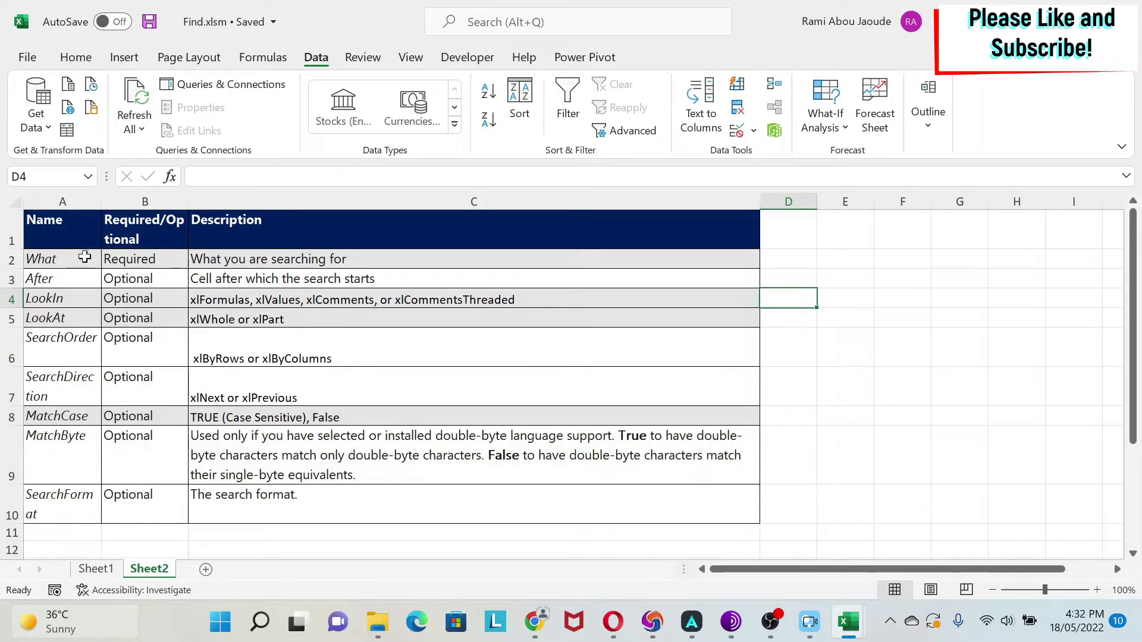
{"action": "left_click", "coordinate": [40, 259]}
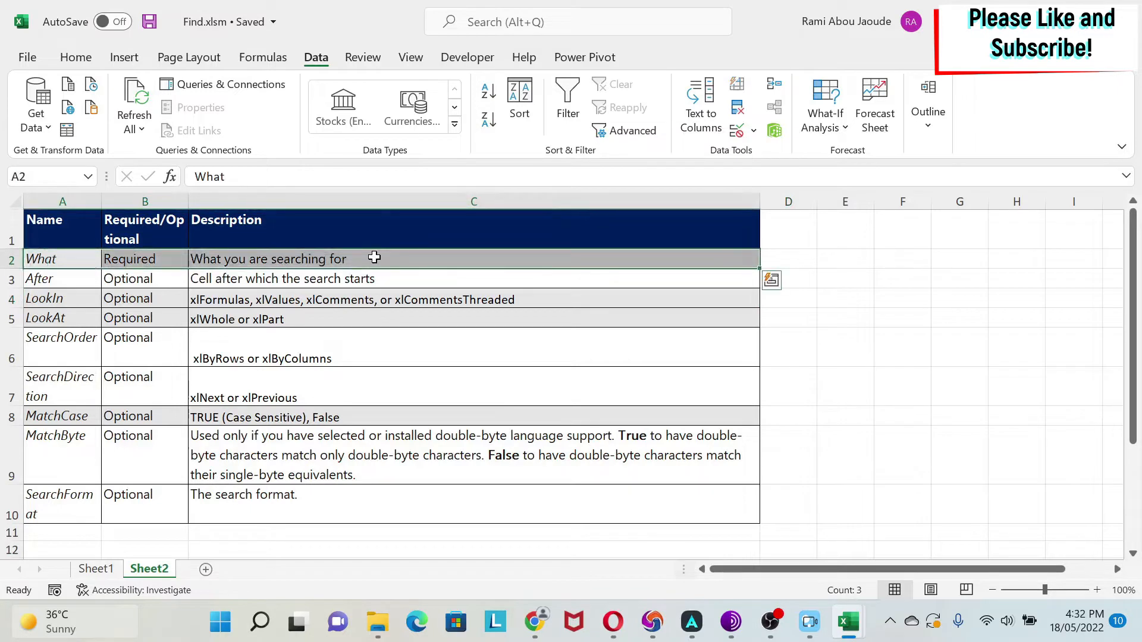
{"action": "mouse_move", "coordinate": [149, 299]}
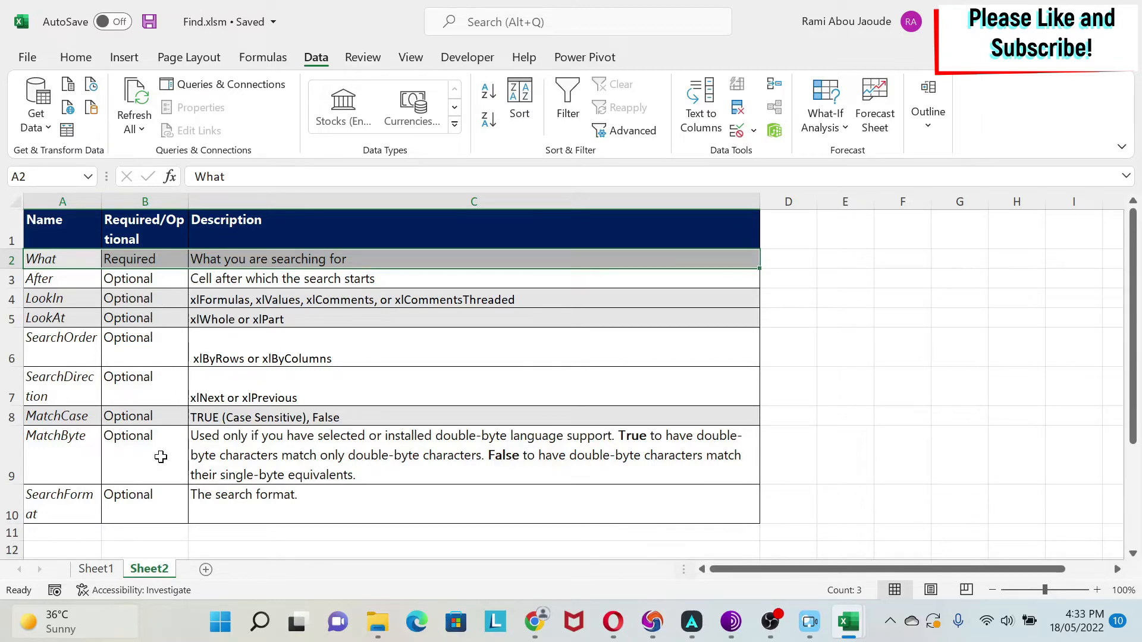
{"action": "mouse_move", "coordinate": [312, 348]}
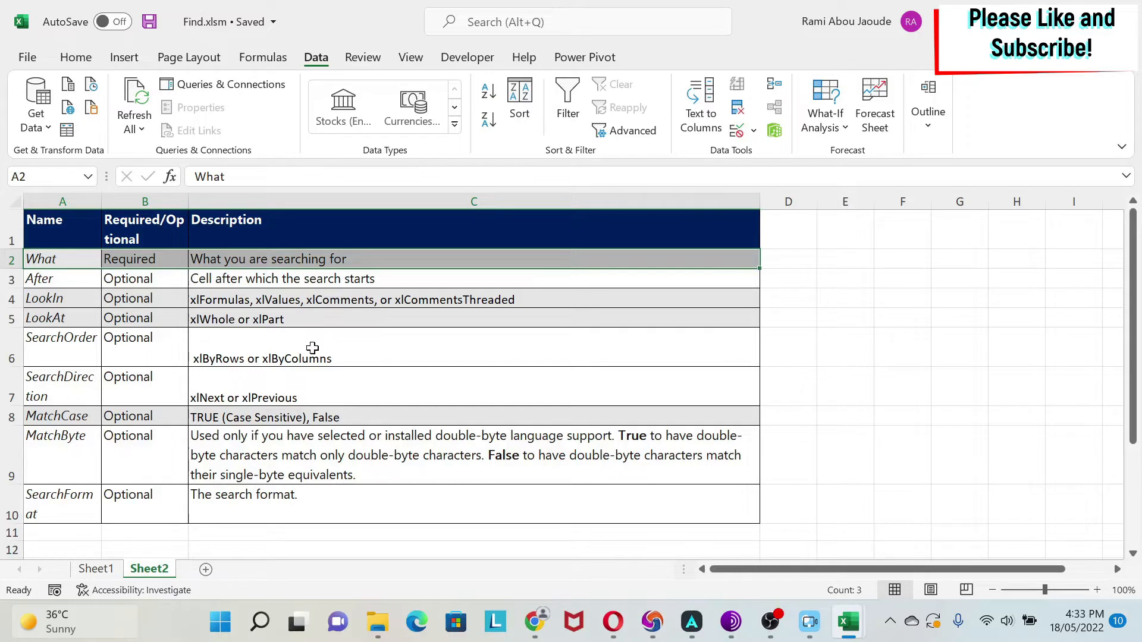
{"action": "mouse_move", "coordinate": [67, 261]}
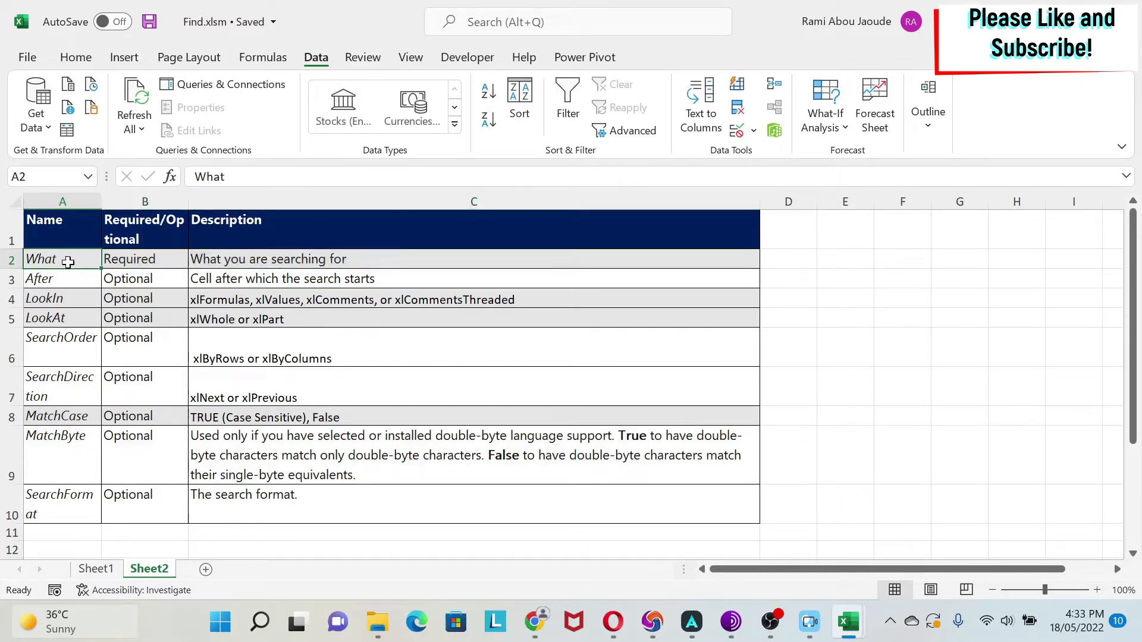
{"action": "mouse_move", "coordinate": [62, 279]}
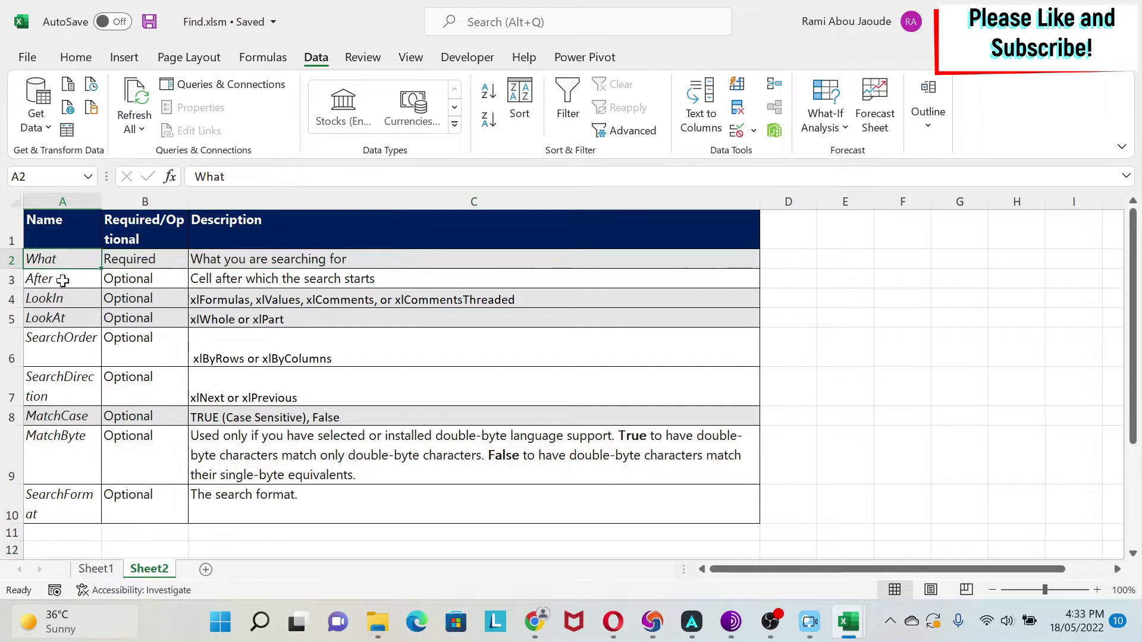
{"action": "left_click", "coordinate": [62, 278]}
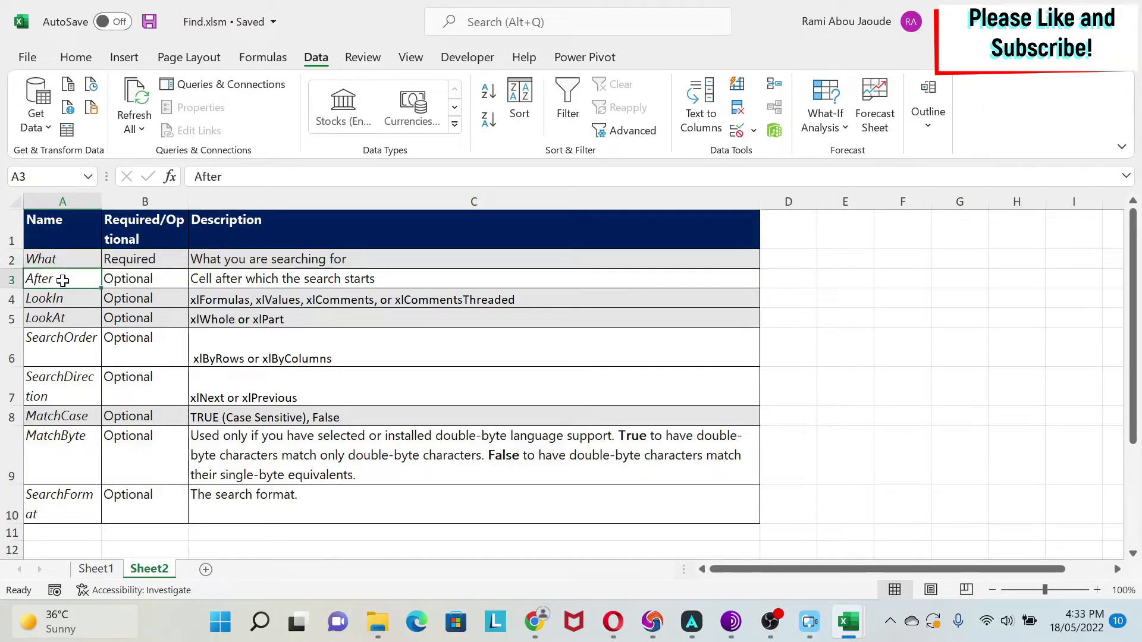
{"action": "left_click", "coordinate": [95, 568]}
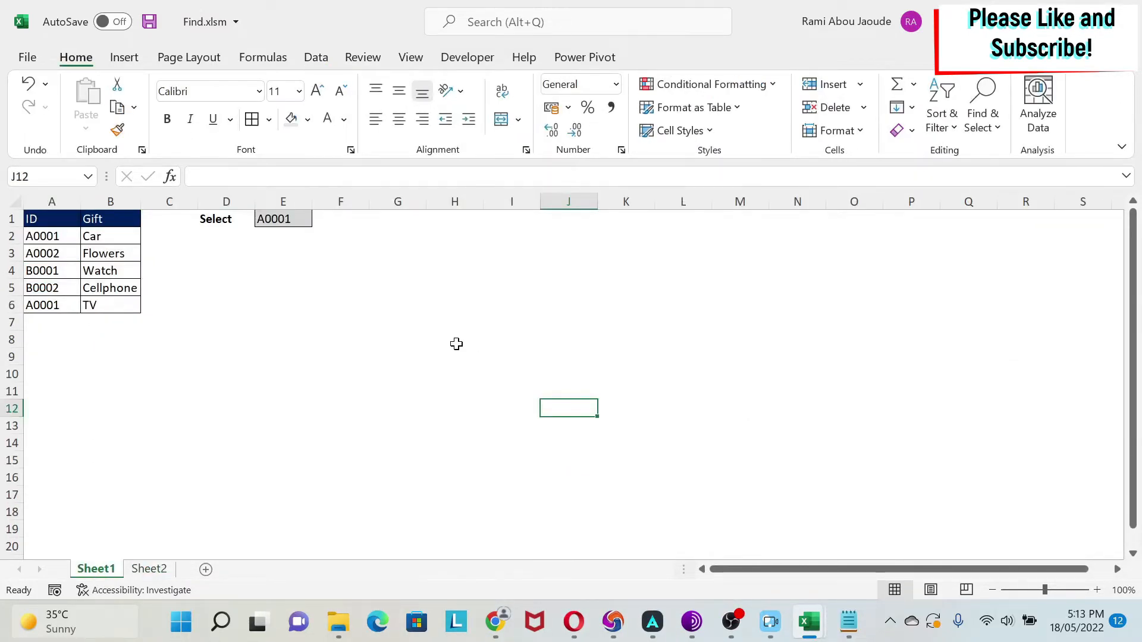
Search for A0001 again, cycling through matches A2 and A6 until back on A2.
{"action": "left_click", "coordinate": [51, 218]}
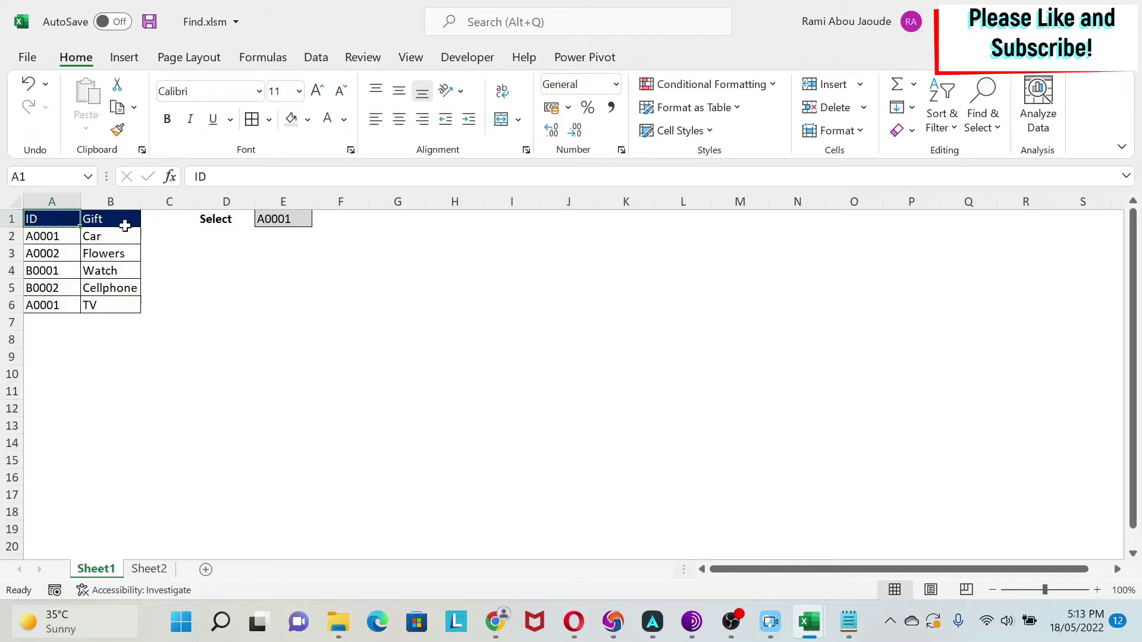
{"action": "key", "text": "ctrl+f"}
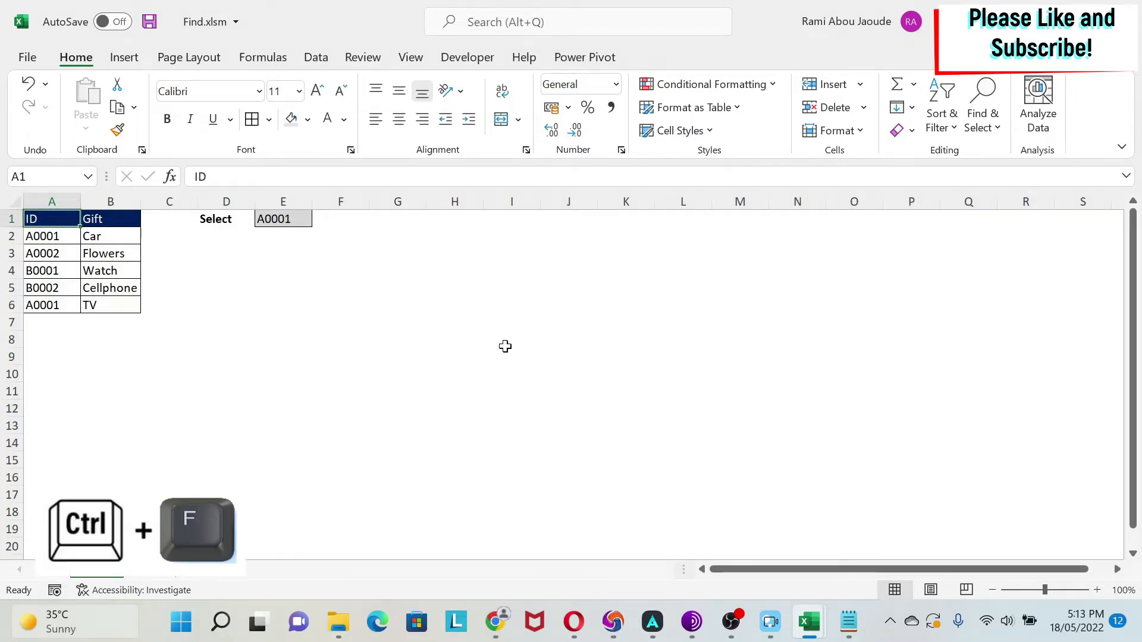
{"action": "key", "text": "ctrl+f"}
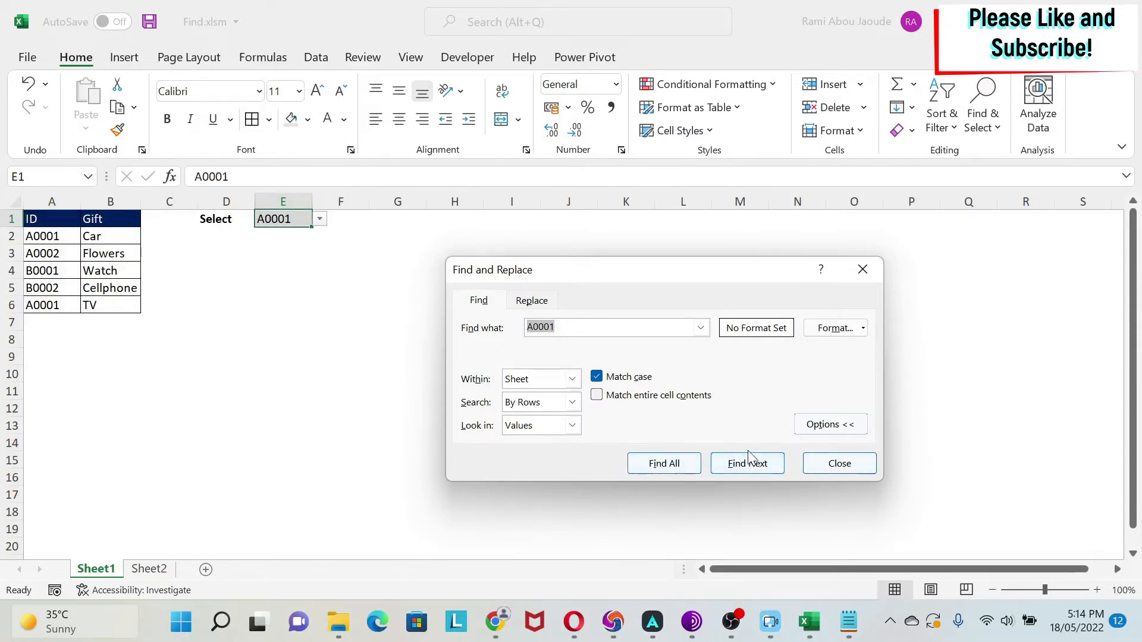
{"action": "left_click", "coordinate": [747, 463]}
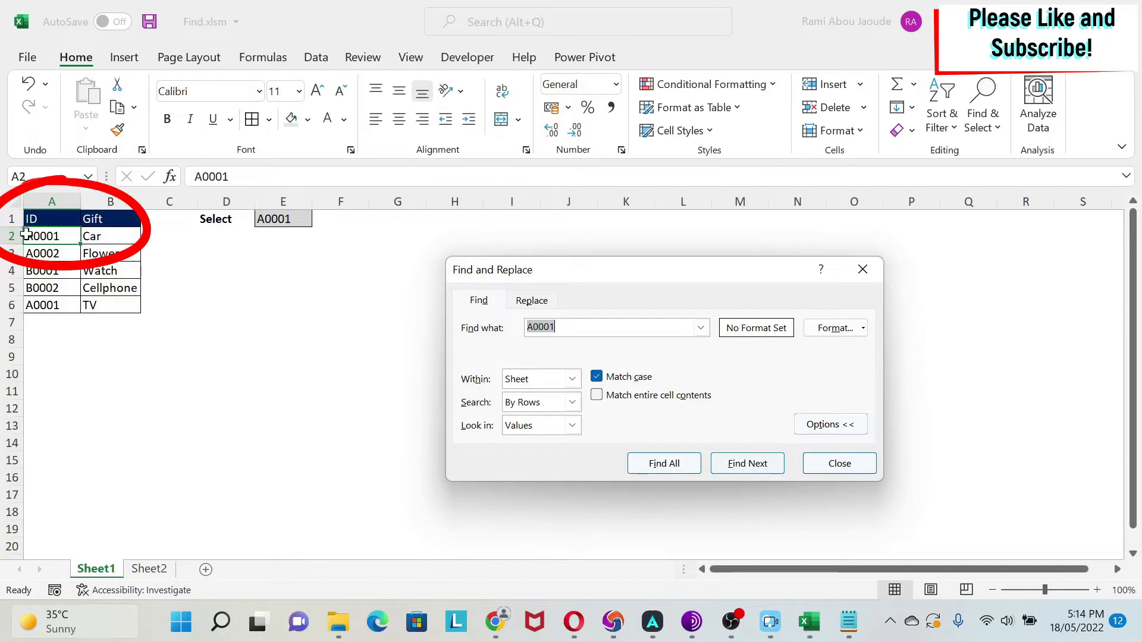
{"action": "left_click", "coordinate": [746, 464]}
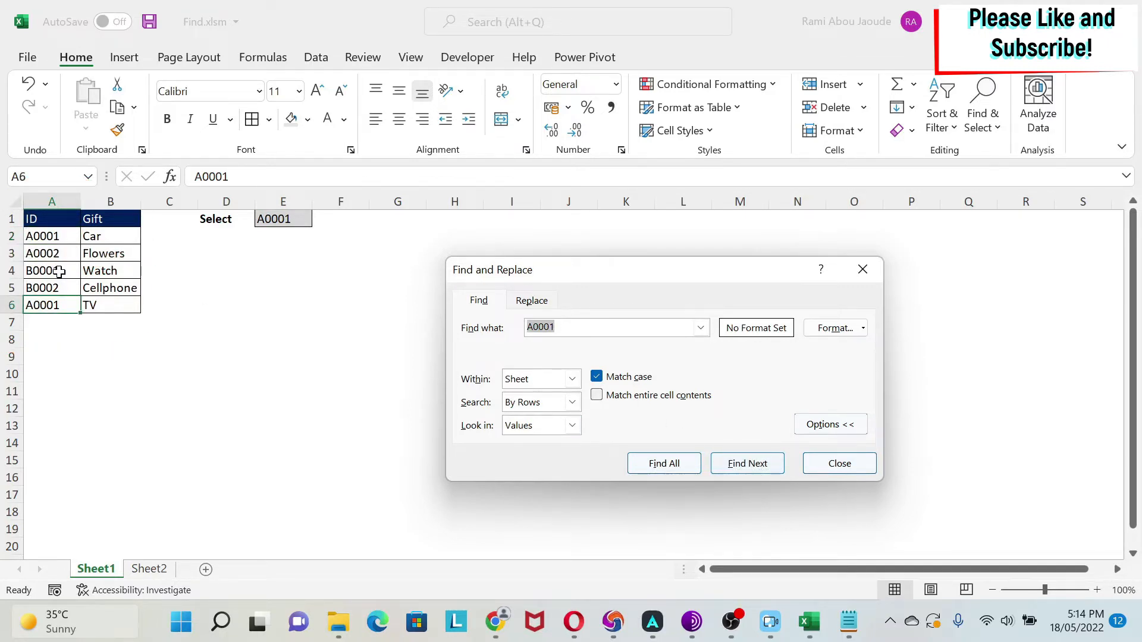
{"action": "left_click", "coordinate": [746, 464]}
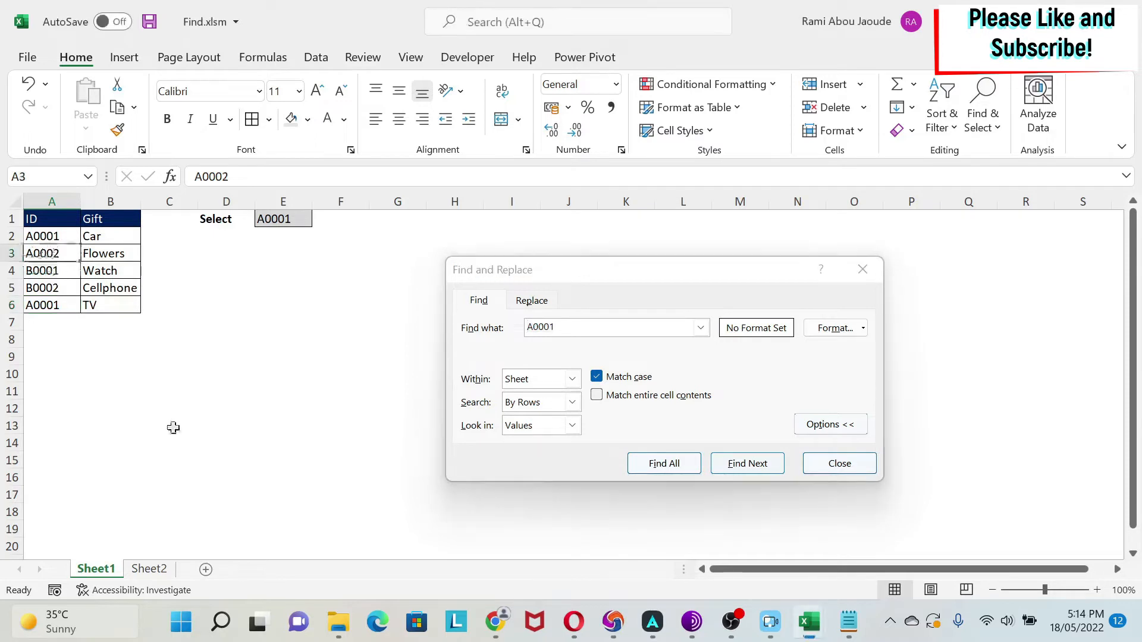
{"action": "left_click", "coordinate": [747, 464]}
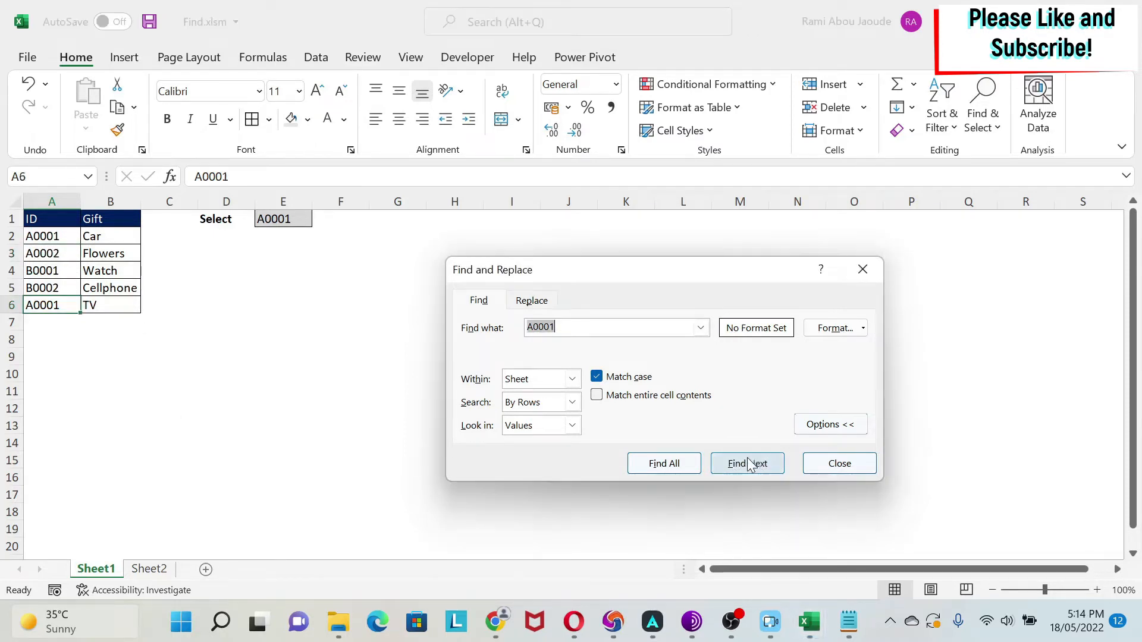
{"action": "left_click", "coordinate": [746, 463]}
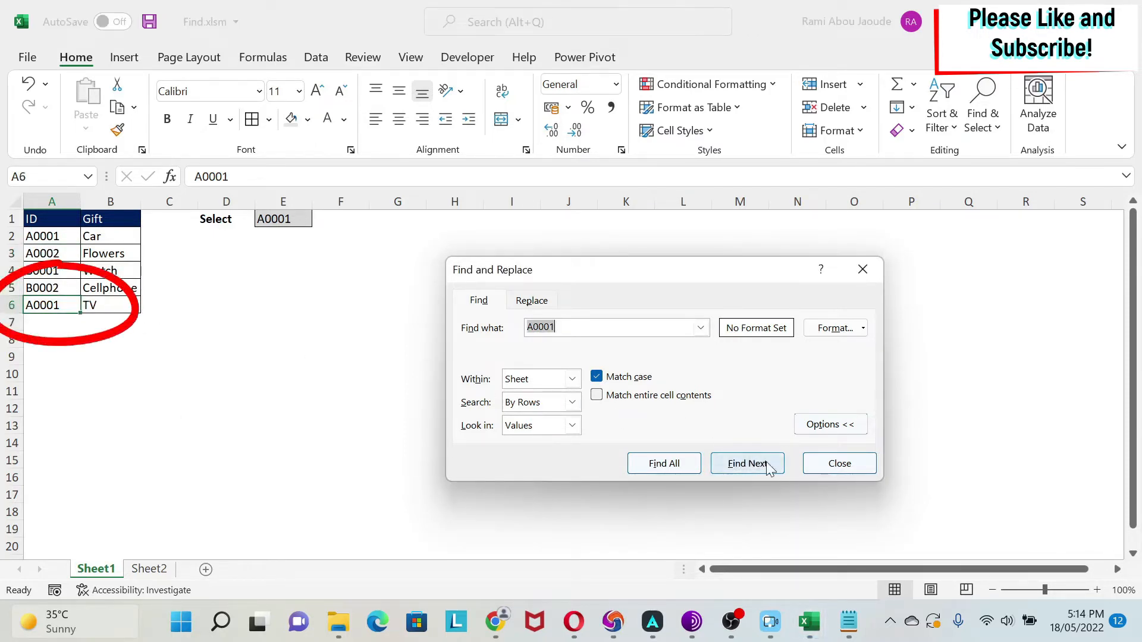
{"action": "left_click", "coordinate": [746, 463]}
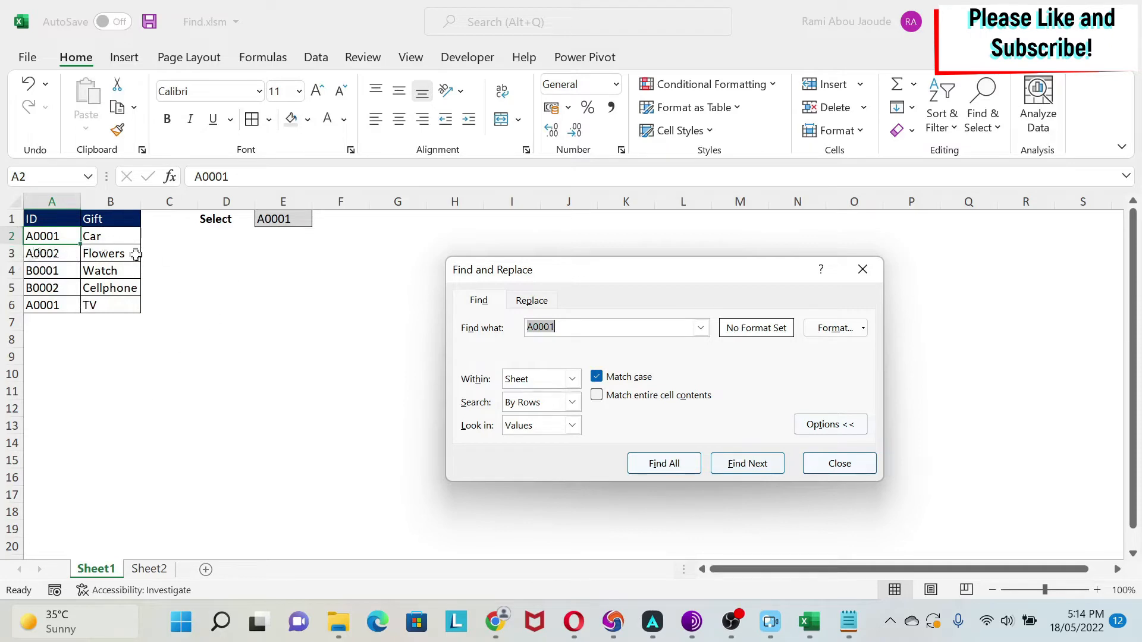
{"action": "mouse_move", "coordinate": [887, 420]}
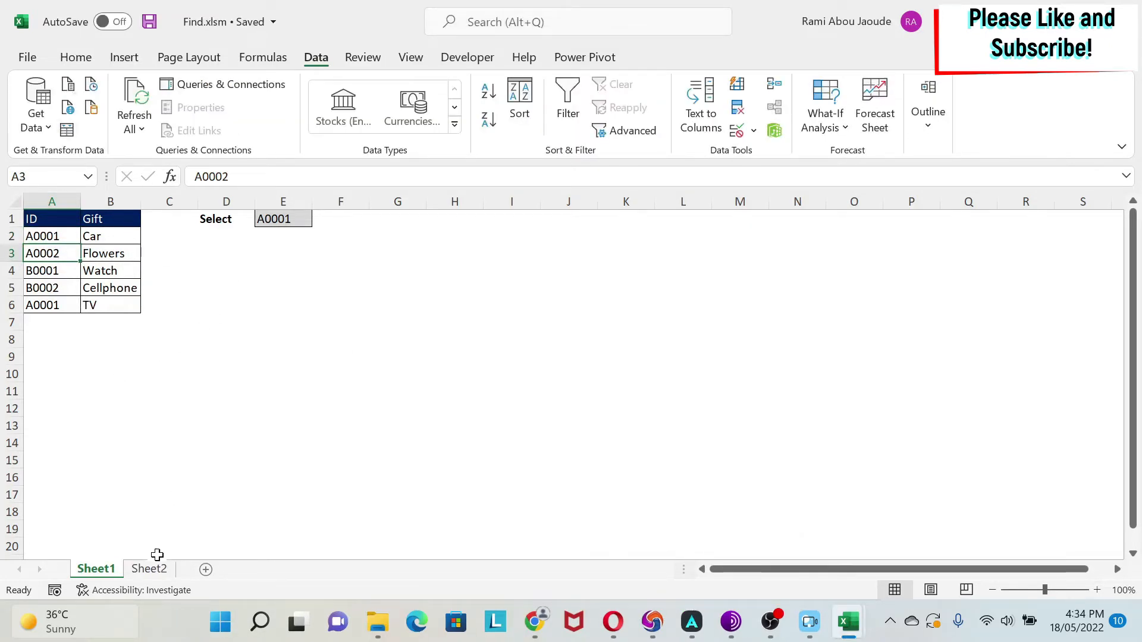
Switch to Sheet2's Find arguments table and check the Look in option (Values).
{"action": "left_click", "coordinate": [148, 569]}
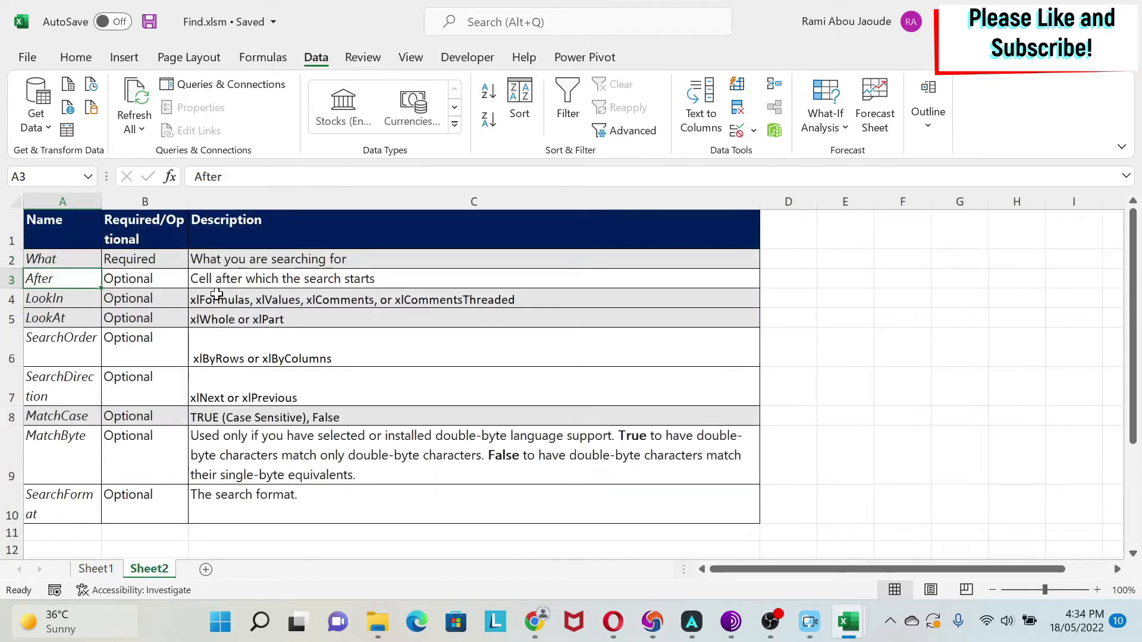
{"action": "mouse_move", "coordinate": [90, 319]}
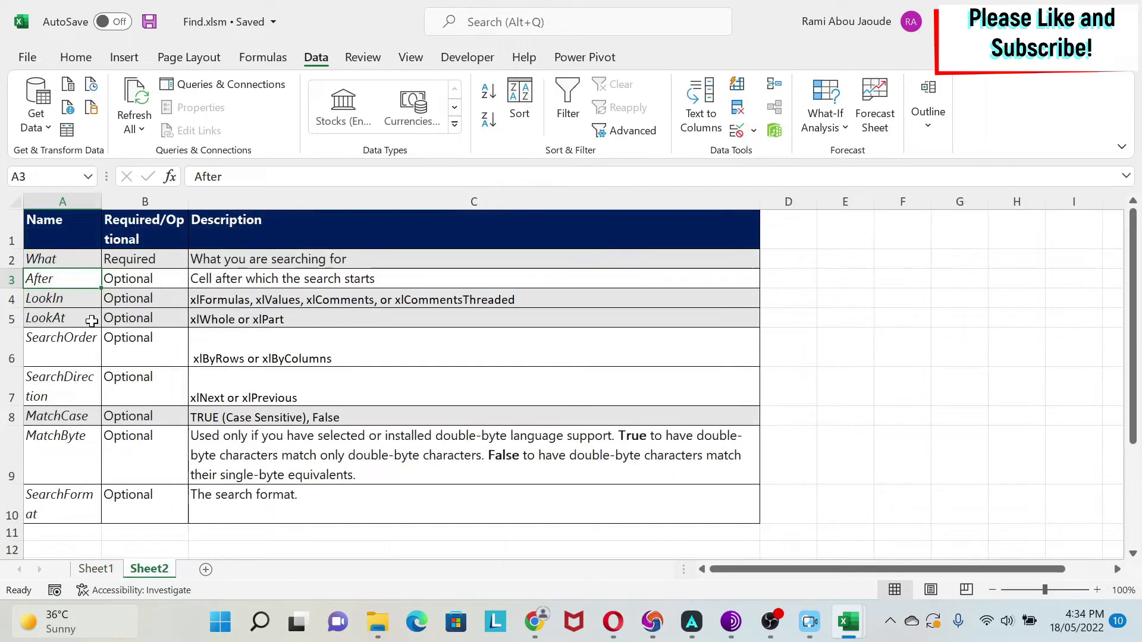
{"action": "mouse_move", "coordinate": [208, 300]}
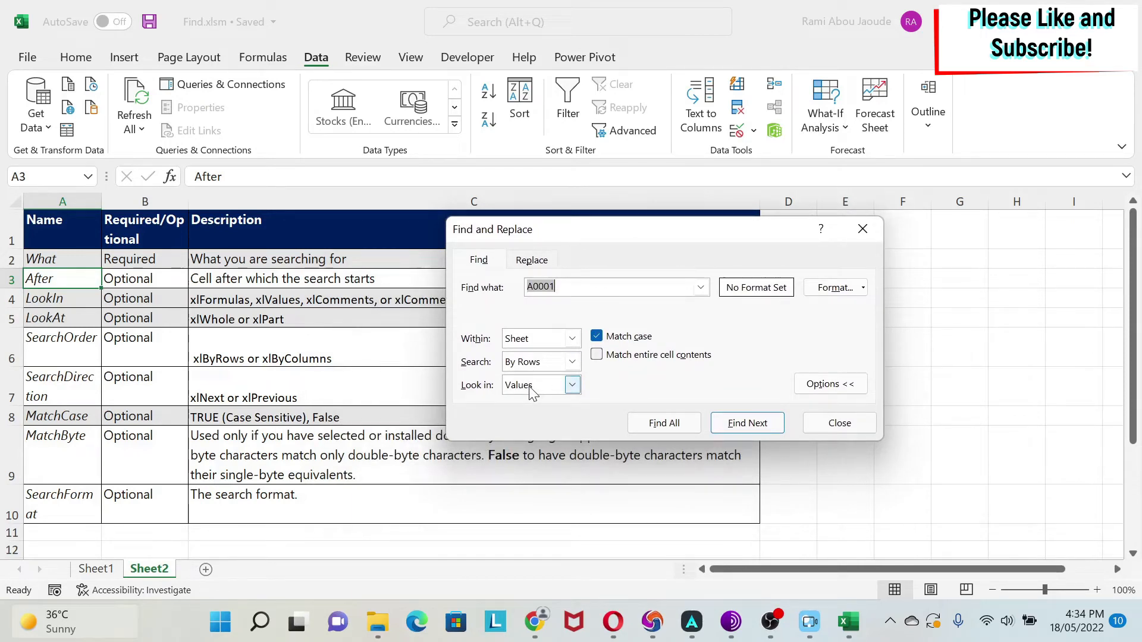
{"action": "mouse_move", "coordinate": [561, 393]}
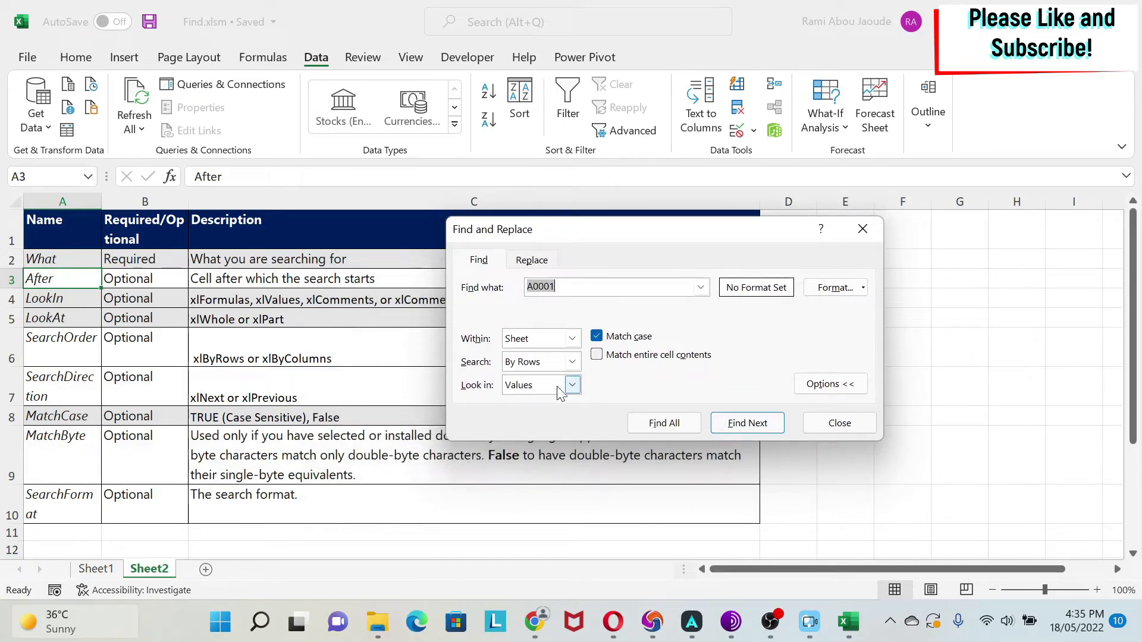
{"action": "left_click", "coordinate": [572, 385]}
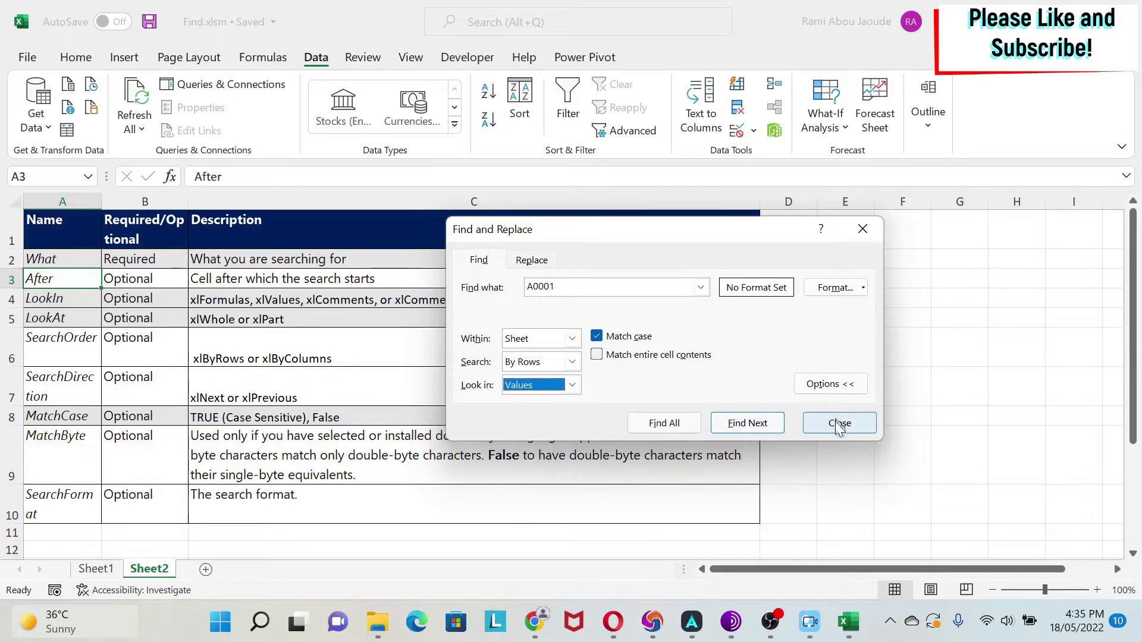
{"action": "left_click", "coordinate": [839, 423]}
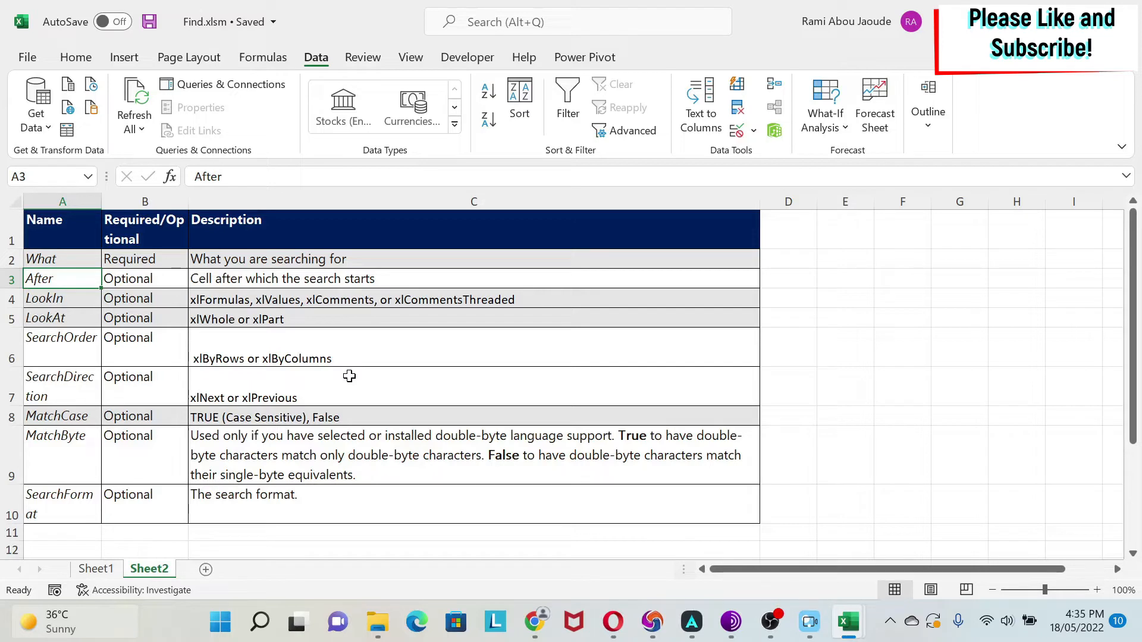
{"action": "mouse_move", "coordinate": [362, 299]}
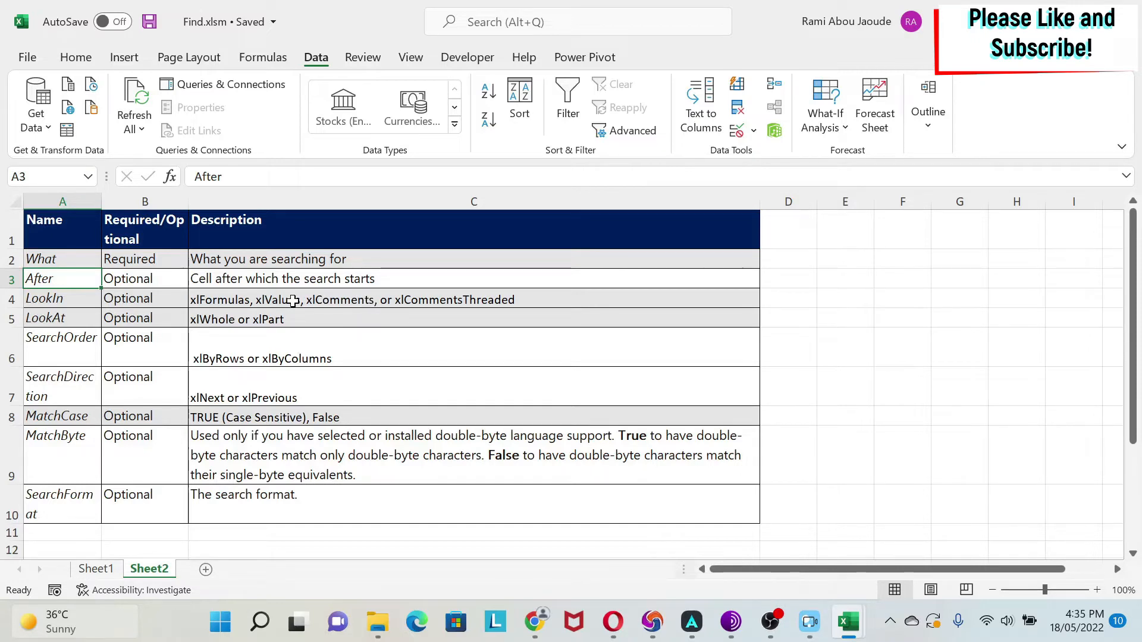
Review the LookAt, SearchOrder, MatchByte and SearchFormat rows, then return to Sheet1's ID and Gift table.
{"action": "left_click", "coordinate": [62, 319]}
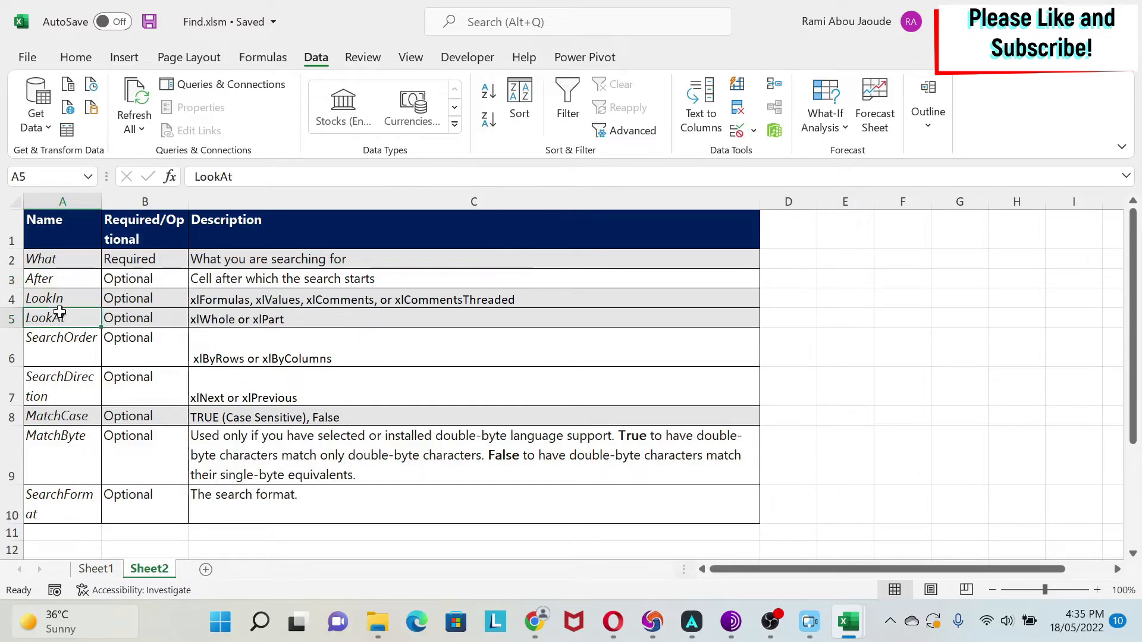
{"action": "mouse_move", "coordinate": [305, 318]}
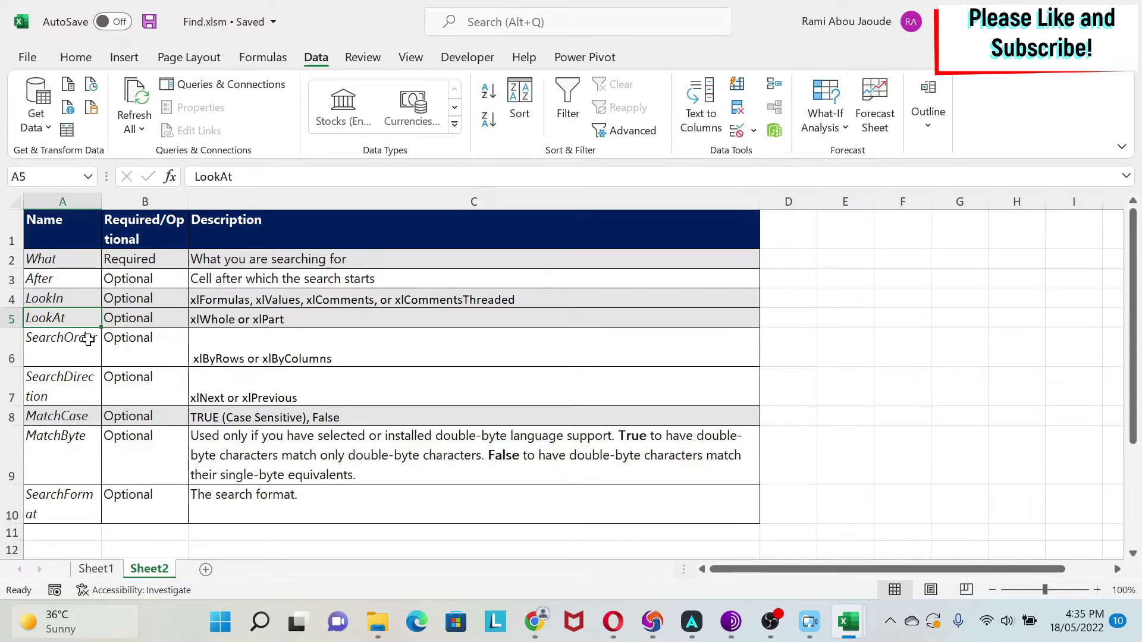
{"action": "mouse_move", "coordinate": [356, 375]}
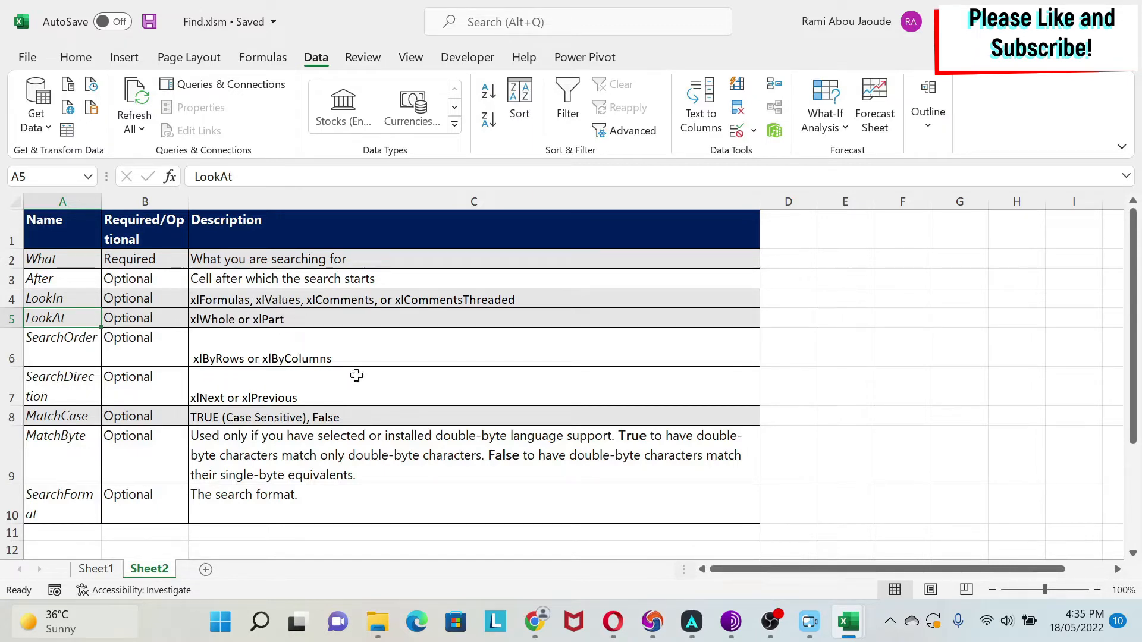
{"action": "left_click", "coordinate": [62, 348]}
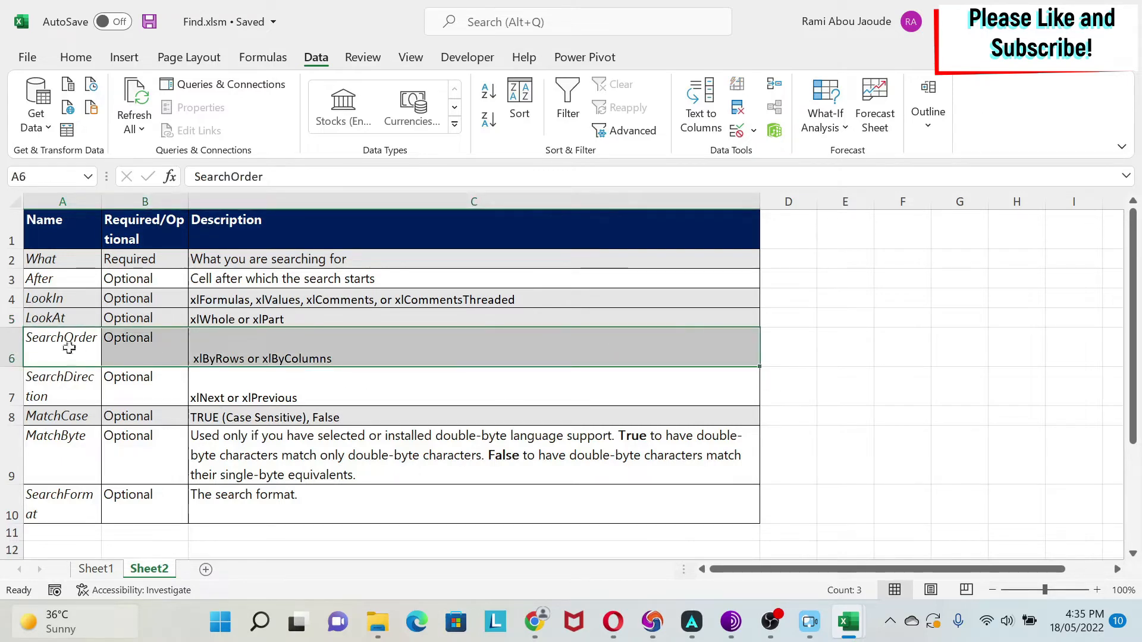
{"action": "left_click", "coordinate": [473, 348]}
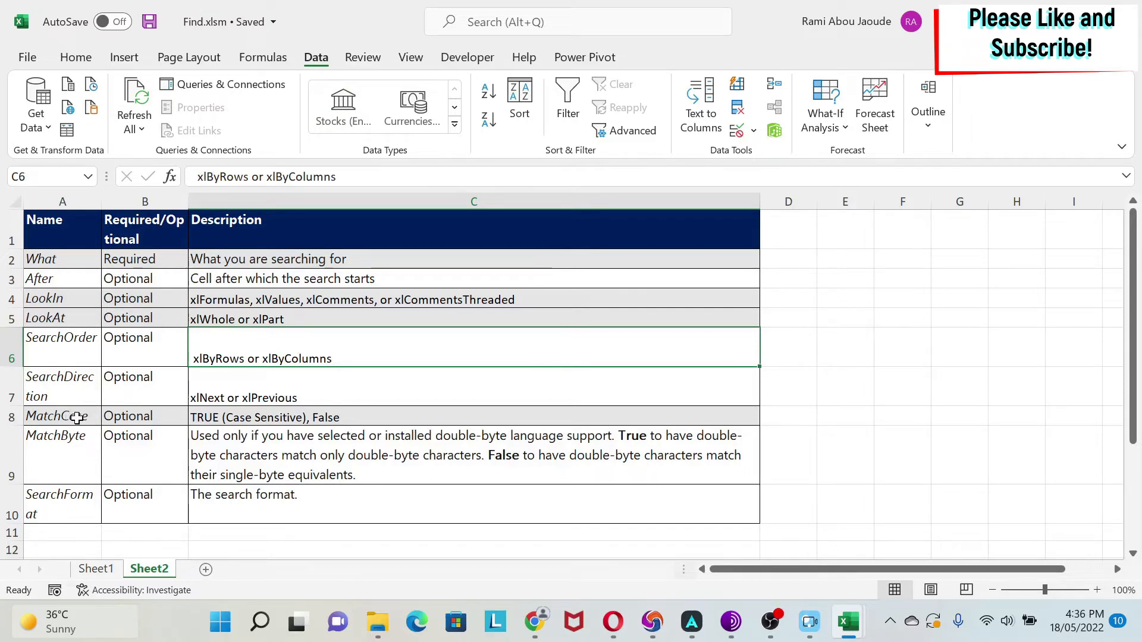
{"action": "mouse_move", "coordinate": [290, 416]}
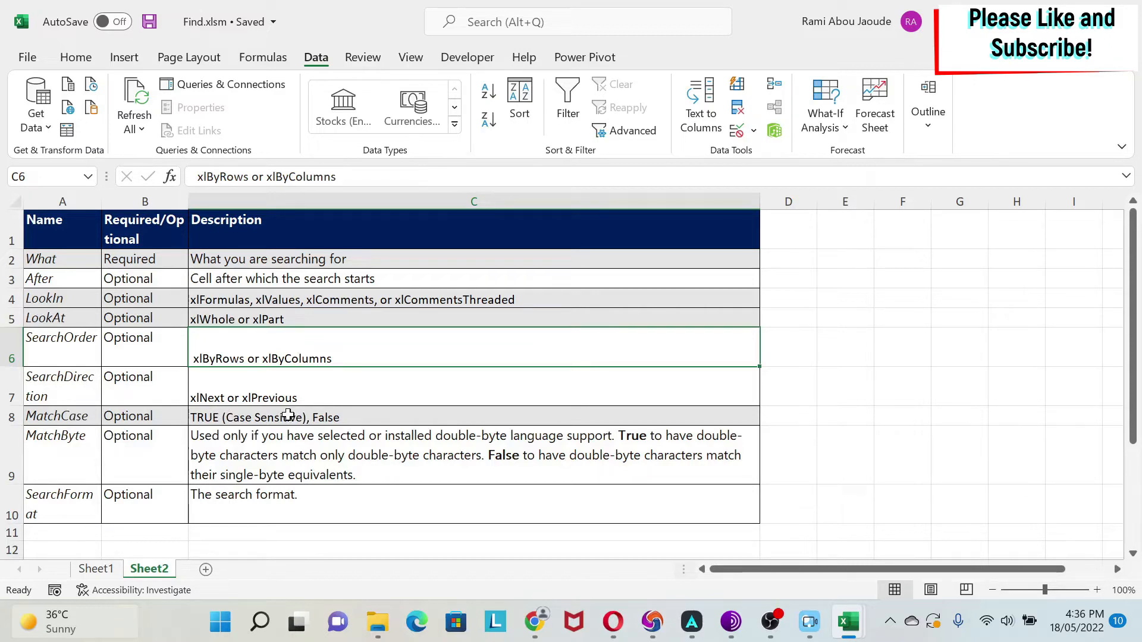
{"action": "mouse_move", "coordinate": [46, 452]}
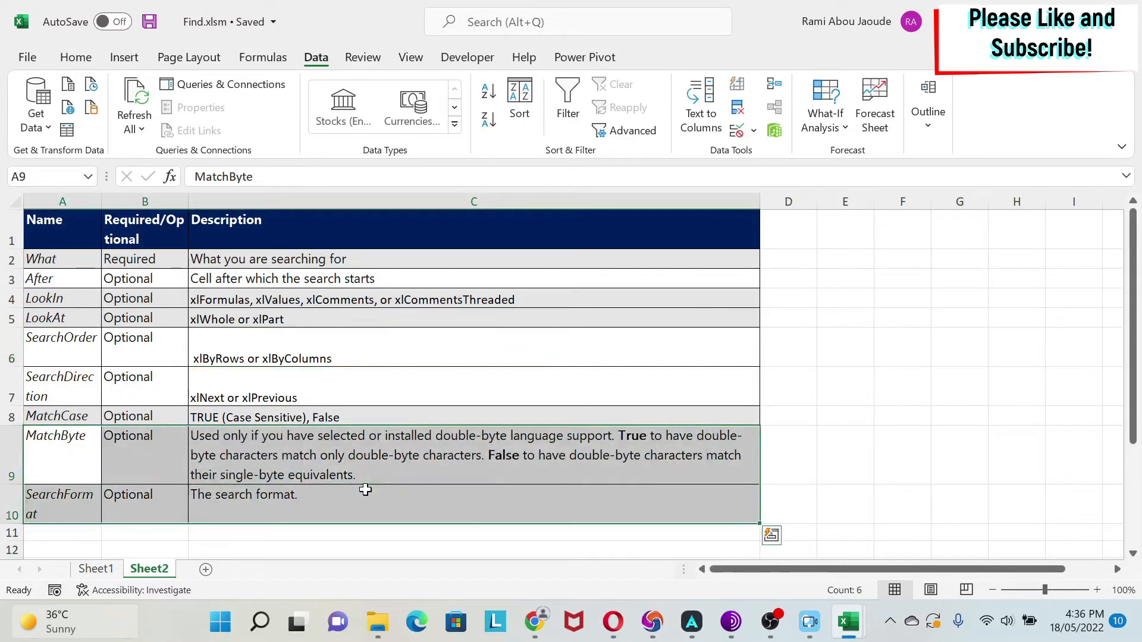
{"action": "mouse_move", "coordinate": [75, 457]}
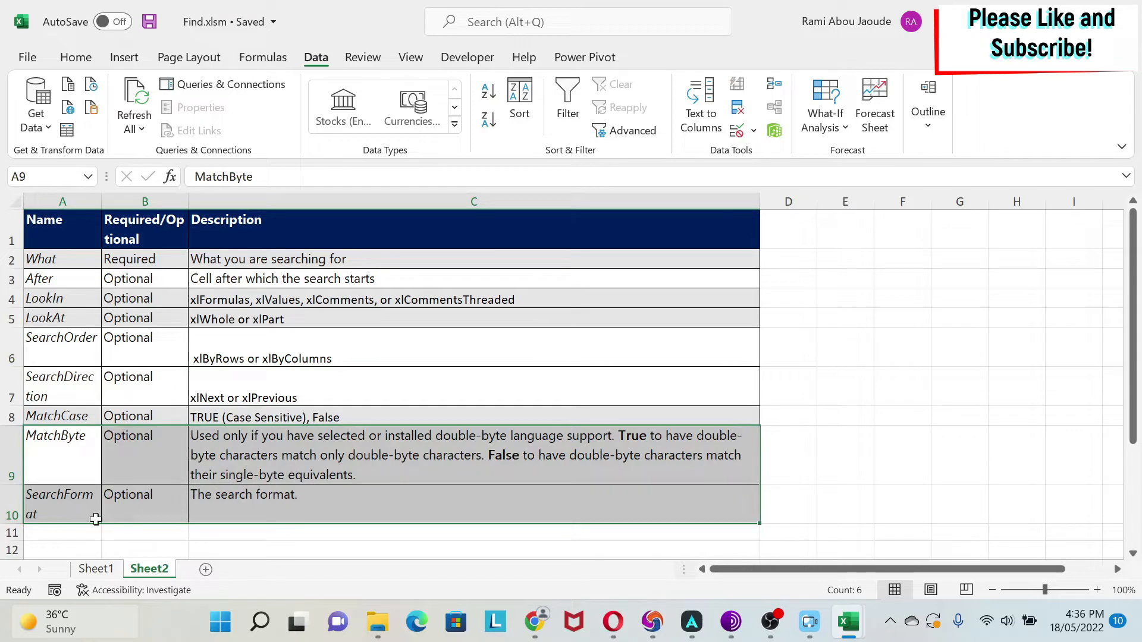
{"action": "left_click", "coordinate": [473, 348]}
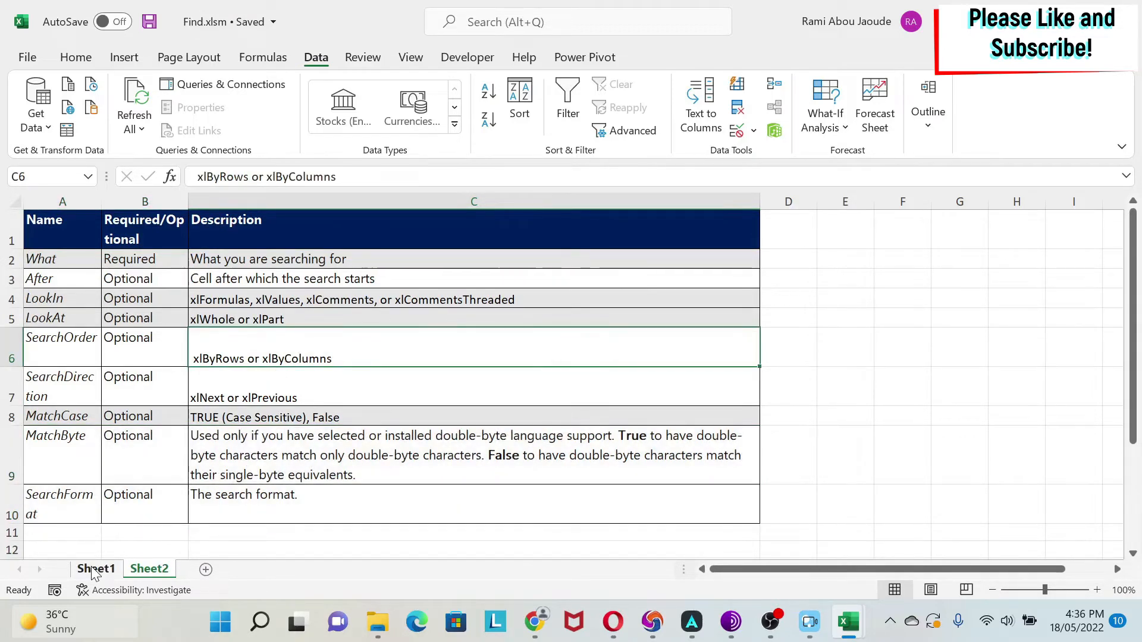
{"action": "left_click", "coordinate": [95, 568]}
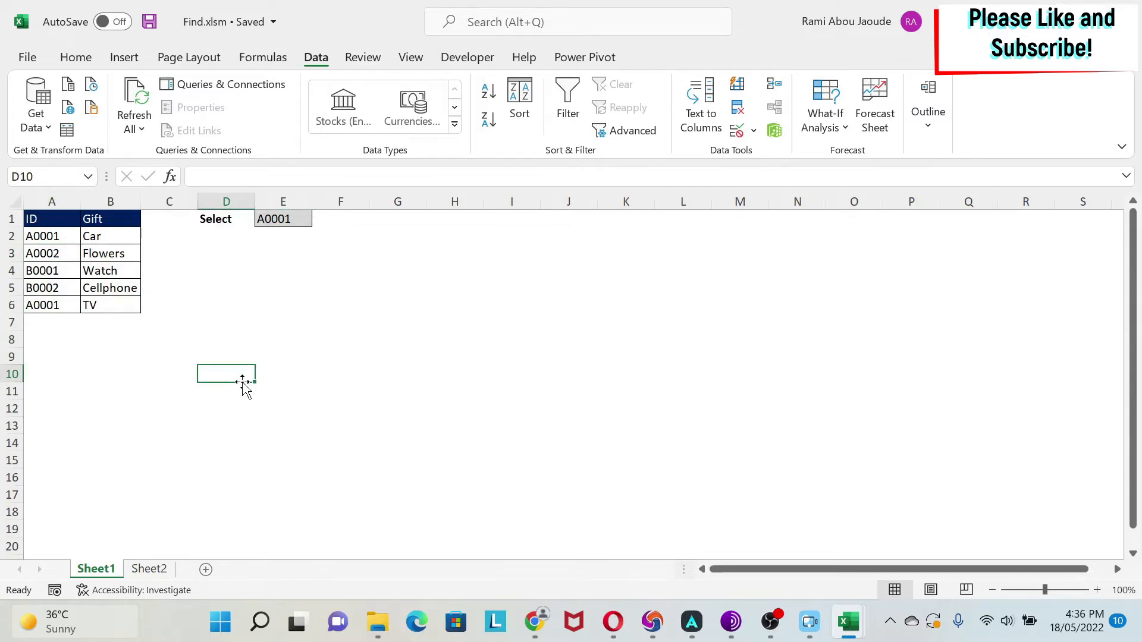
{"action": "left_click", "coordinate": [168, 339]}
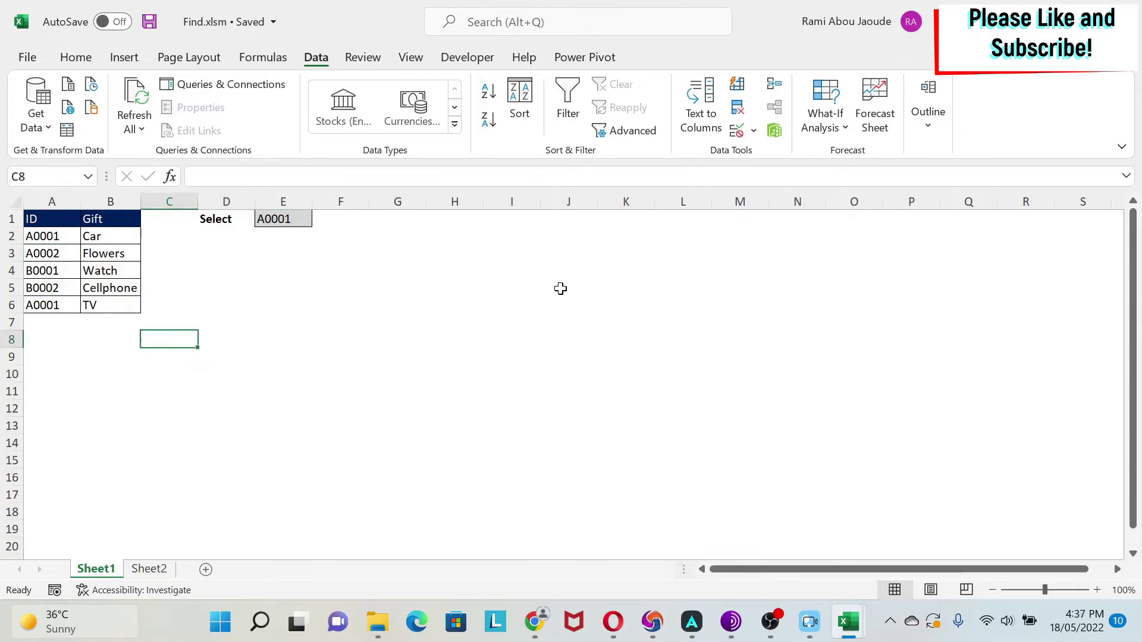
{"action": "left_click", "coordinate": [568, 288]}
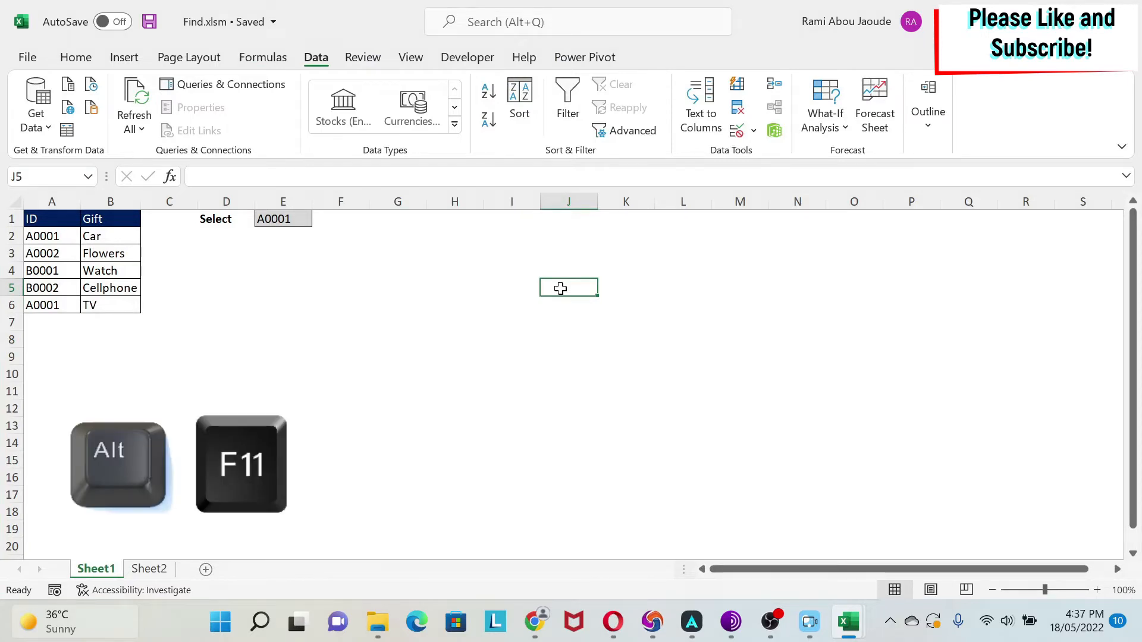
Open the VBA editor (Alt+F11) and Find.xlsm's empty Module2.
{"action": "key", "text": "alt+F11"}
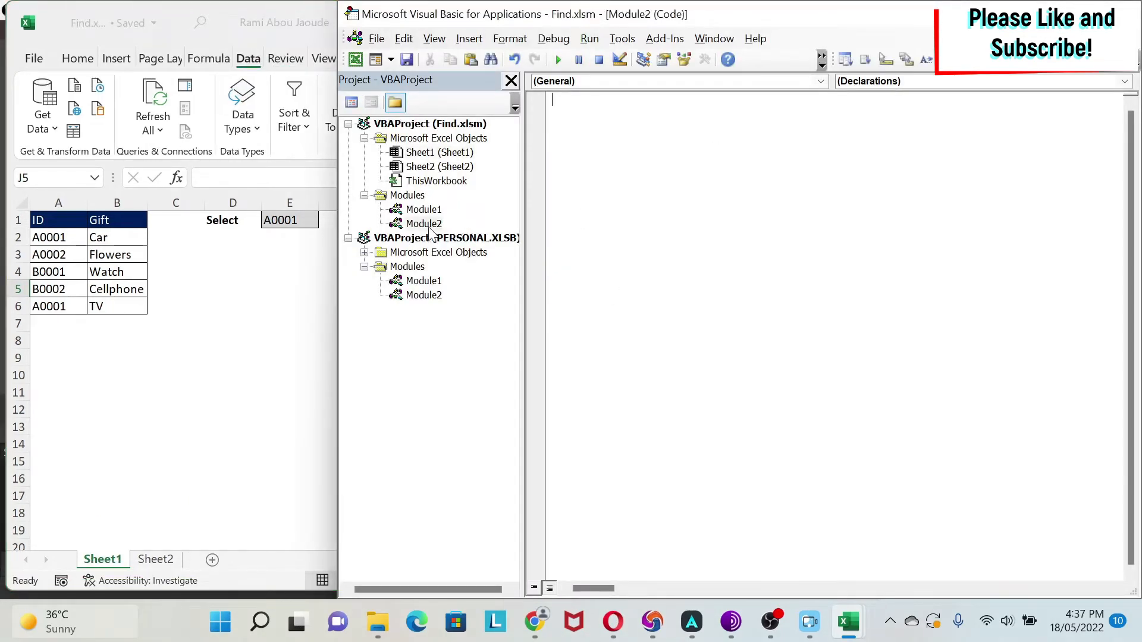
{"action": "right_click", "coordinate": [438, 137]}
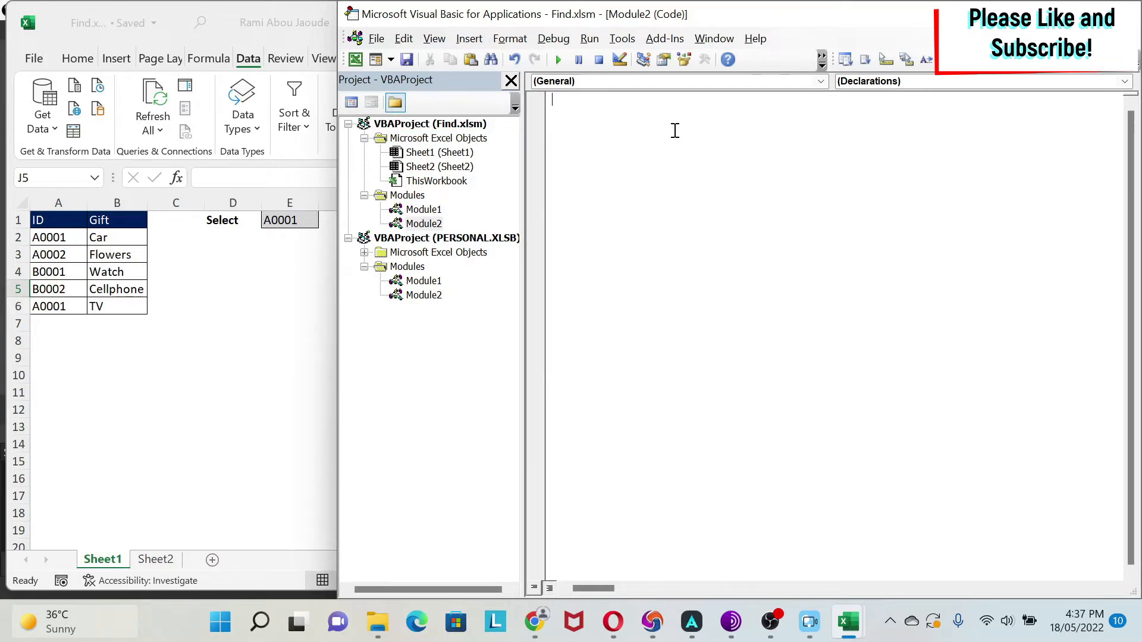
Start Sub Match_One() and declare Dim Loc As Range.
{"action": "type", "text": "su"}
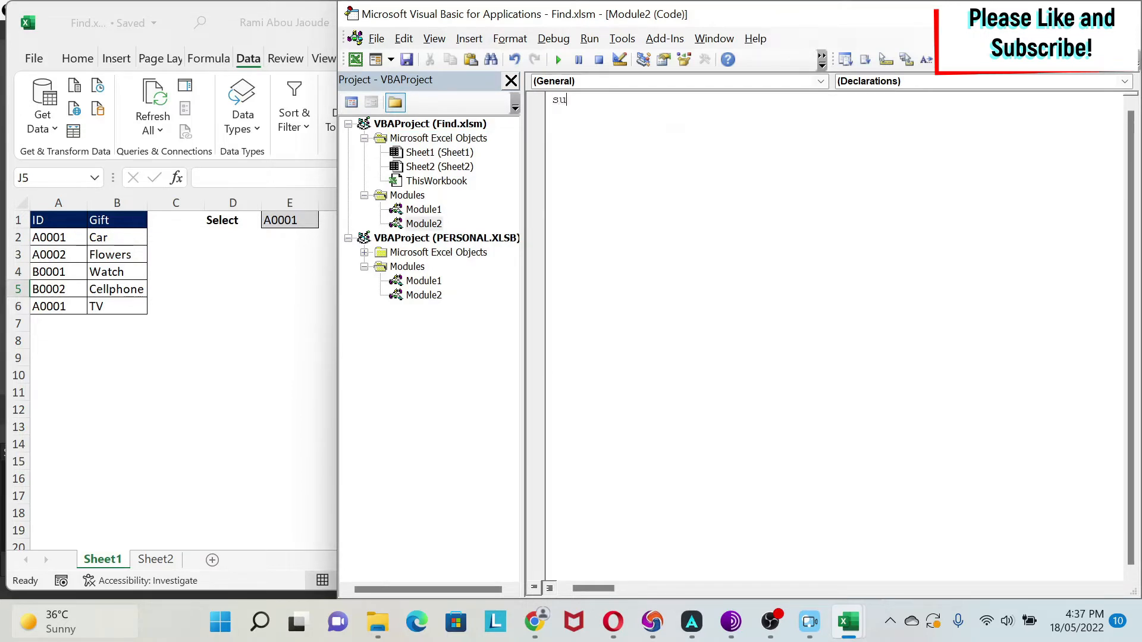
{"action": "type", "text": "b Match_One("}
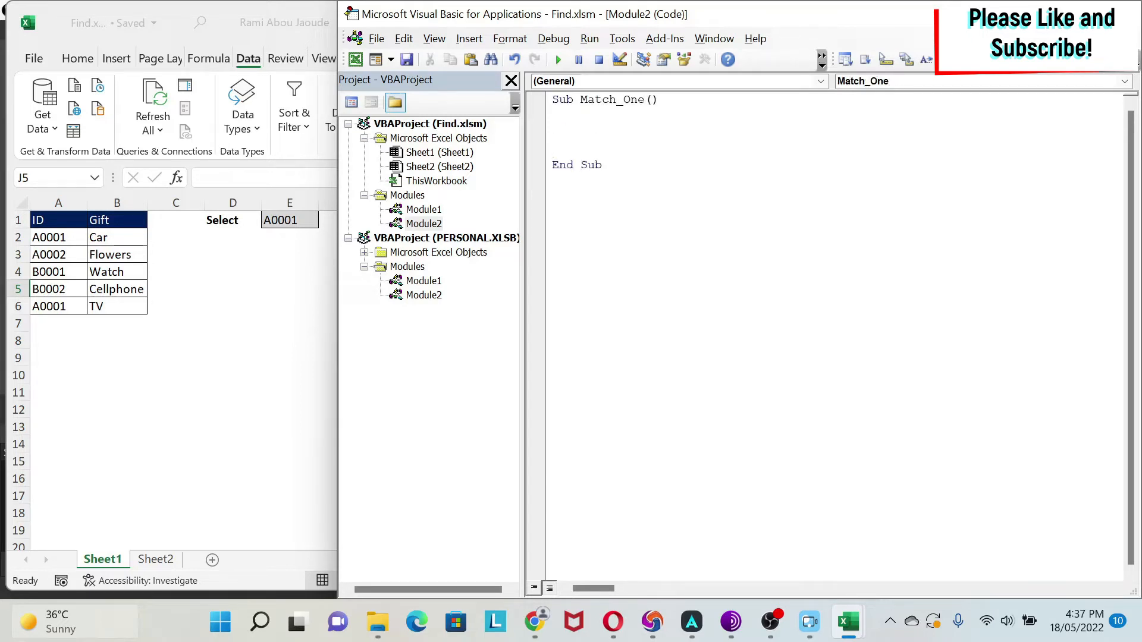
{"action": "left_click", "coordinate": [553, 126]}
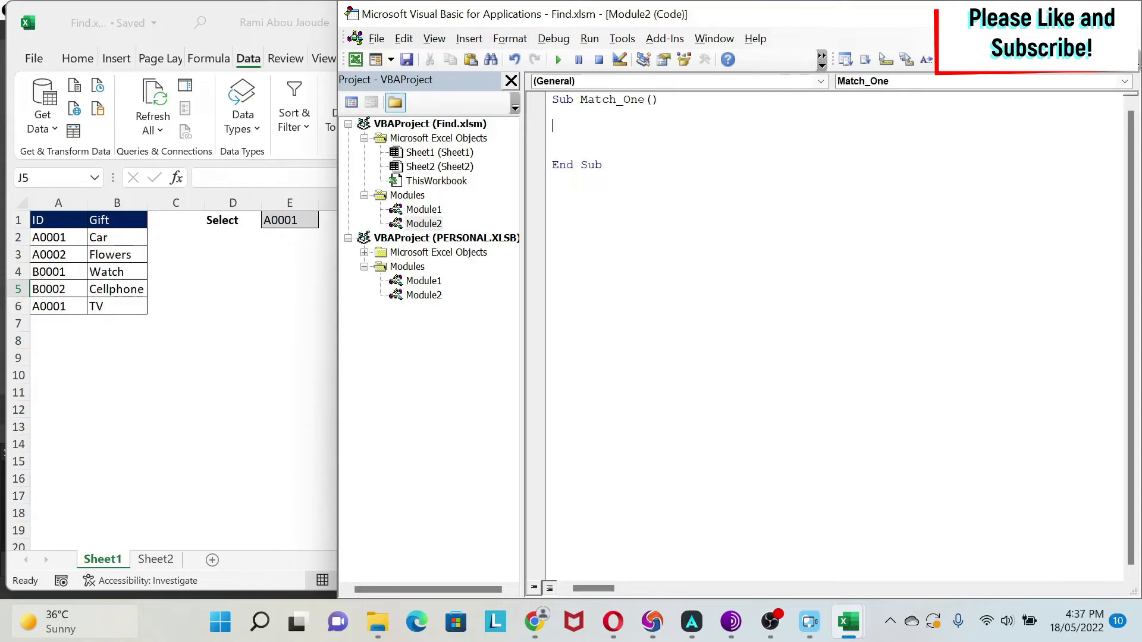
{"action": "type", "text": "Dim L"}
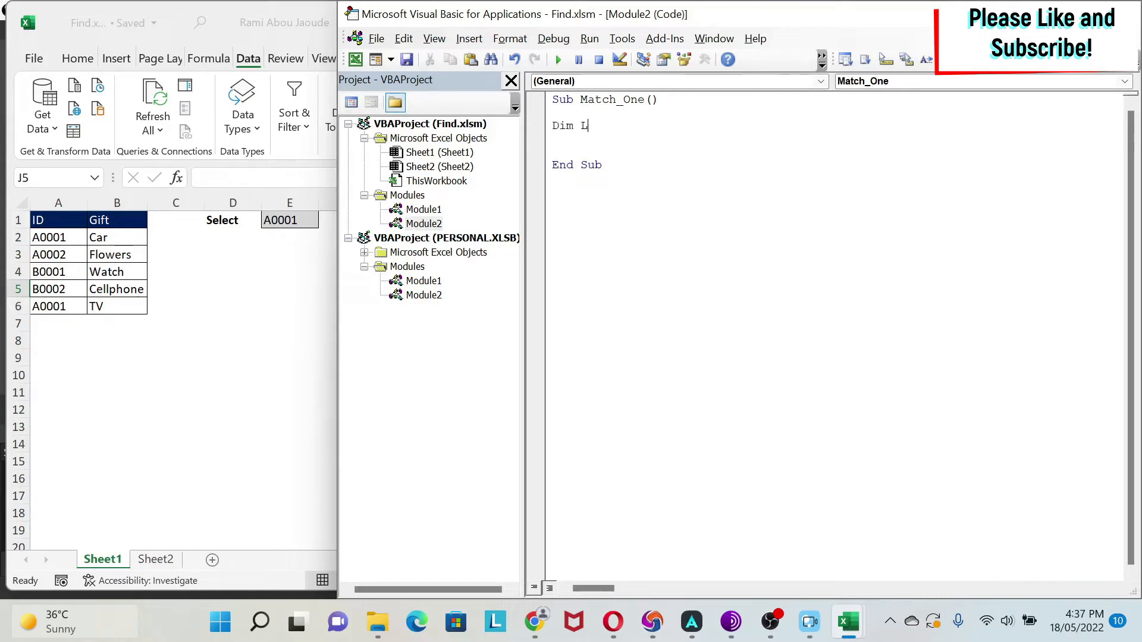
{"action": "type", "text": "oc as Range"}
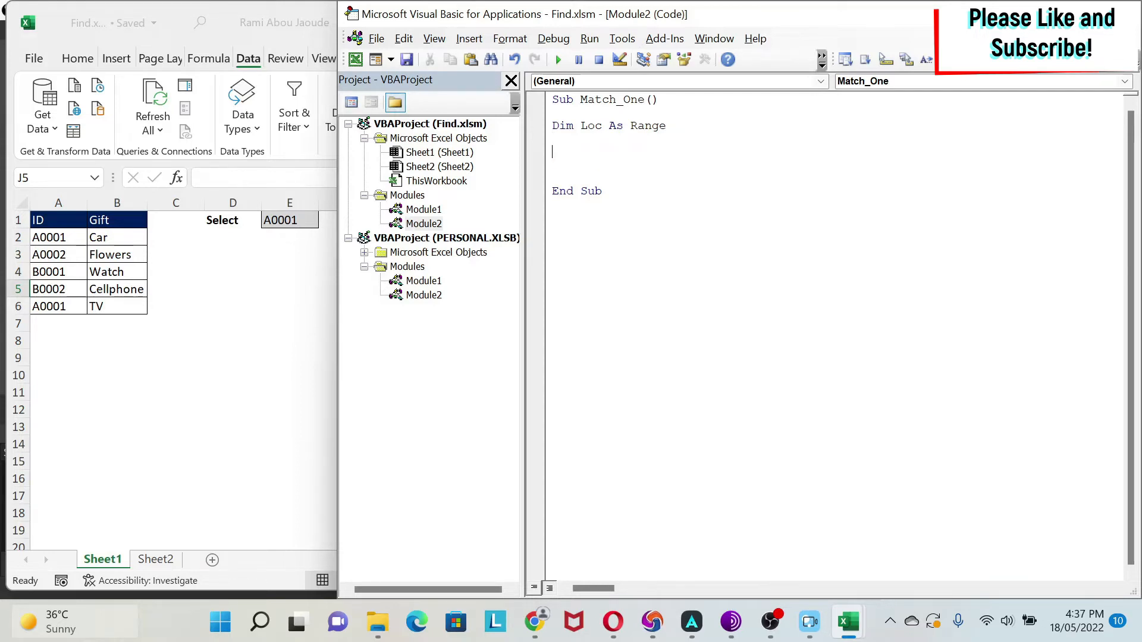
Begin the line Set Loc = Sheet1.Range("A:A").Cells.
{"action": "type", "text": "set"}
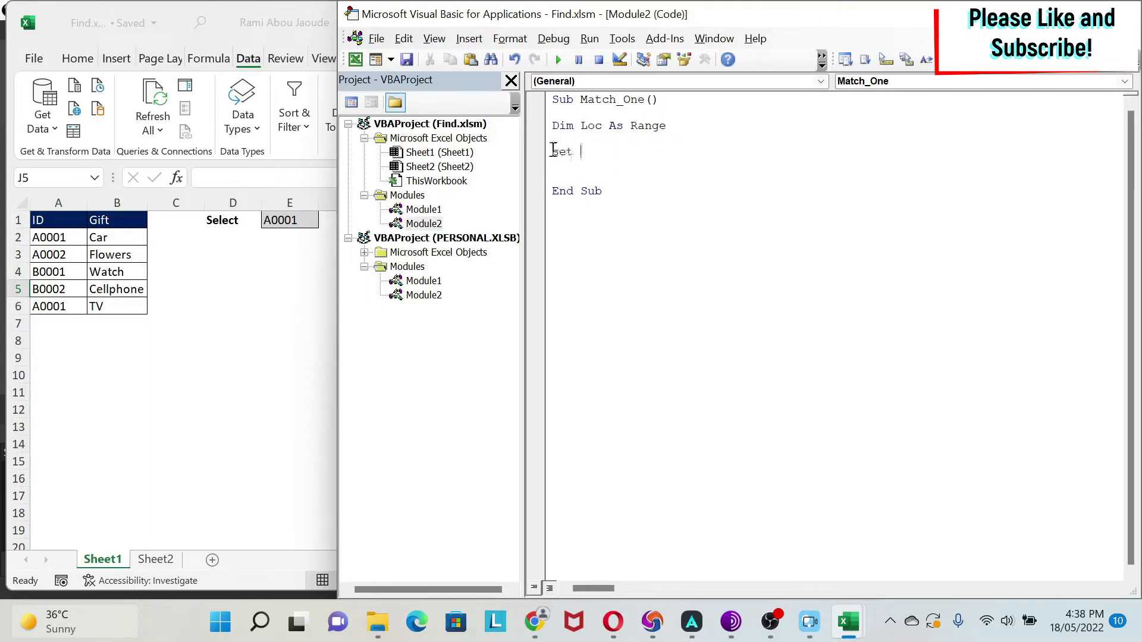
{"action": "type", "text": "Loc ="}
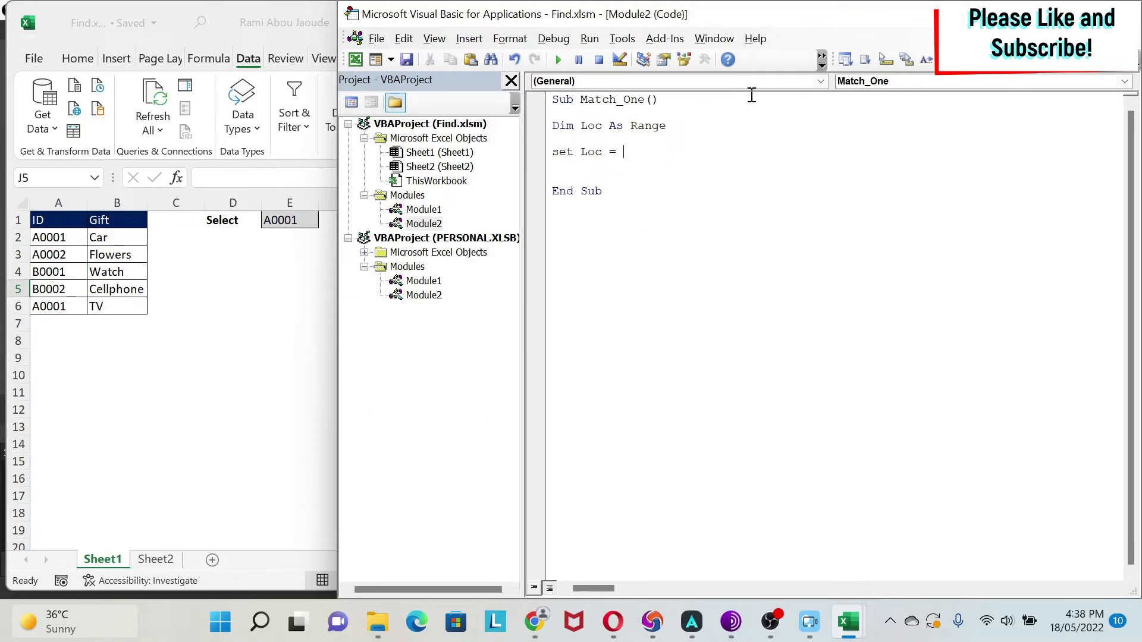
{"action": "type", "text": "Sheet1.Range(\""}
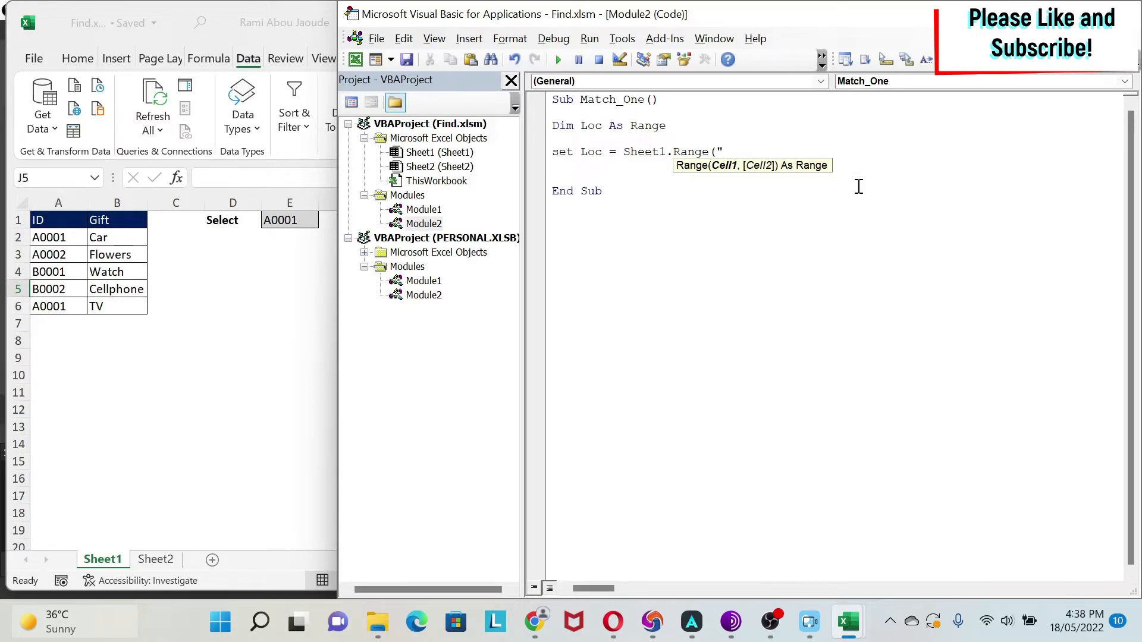
{"action": "type", "text": "A:A"}
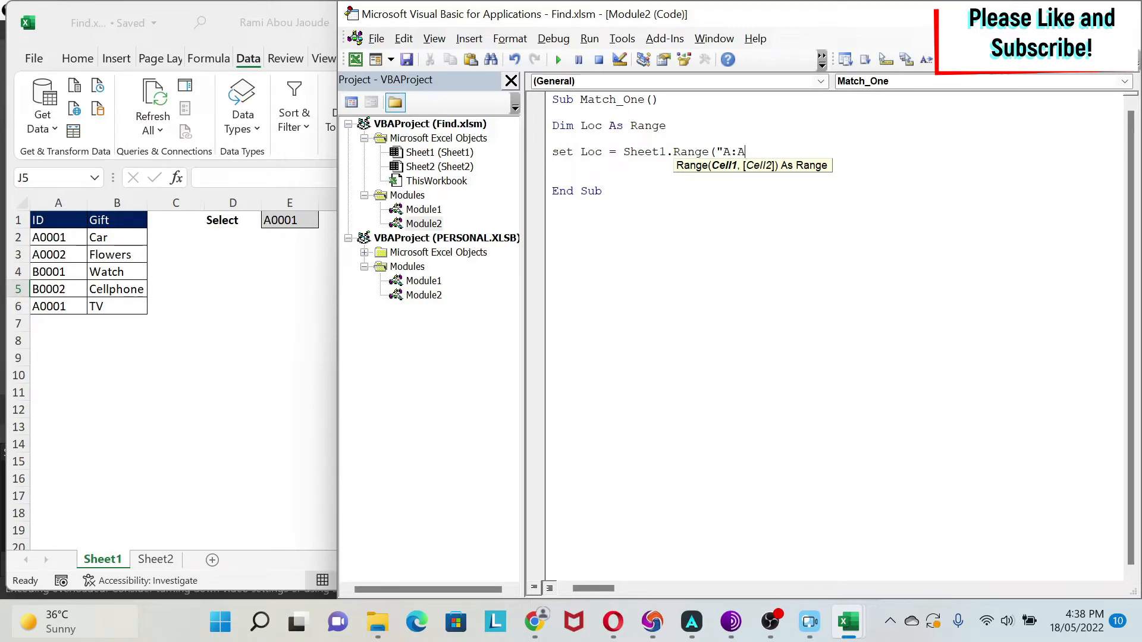
{"action": "type", "text": "\")"}
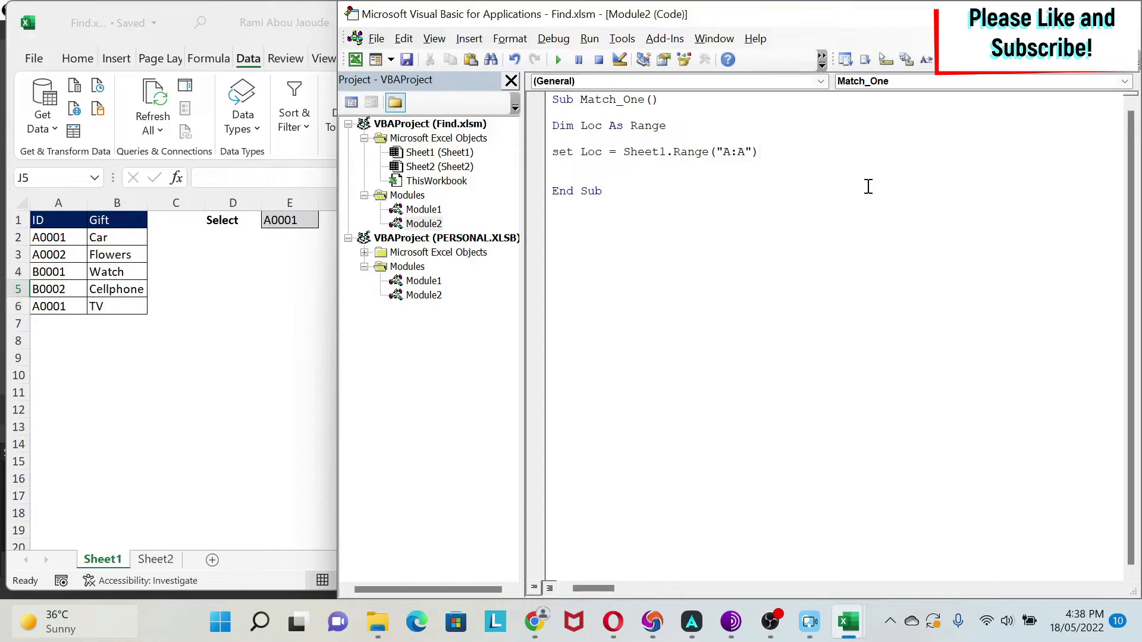
{"action": "type", "text": ".ce"}
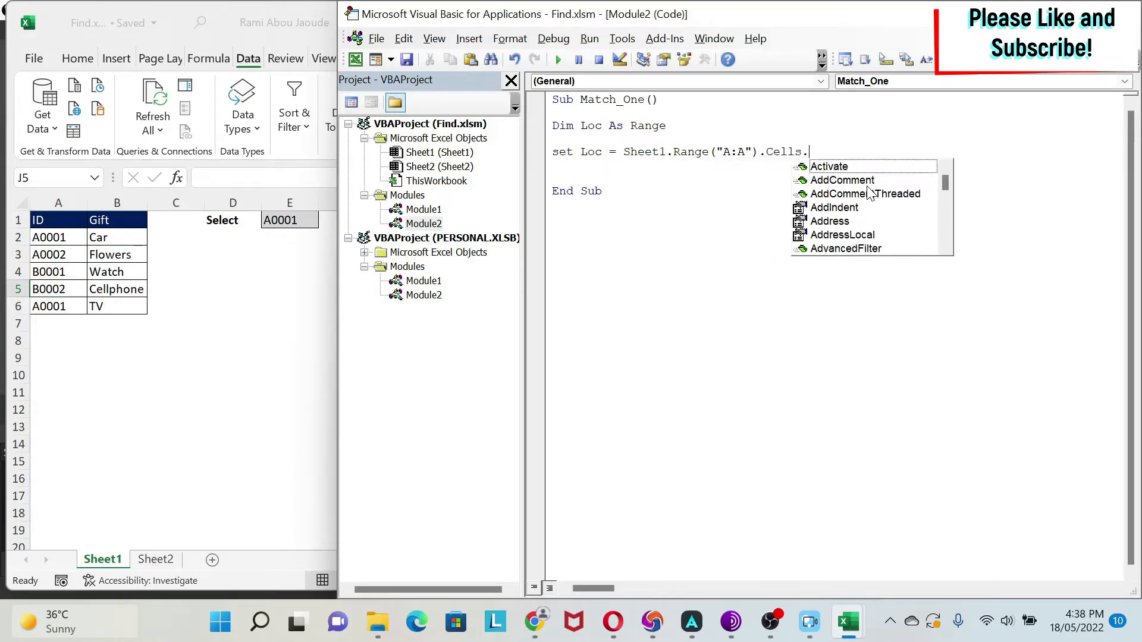
Open the Find call, declare s As String, and set s = Sheet1.Range("E1").Value.
{"action": "type", "text": "Find("}
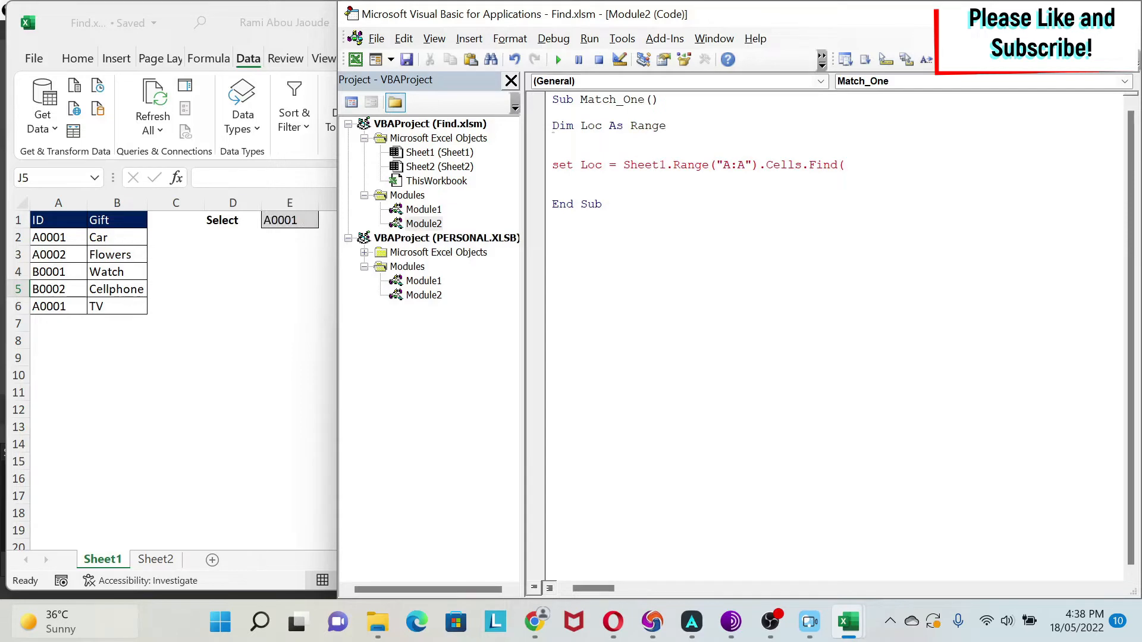
{"action": "type", "text": "Dim s as"}
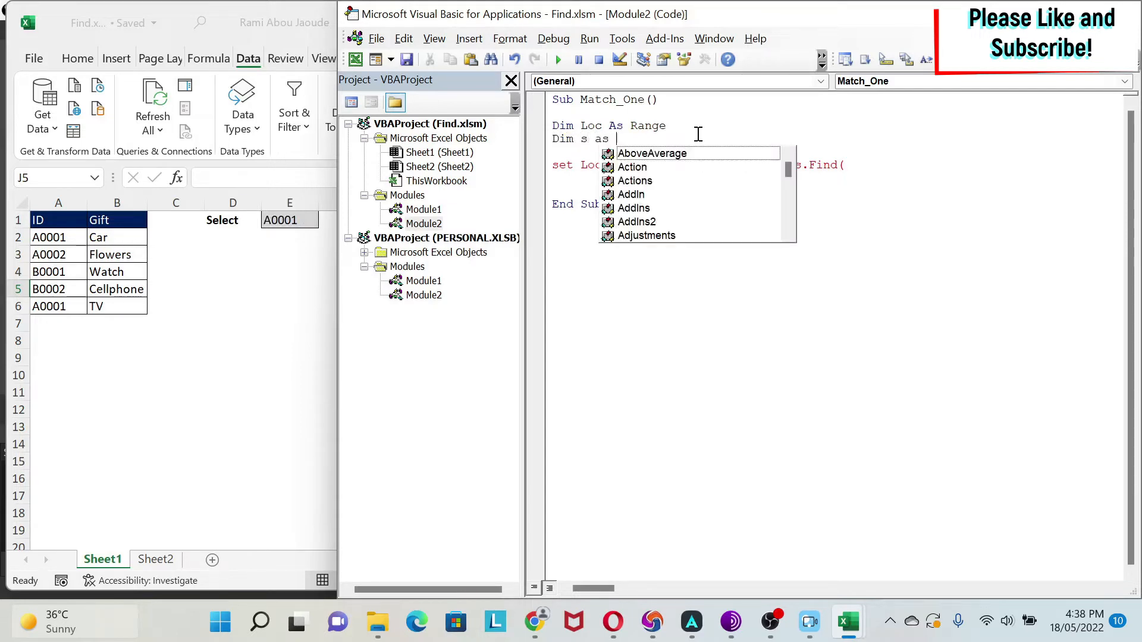
{"action": "type", "text": "String"}
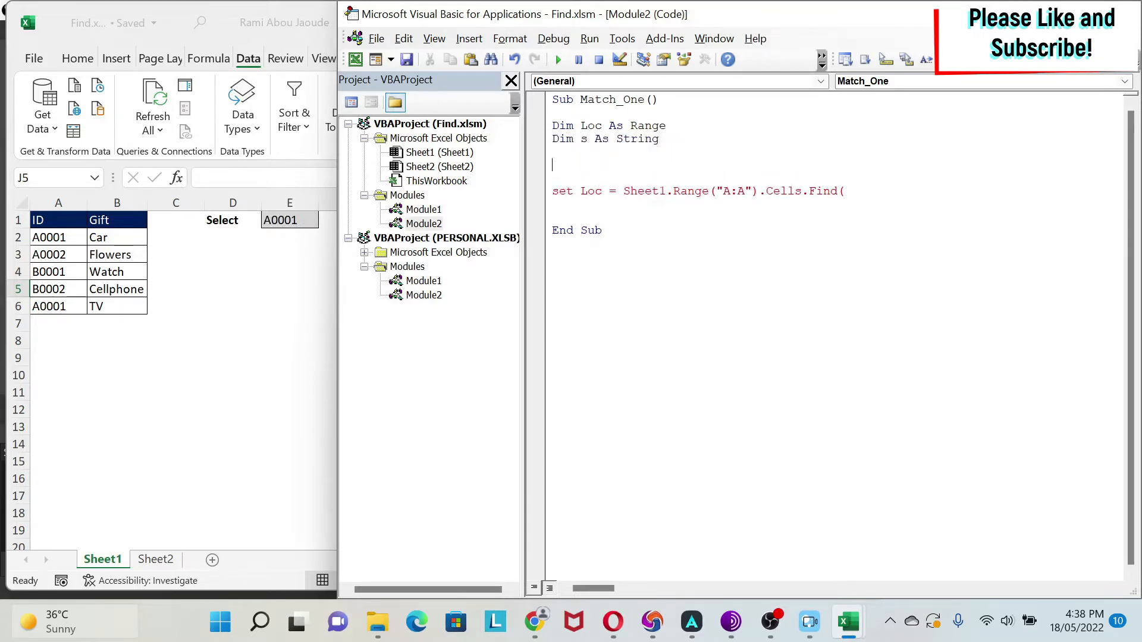
{"action": "type", "text": "s = Sheet"}
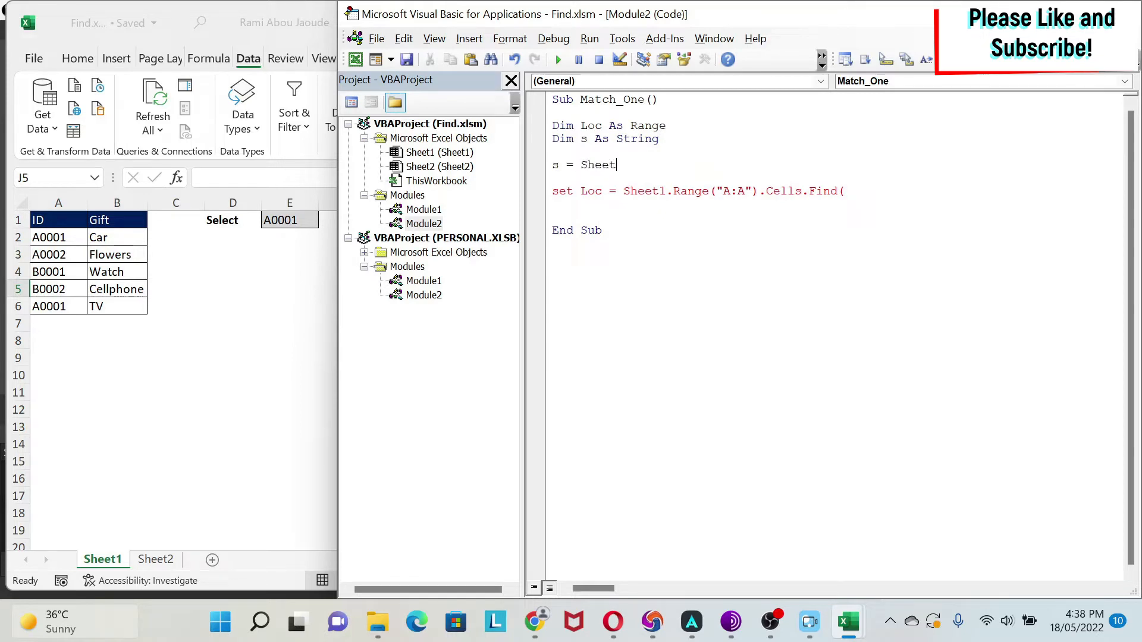
{"action": "type", "text": ".Range("}
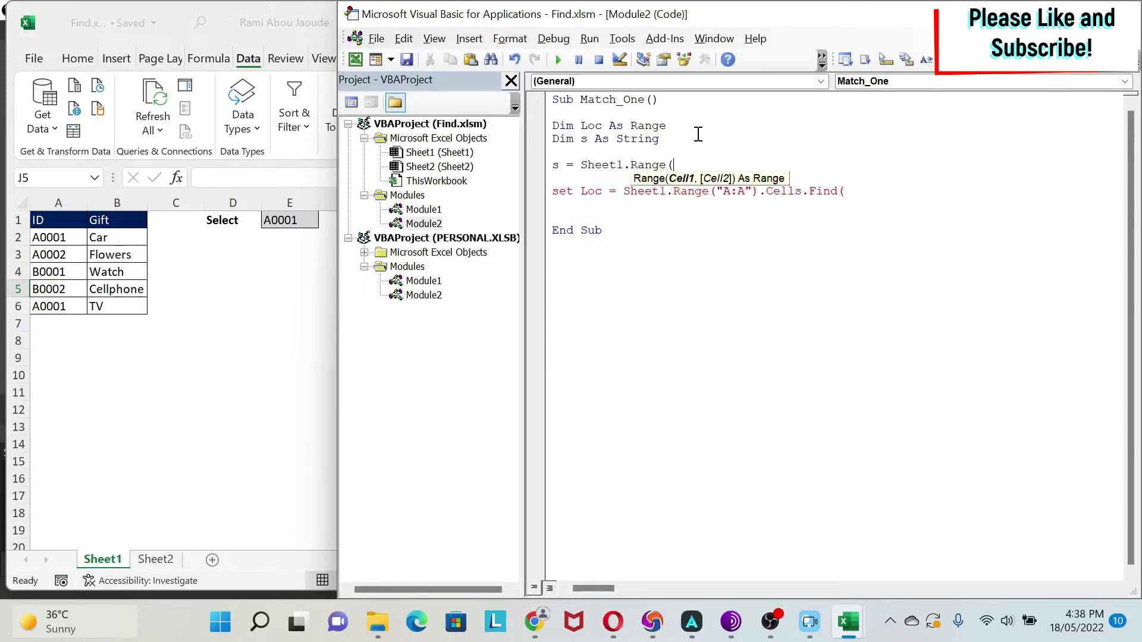
{"action": "type", "text": "\"E1\").Value"}
{"action": "left_click", "coordinate": [701, 191]}
{"action": "type", "text": "s"}
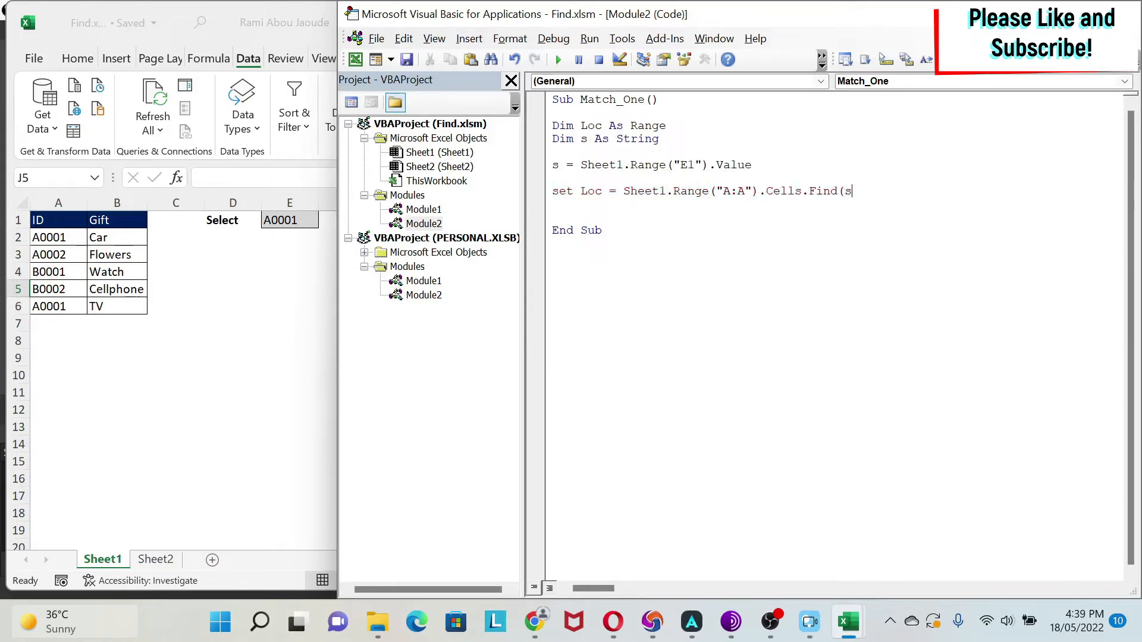
Complete the call as Find(s, , xlValues, xlPart, , , True) and end the line.
{"action": "type", "text": ","}
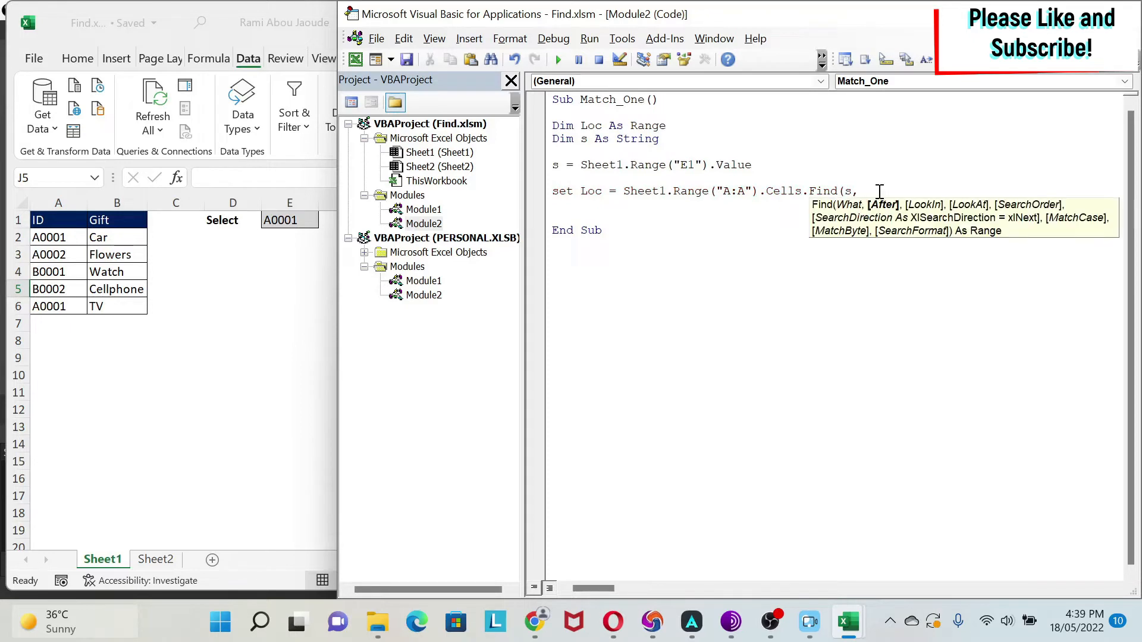
{"action": "mouse_move", "coordinate": [885, 263]}
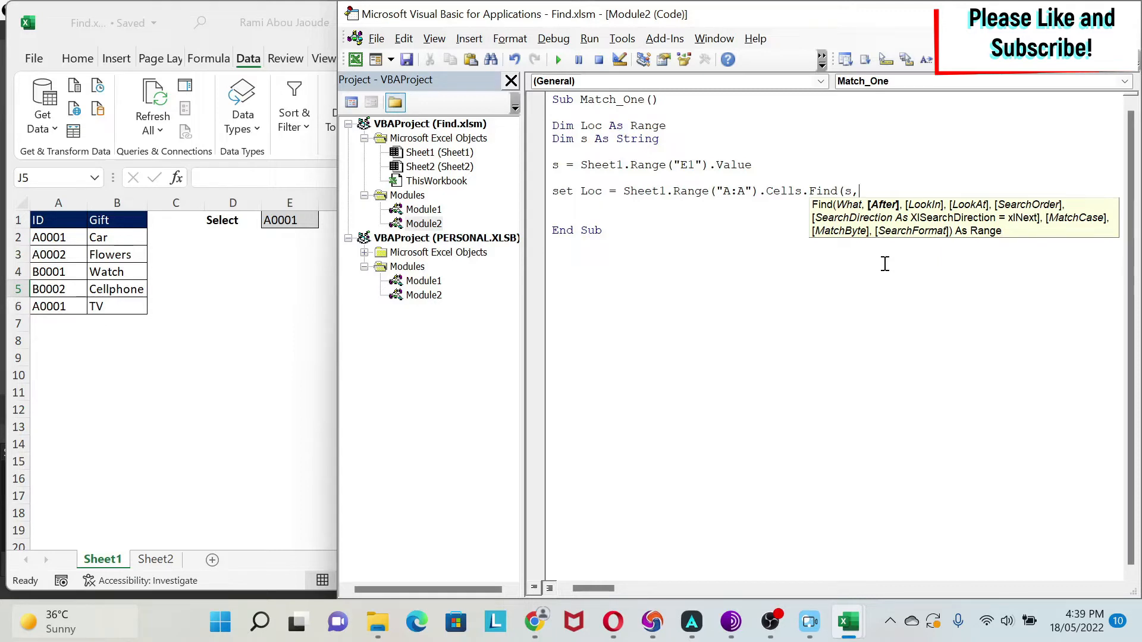
{"action": "type", "text": ","}
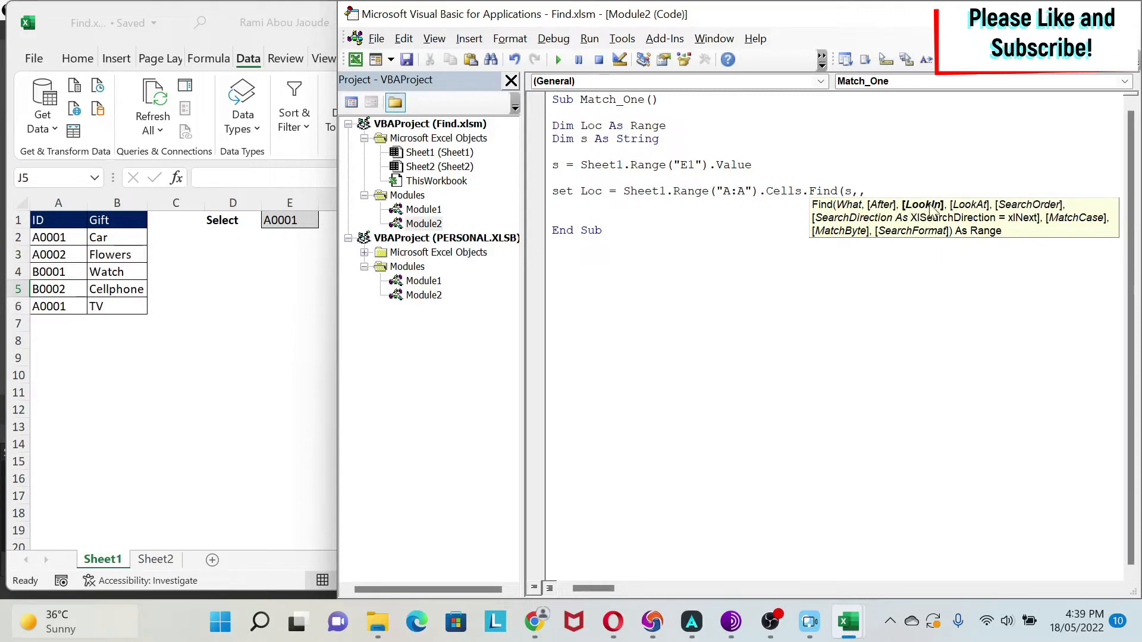
{"action": "type", "text": ","}
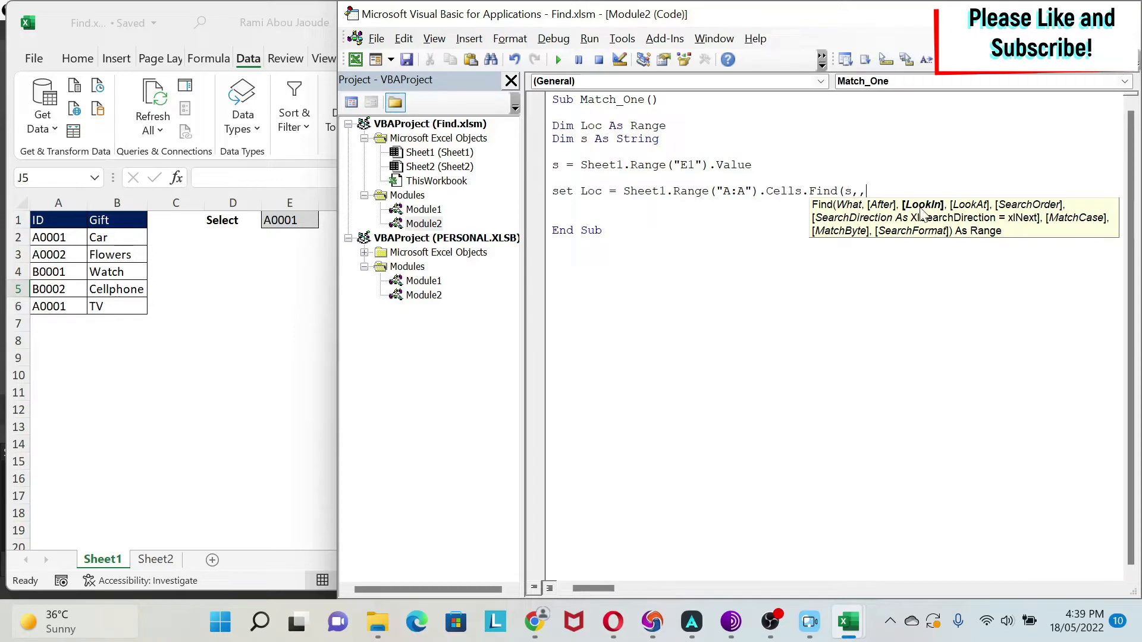
{"action": "mouse_move", "coordinate": [914, 166]}
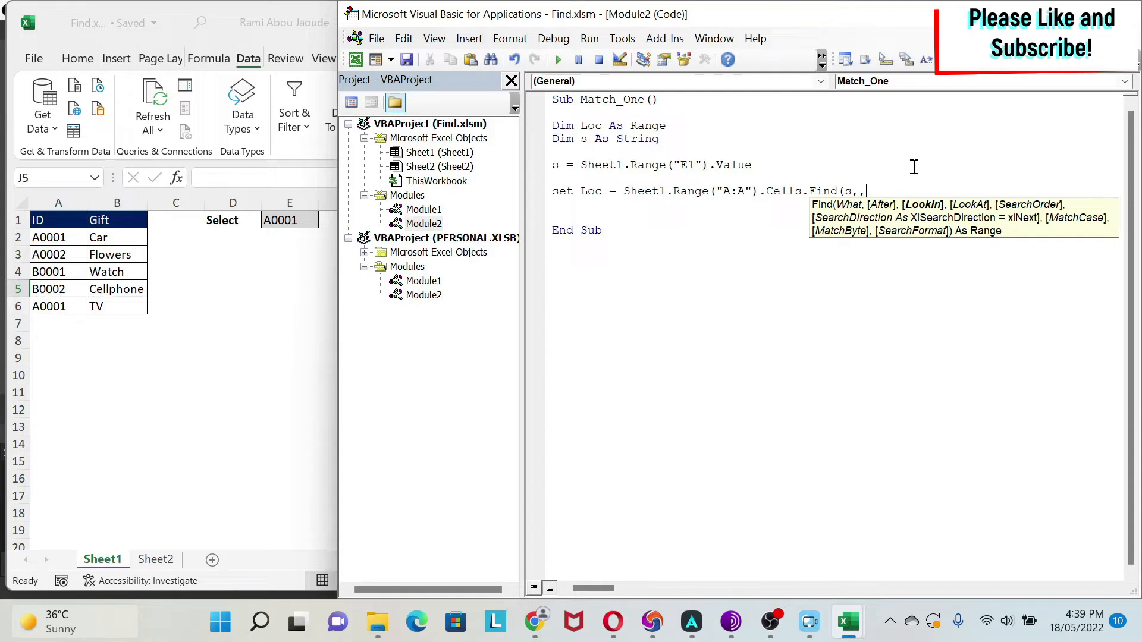
{"action": "type", "text": "xlv"}
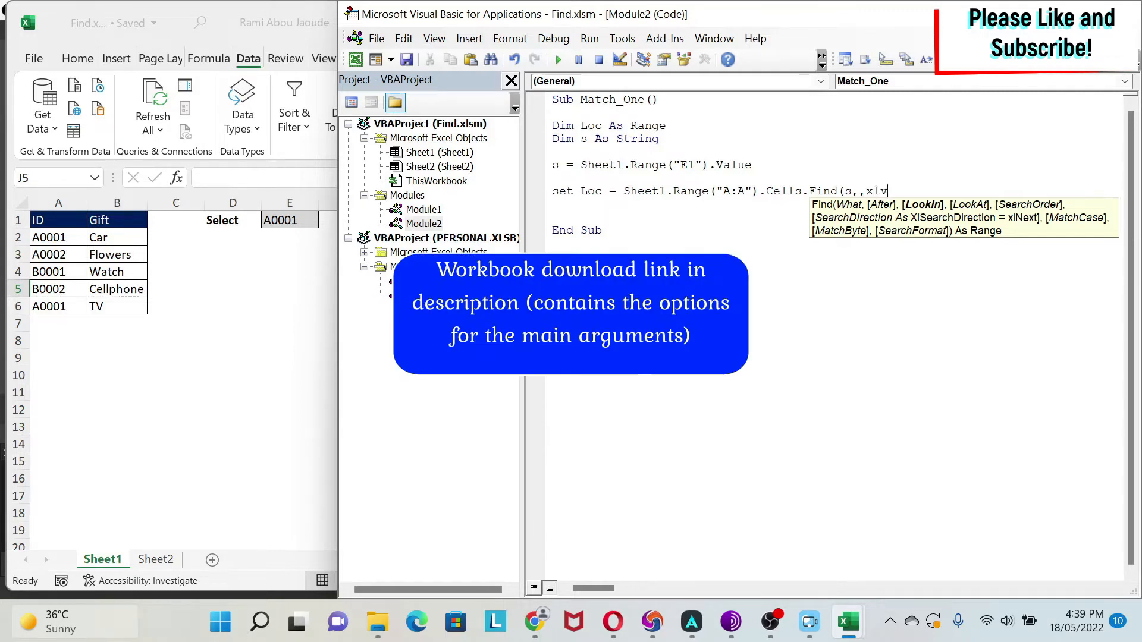
{"action": "type", "text": "alues,"}
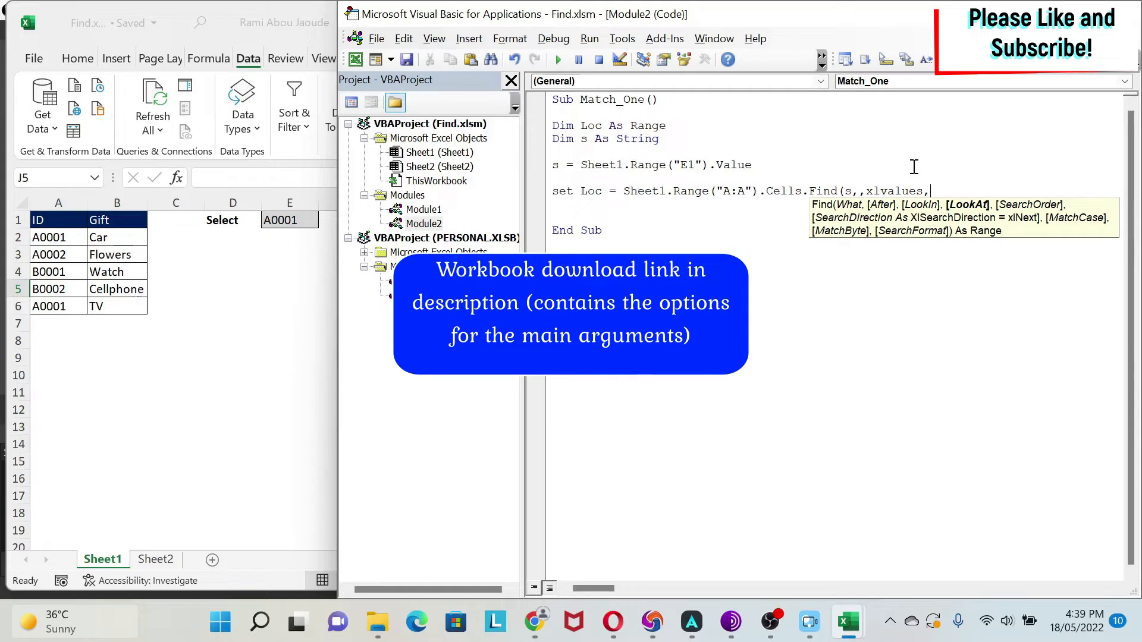
{"action": "type", "text": "xlPa"}
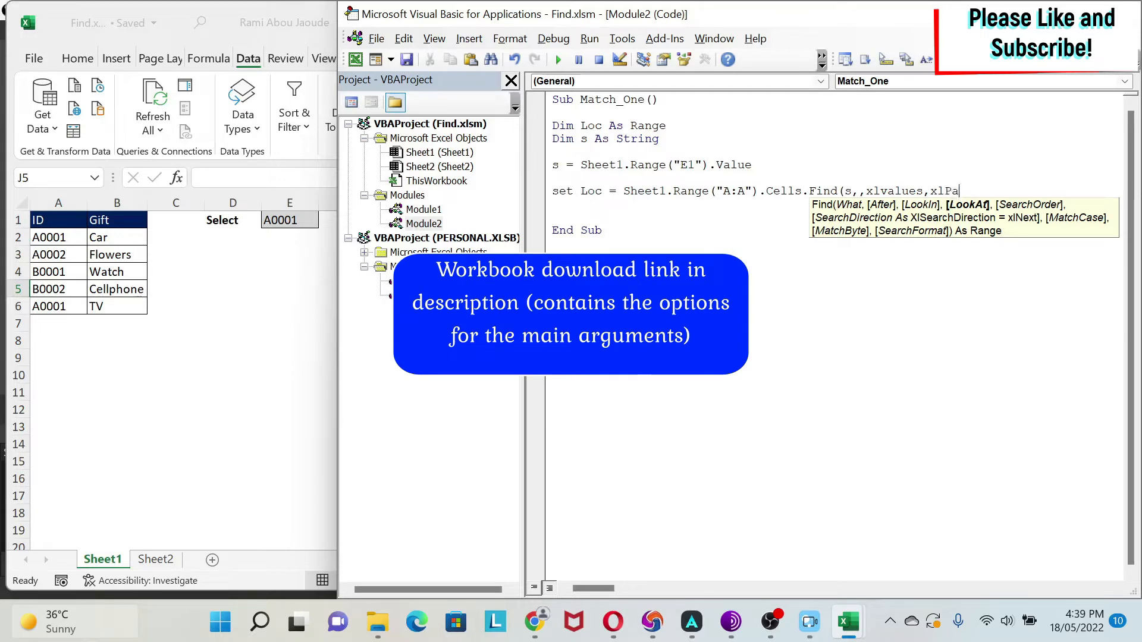
{"action": "type", "text": "rt,"}
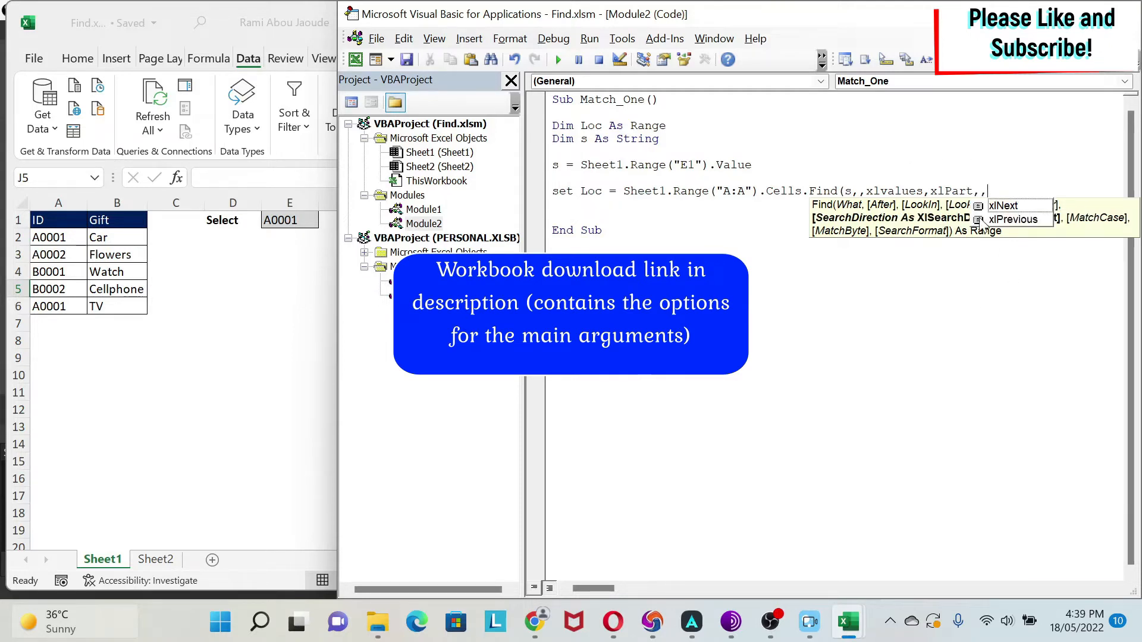
{"action": "type", "text": ","}
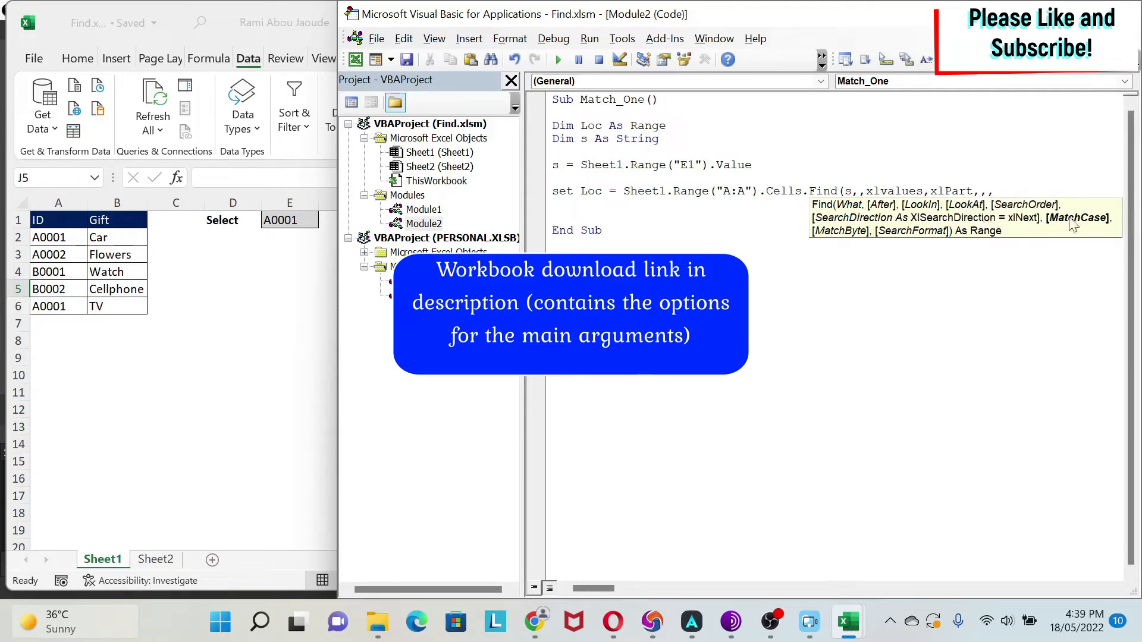
{"action": "type", "text": "T"}
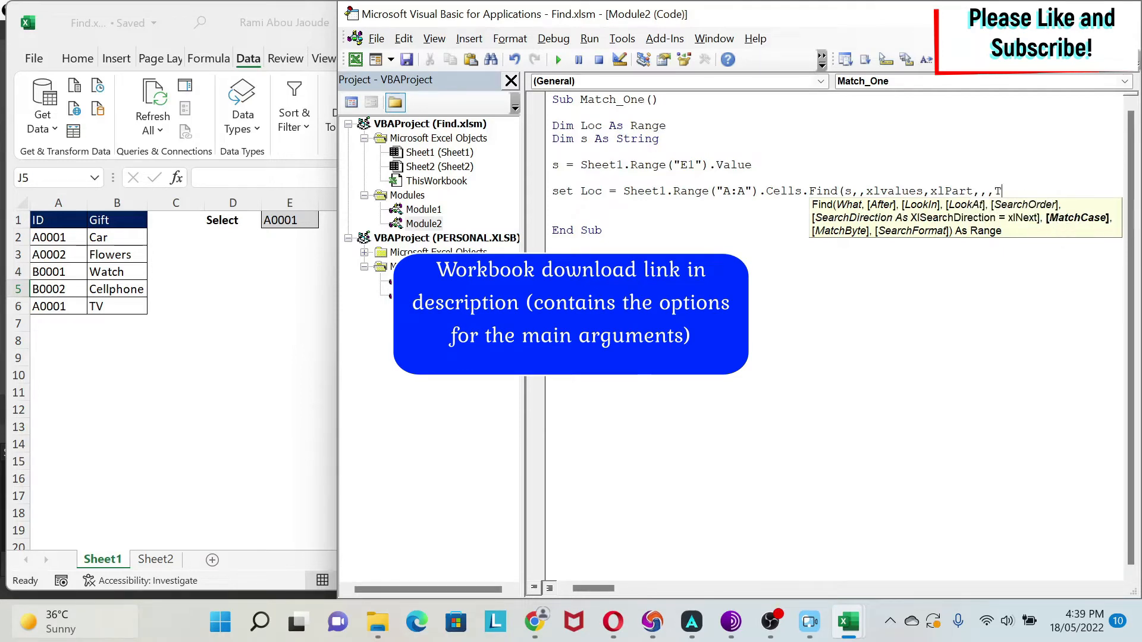
{"action": "type", "text": "rue"}
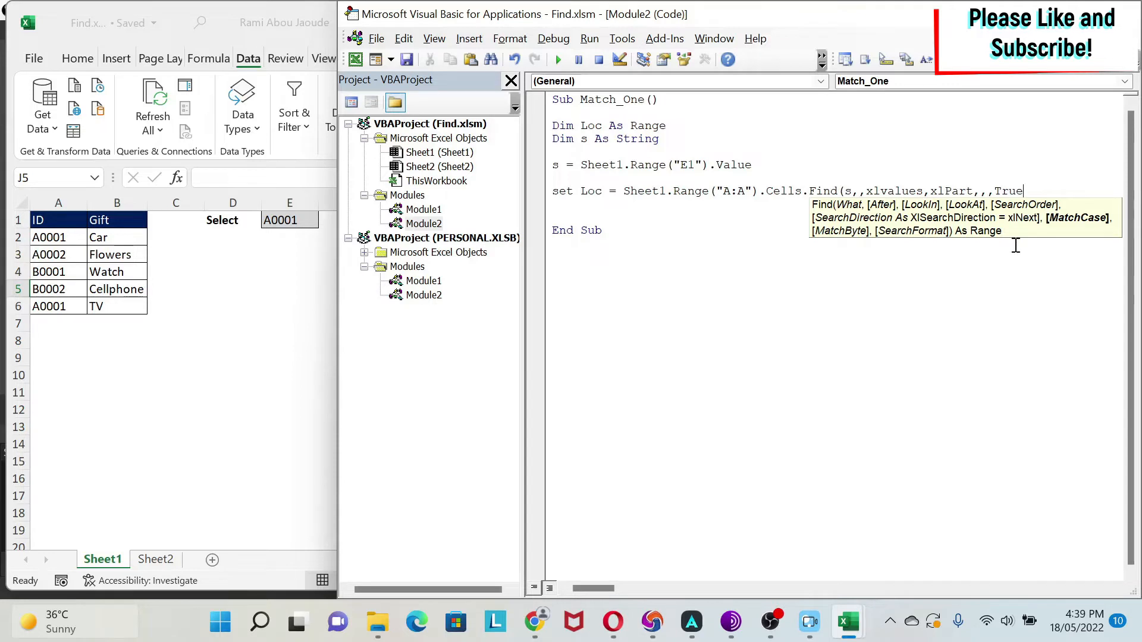
{"action": "key", "text": "Return"}
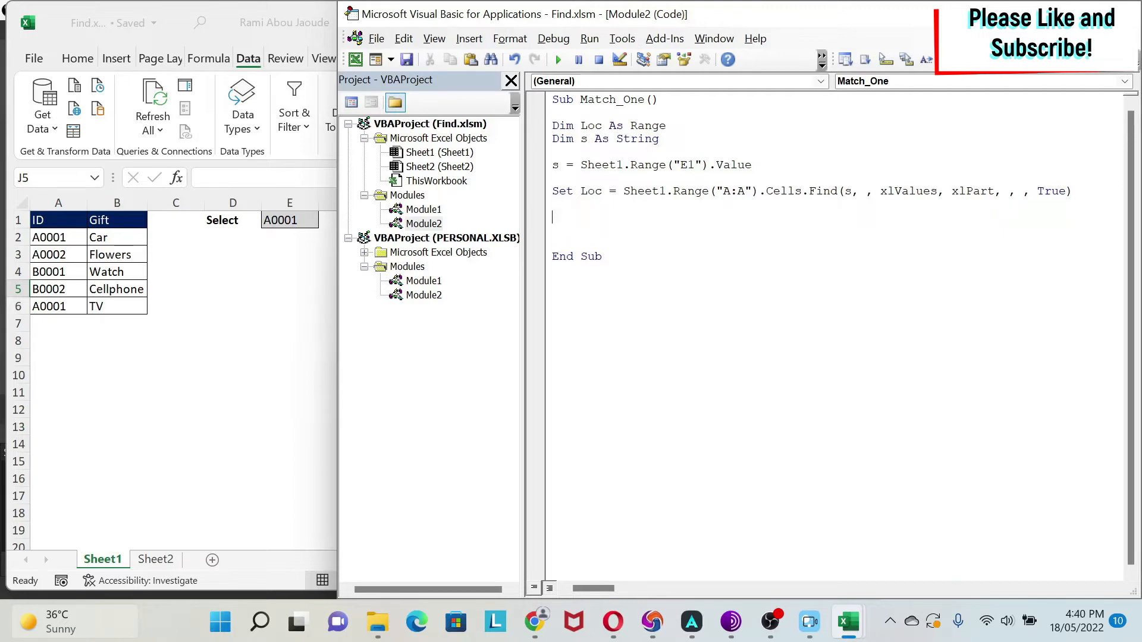
Add If Loc Is Nothing Then MsgBox ("No Match") with End If, and start an Else branch.
{"action": "type", "text": "if"}
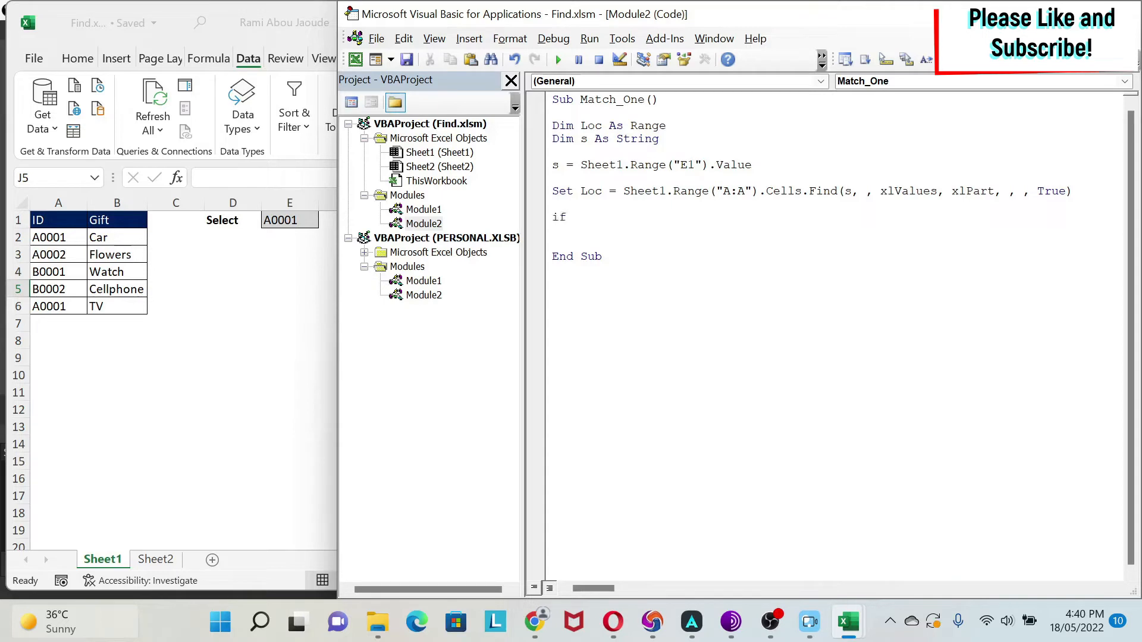
{"action": "type", "text": "Loc is Nothing Then"}
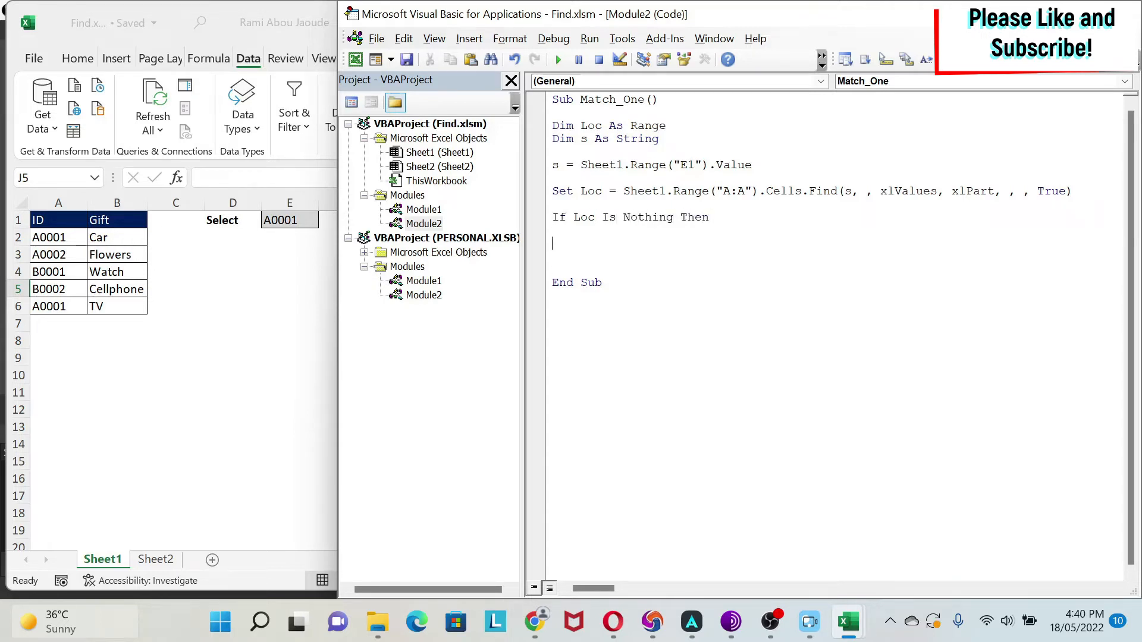
{"action": "type", "text": "End If"}
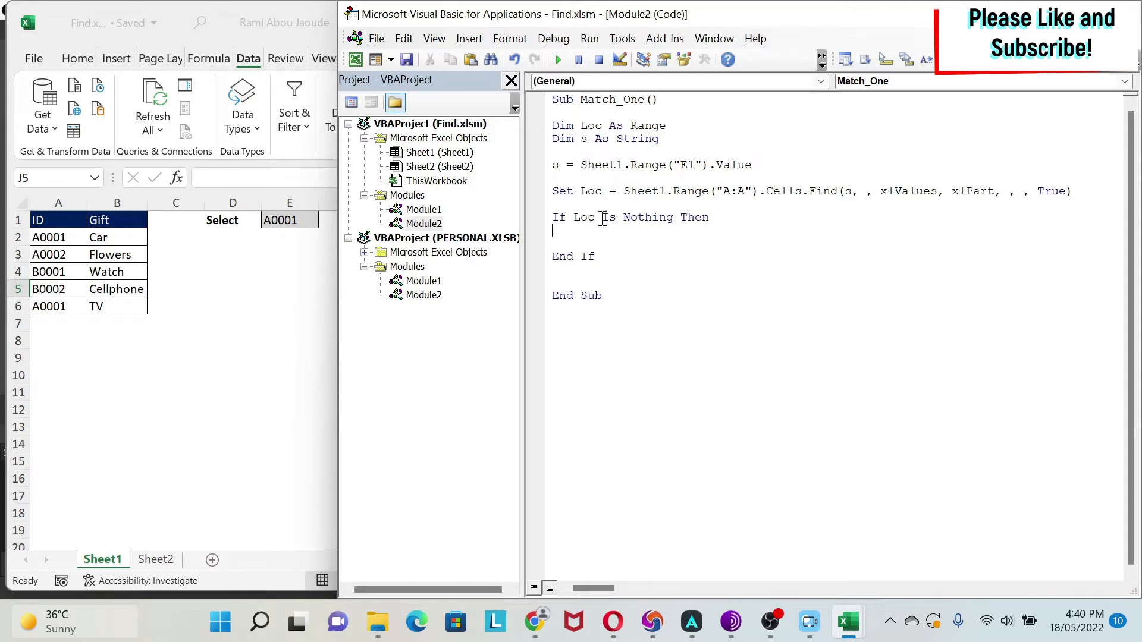
{"action": "mouse_move", "coordinate": [736, 251]}
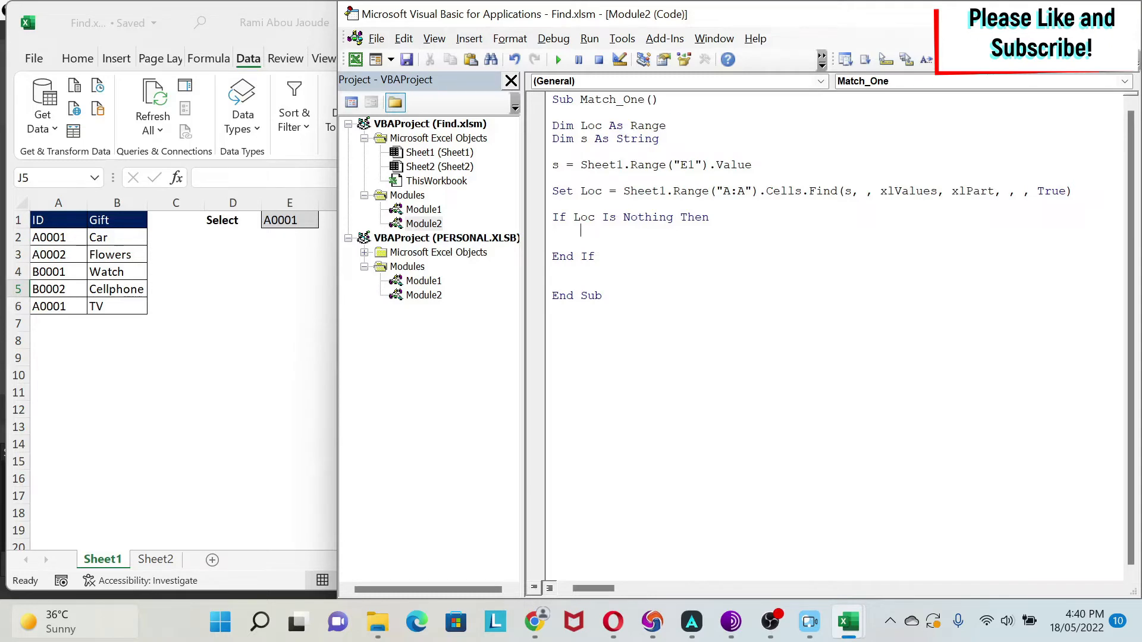
{"action": "type", "text": "msgbox ("}
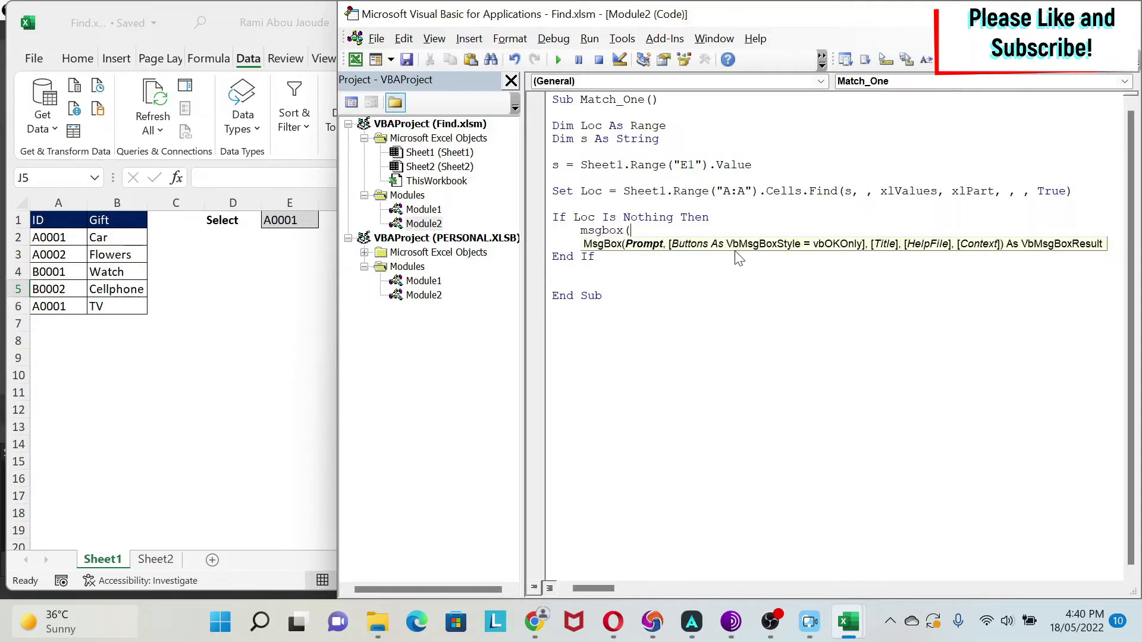
{"action": "mouse_move", "coordinate": [864, 266]}
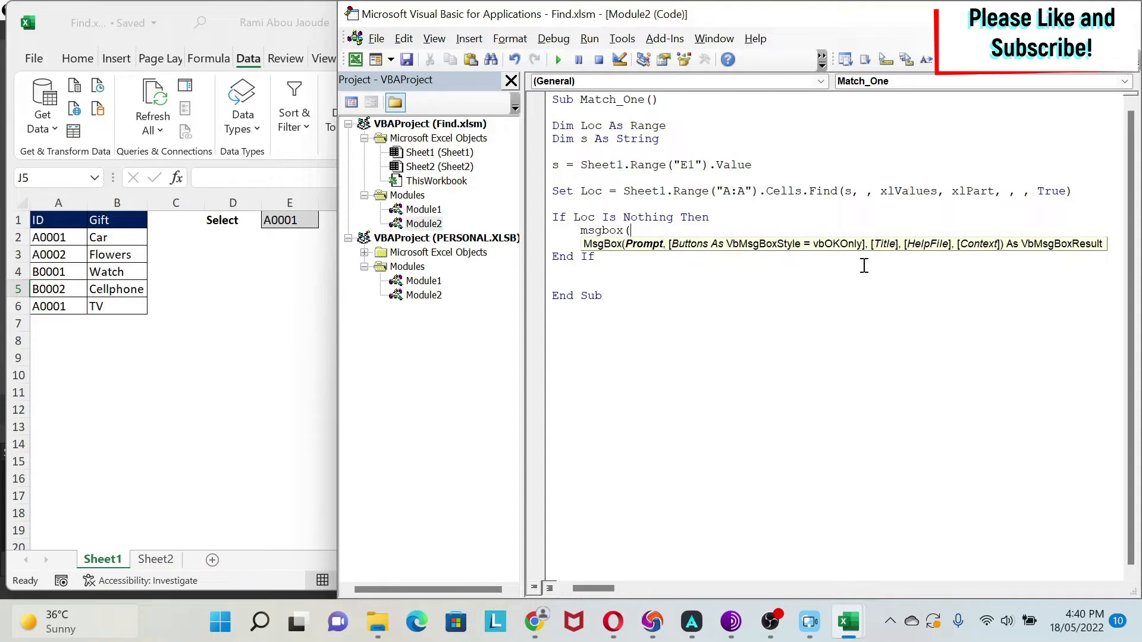
{"action": "type", "text": "\"No Match\")"}
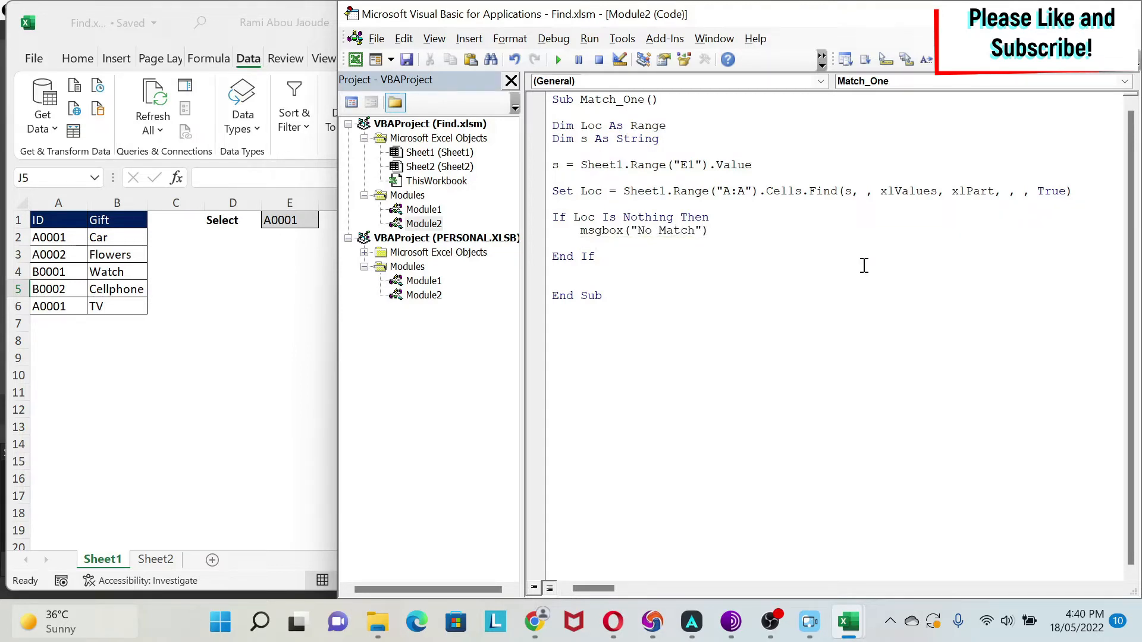
{"action": "type", "text": "else"}
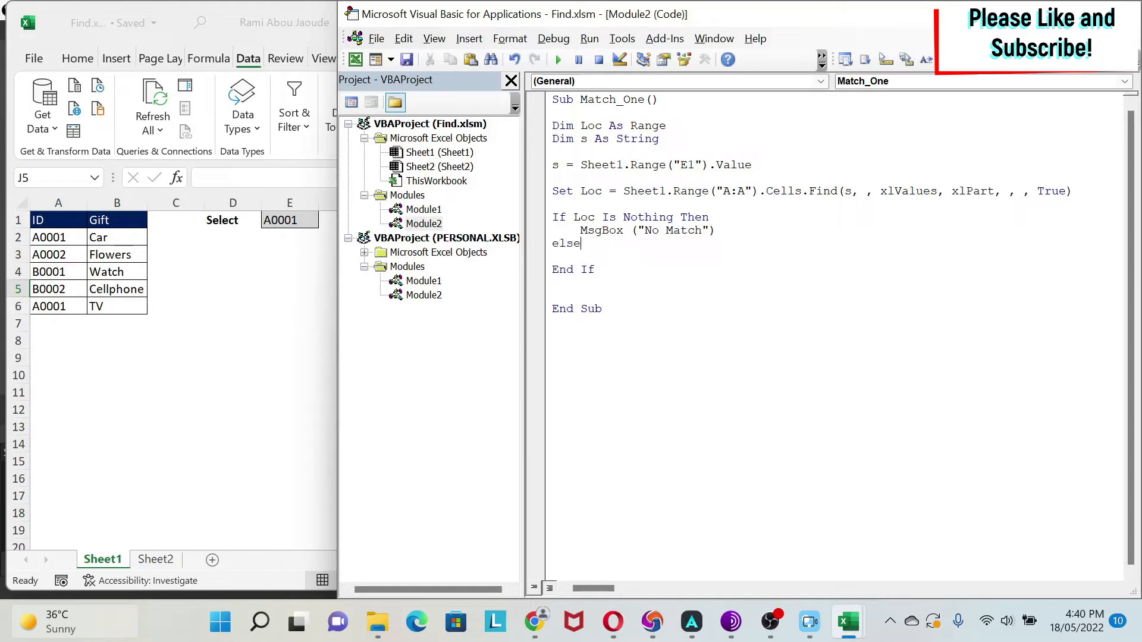
In the Else branch, write MsgBox (Loc.Offset(0, 1).Value) to show the matching gift.
{"action": "type", "text": "Msgbox ("}
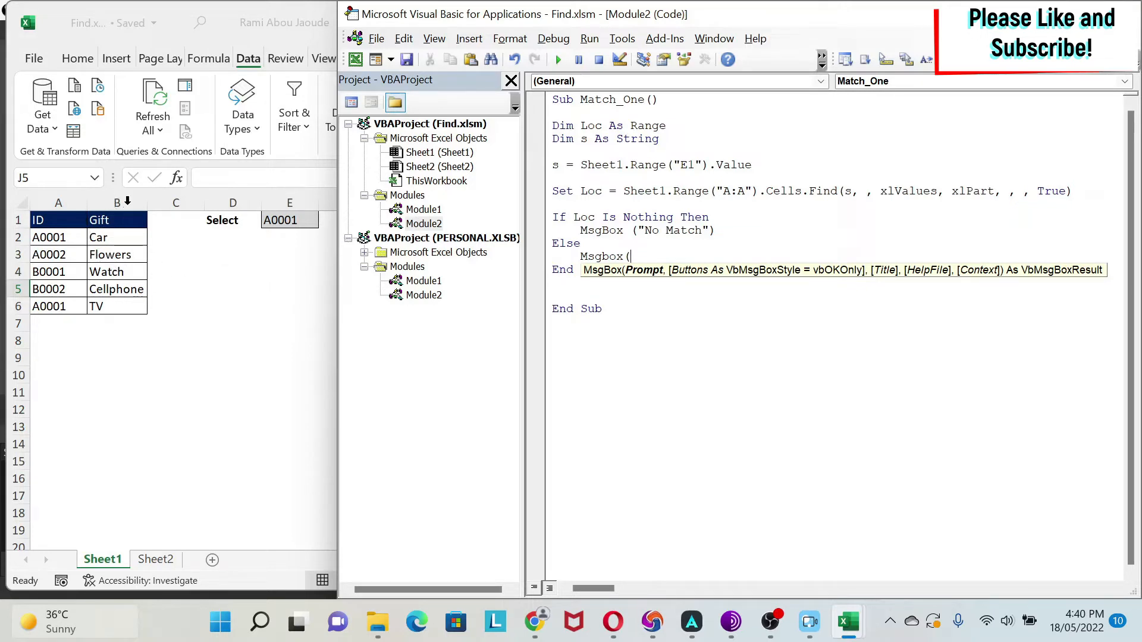
{"action": "type", "text": "Loc"}
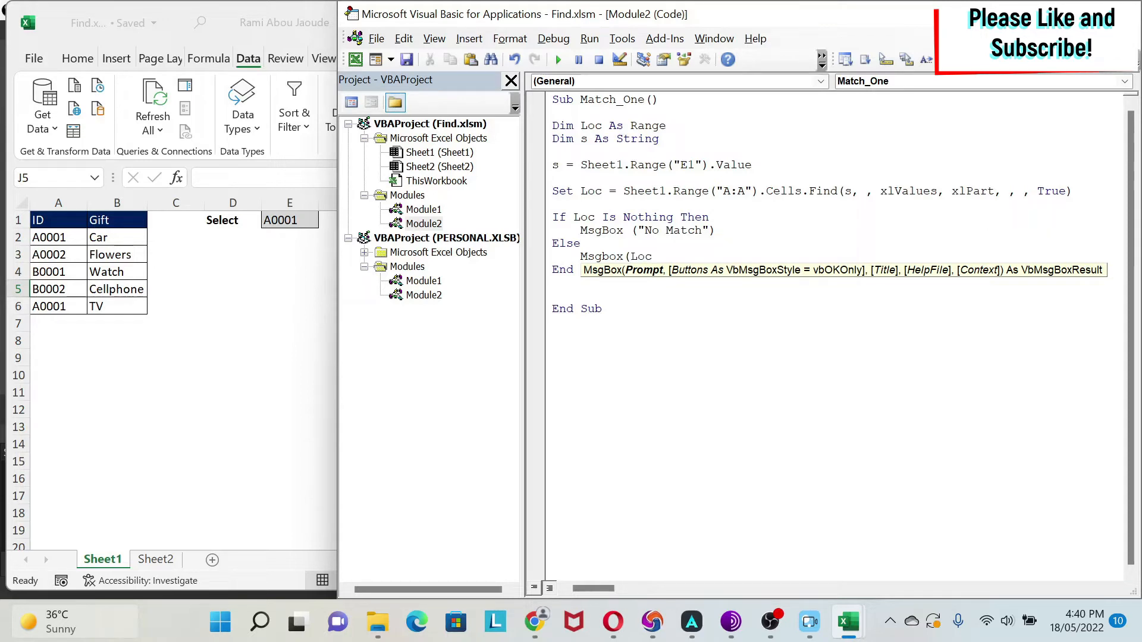
{"action": "left_click", "coordinate": [648, 256]}
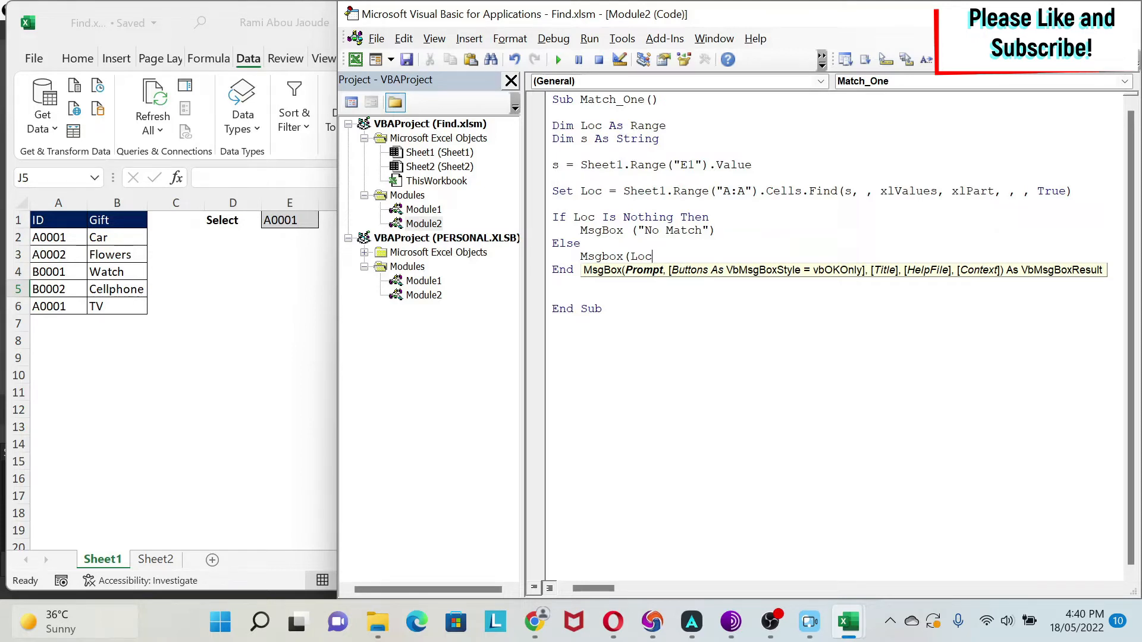
{"action": "type", "text": "."}
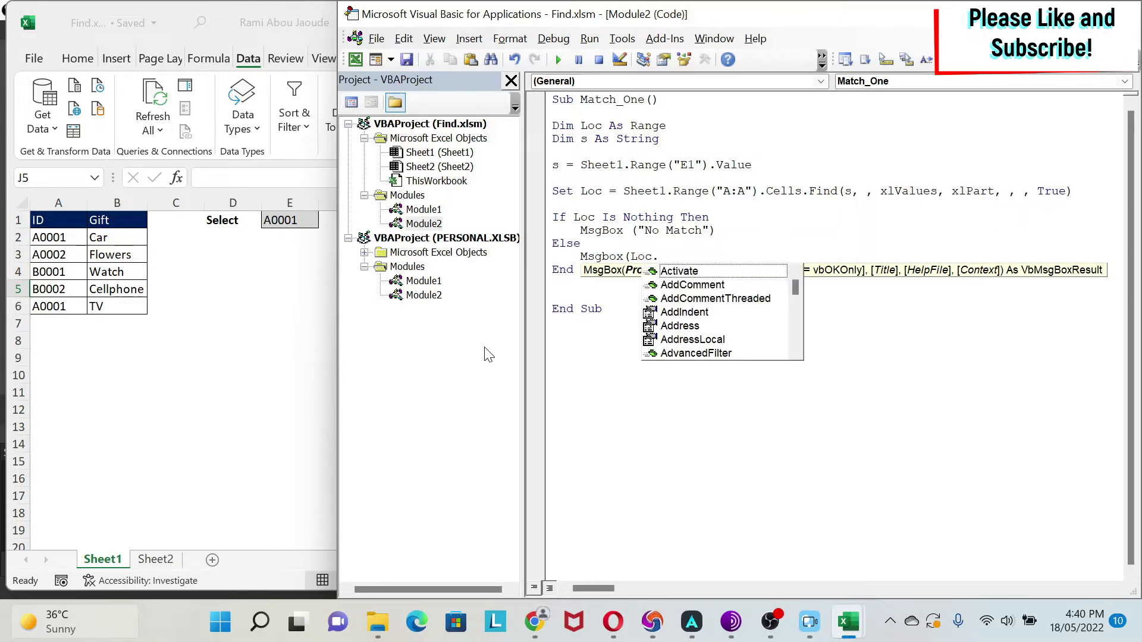
{"action": "type", "text": "offset("}
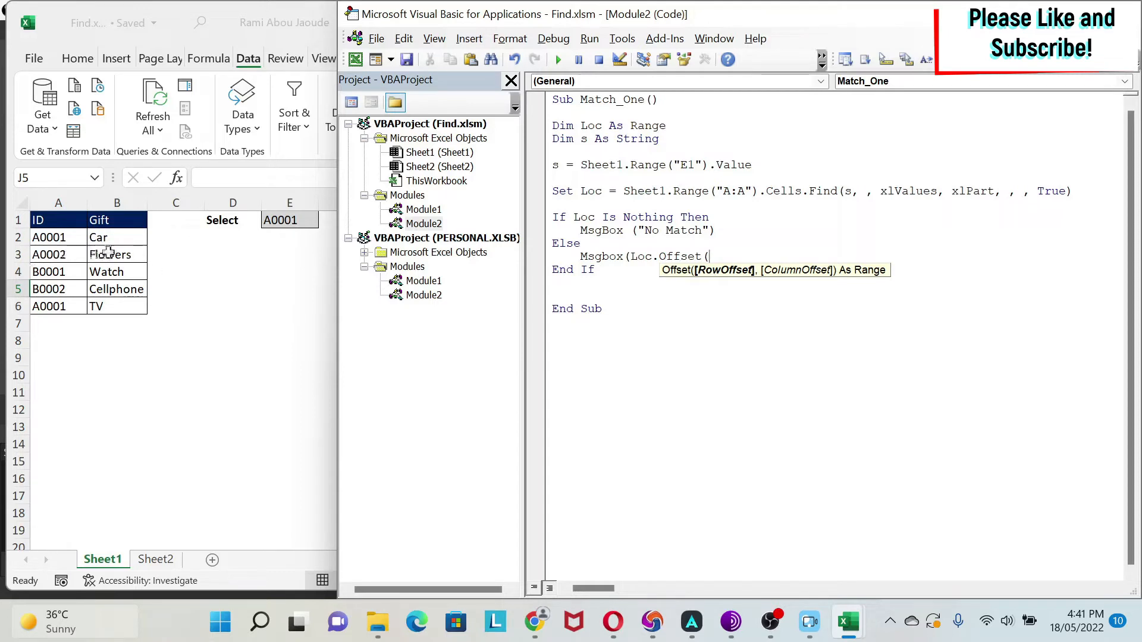
{"action": "type", "text": "0"}
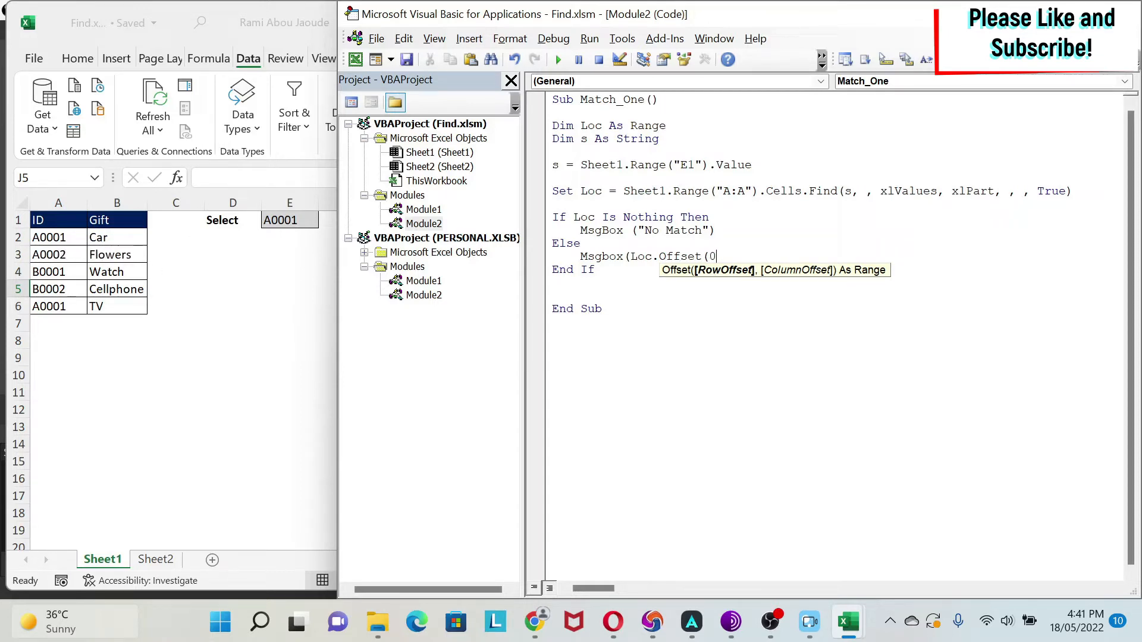
{"action": "type", "text": ","}
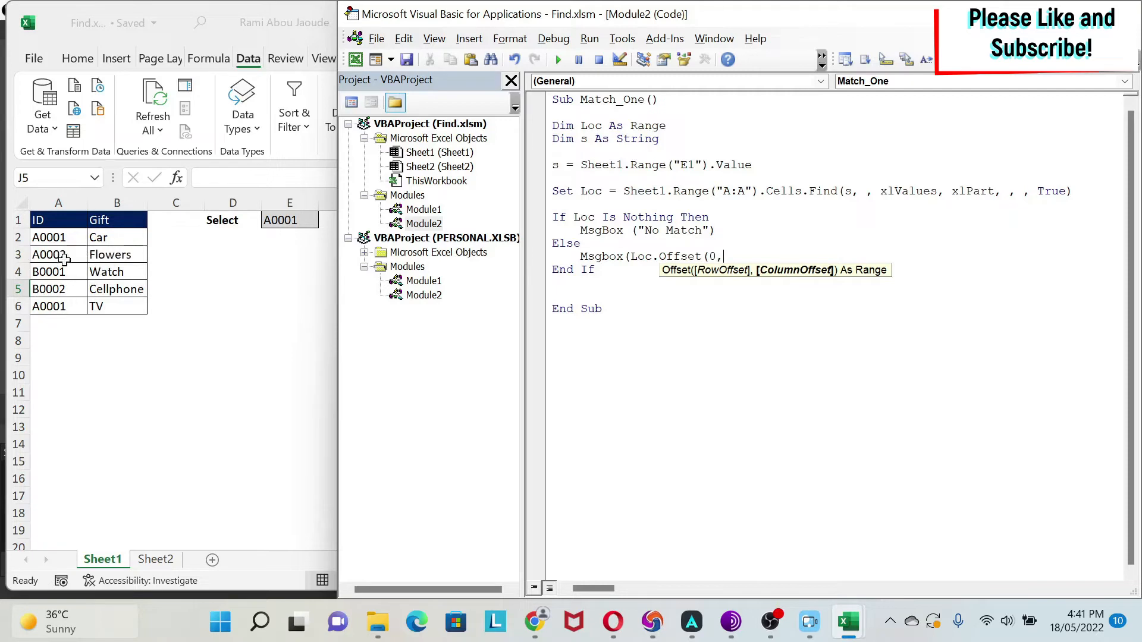
{"action": "type", "text": "1).Value)"}
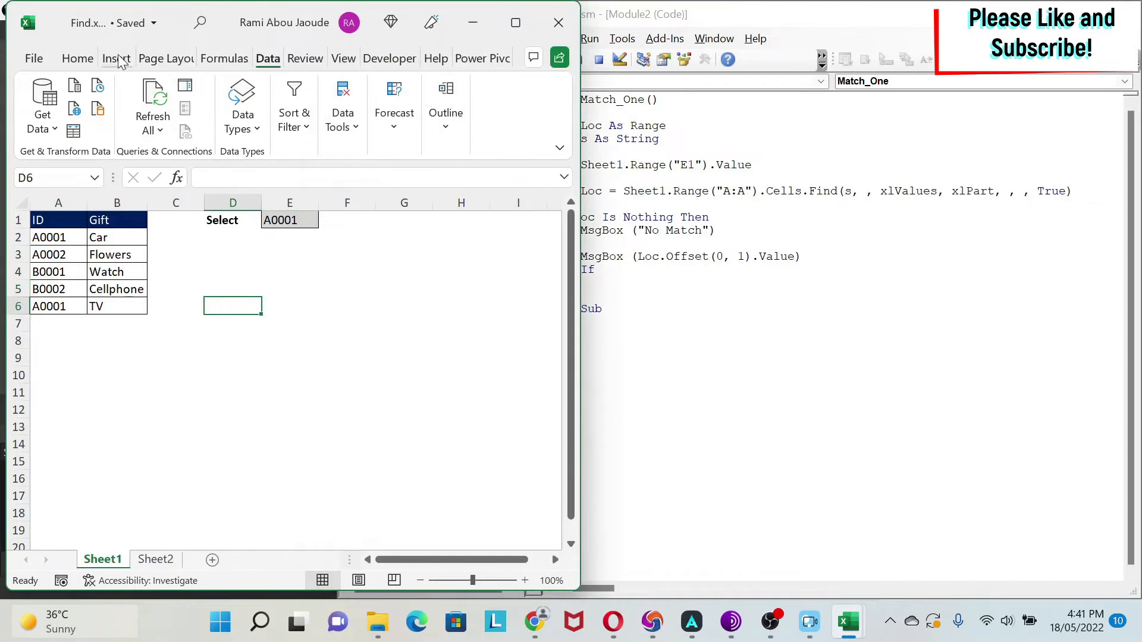
Add a magnifying-glass icon beside the gift table and assign it the Match_One macro.
{"action": "left_click", "coordinate": [116, 58]}
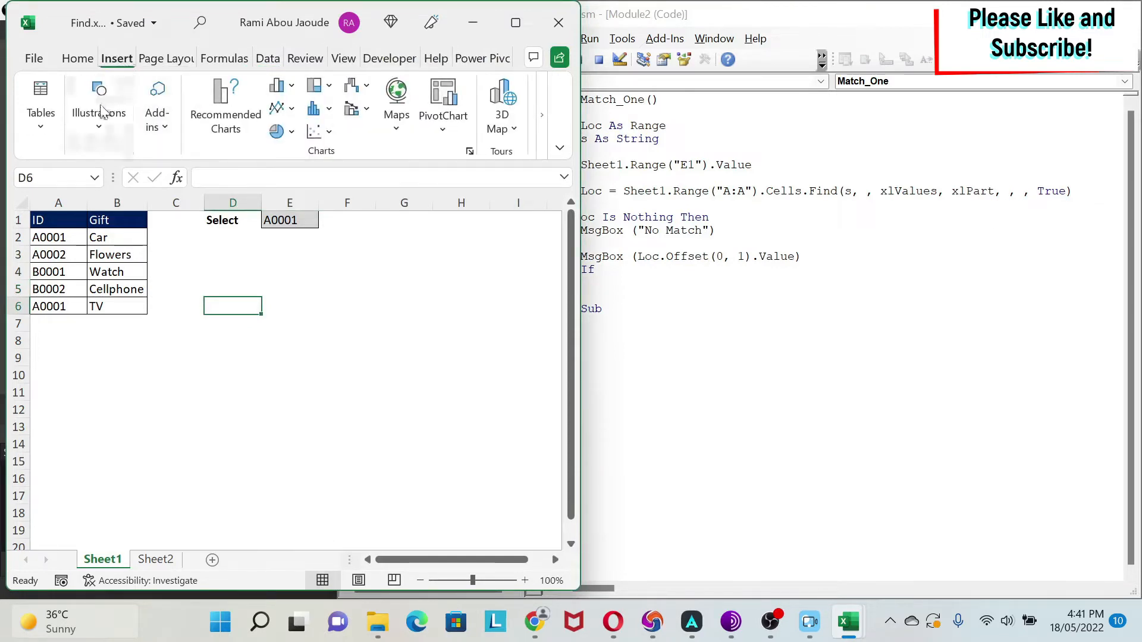
{"action": "left_click", "coordinate": [99, 109]}
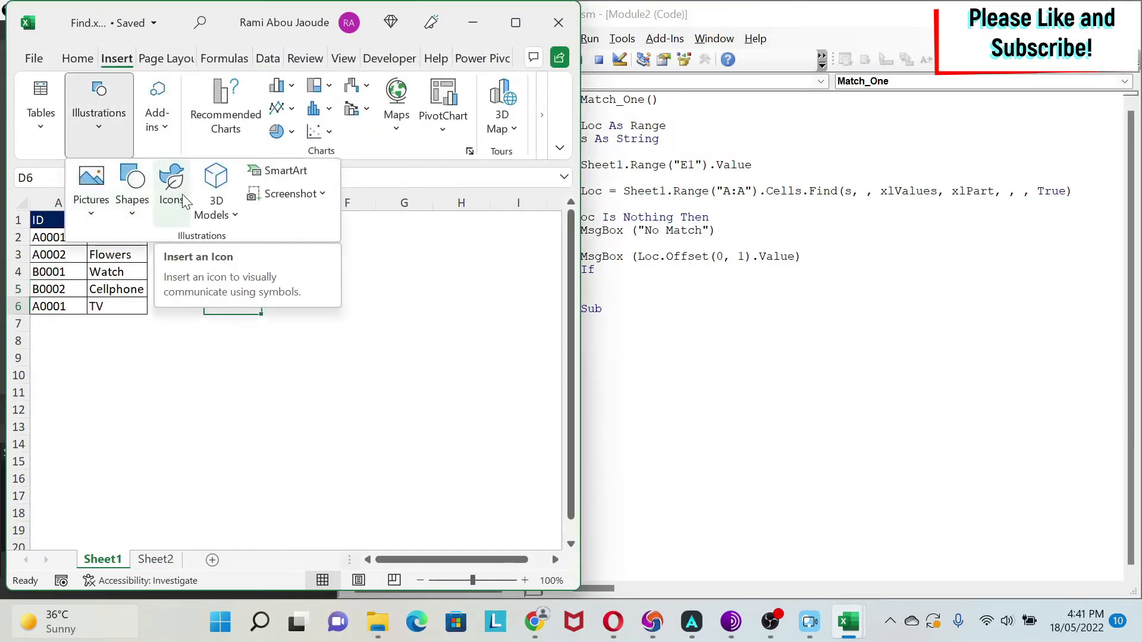
{"action": "left_click", "coordinate": [170, 182]}
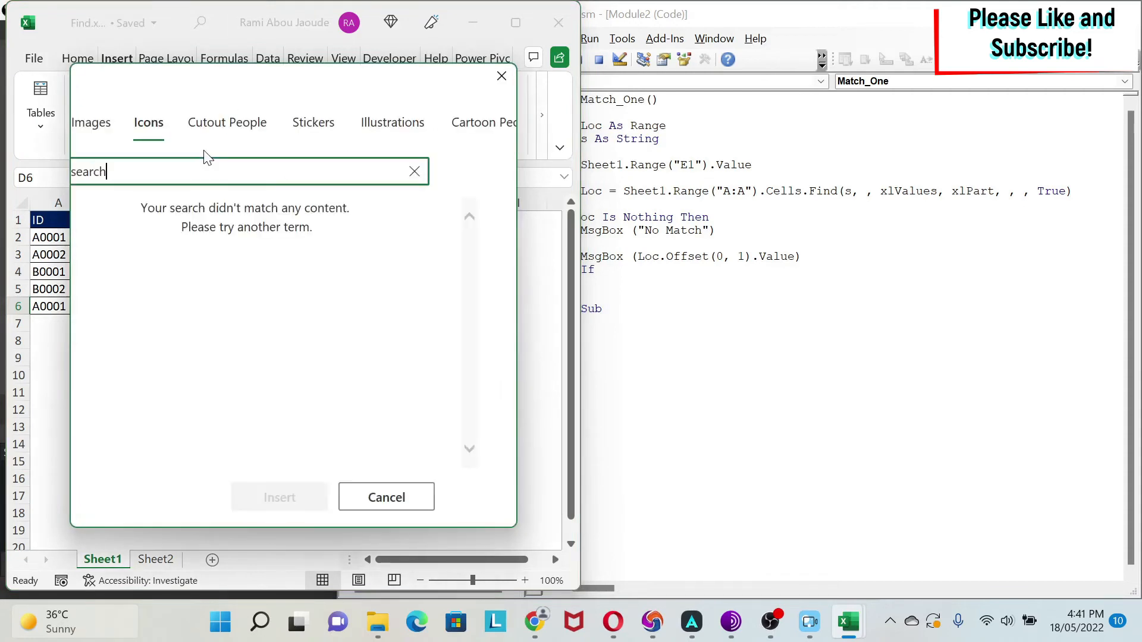
{"action": "left_click", "coordinate": [386, 497]}
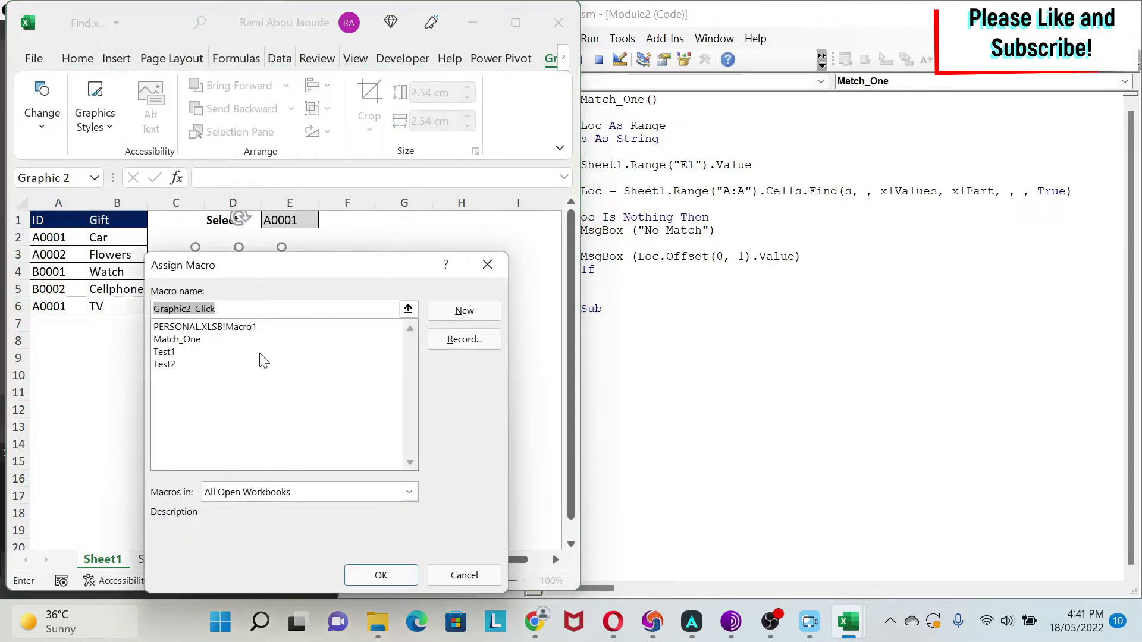
{"action": "left_click", "coordinate": [177, 339]}
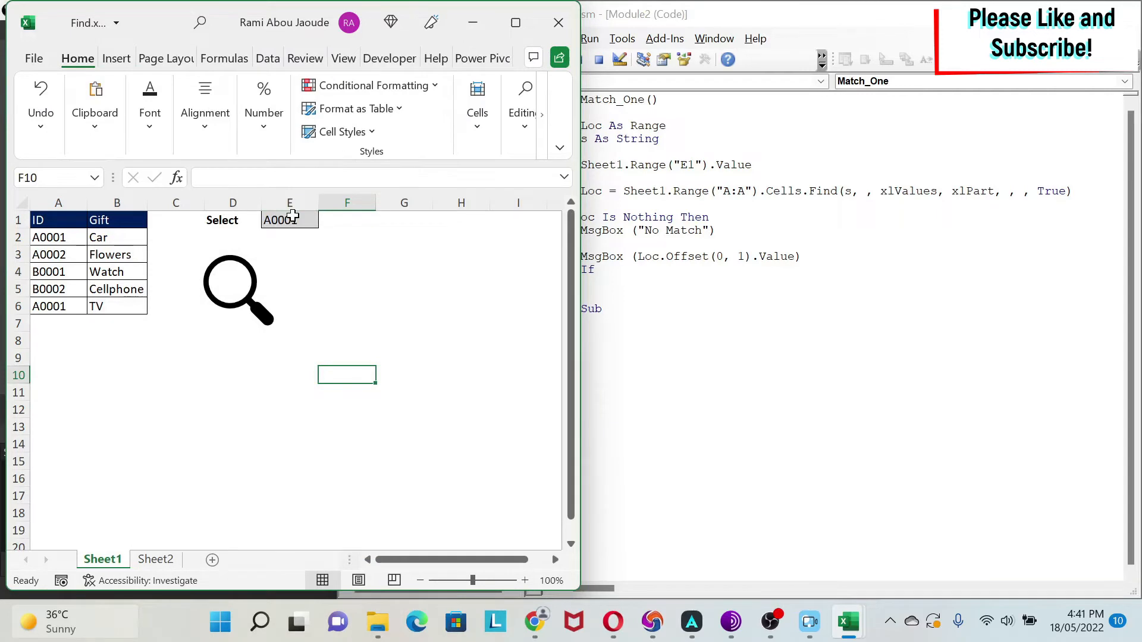
{"action": "left_click", "coordinate": [289, 220]}
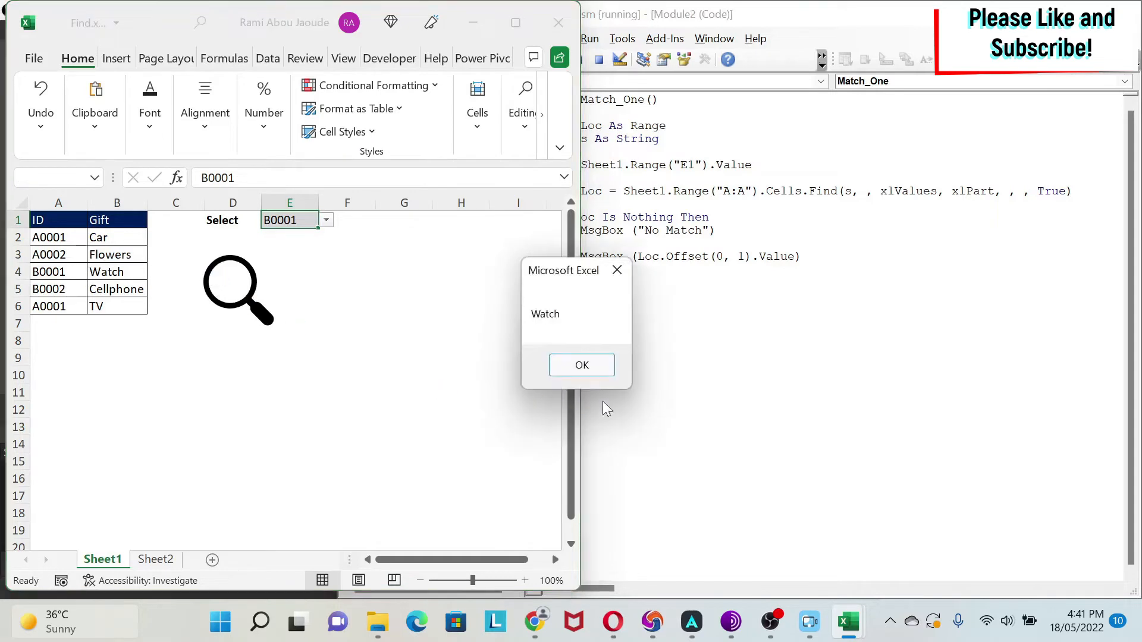
{"action": "left_click", "coordinate": [581, 365]}
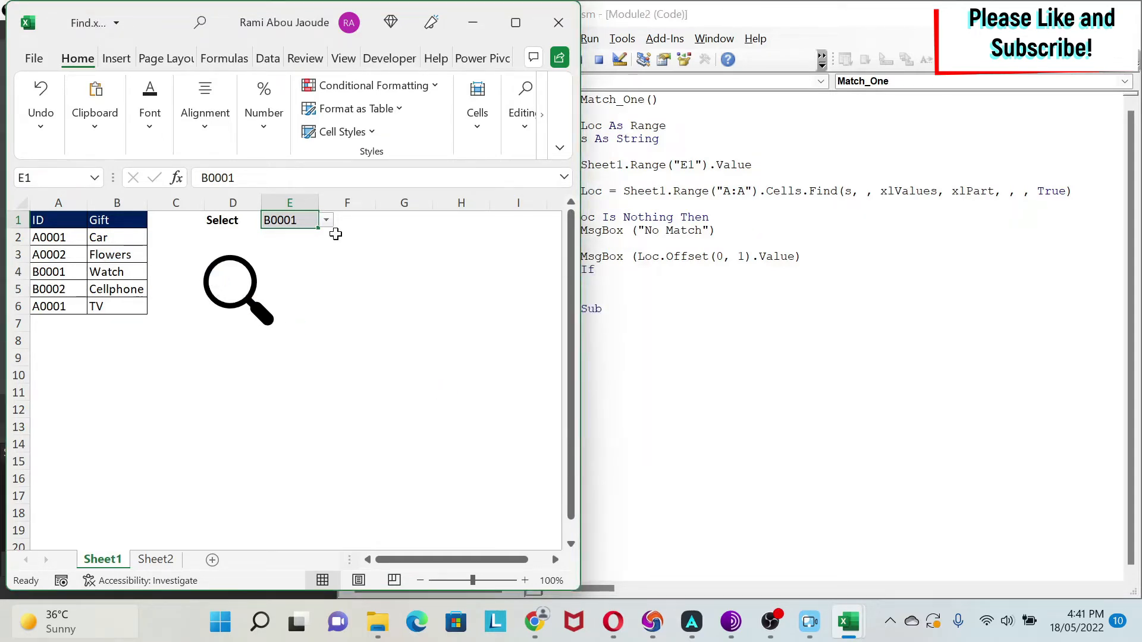
{"action": "left_click", "coordinate": [324, 220]}
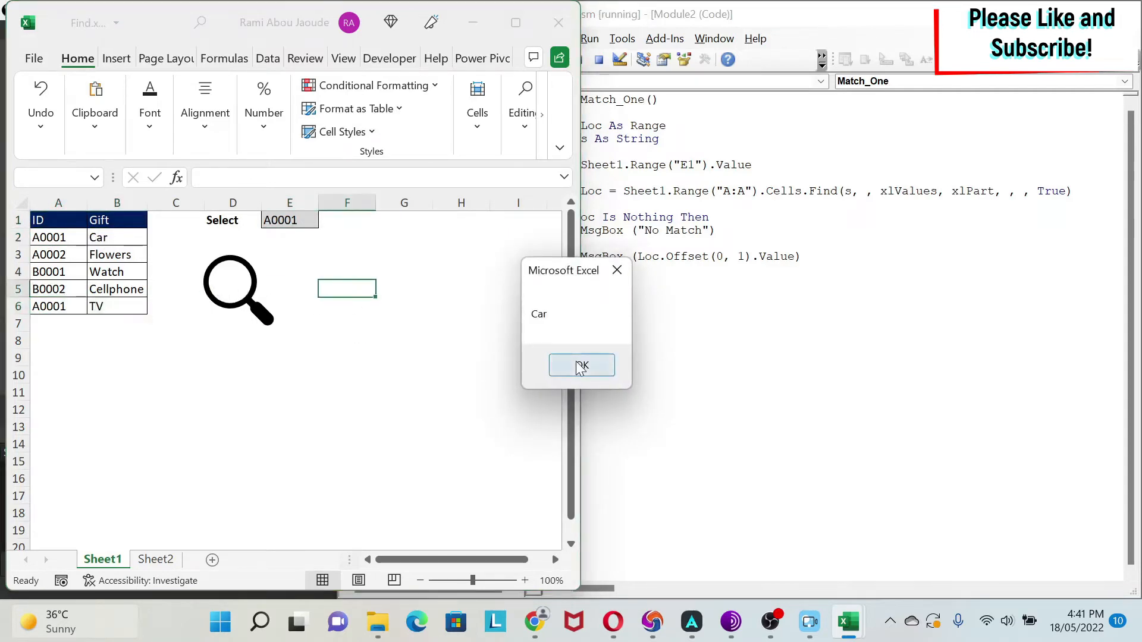
{"action": "left_click", "coordinate": [581, 364]}
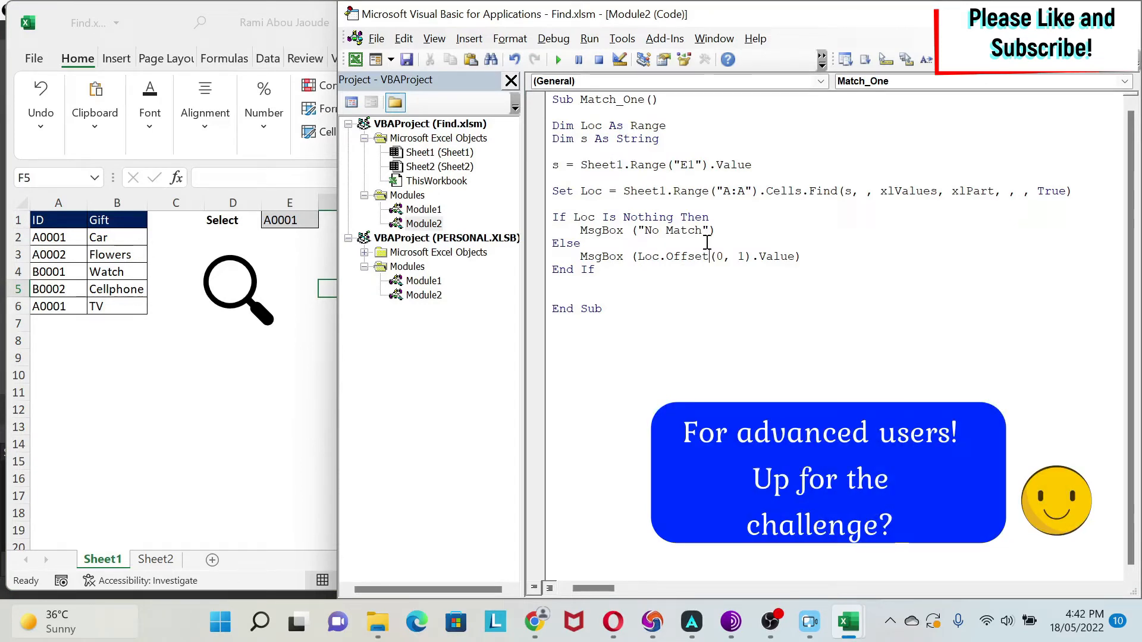
{"action": "mouse_move", "coordinate": [703, 323]}
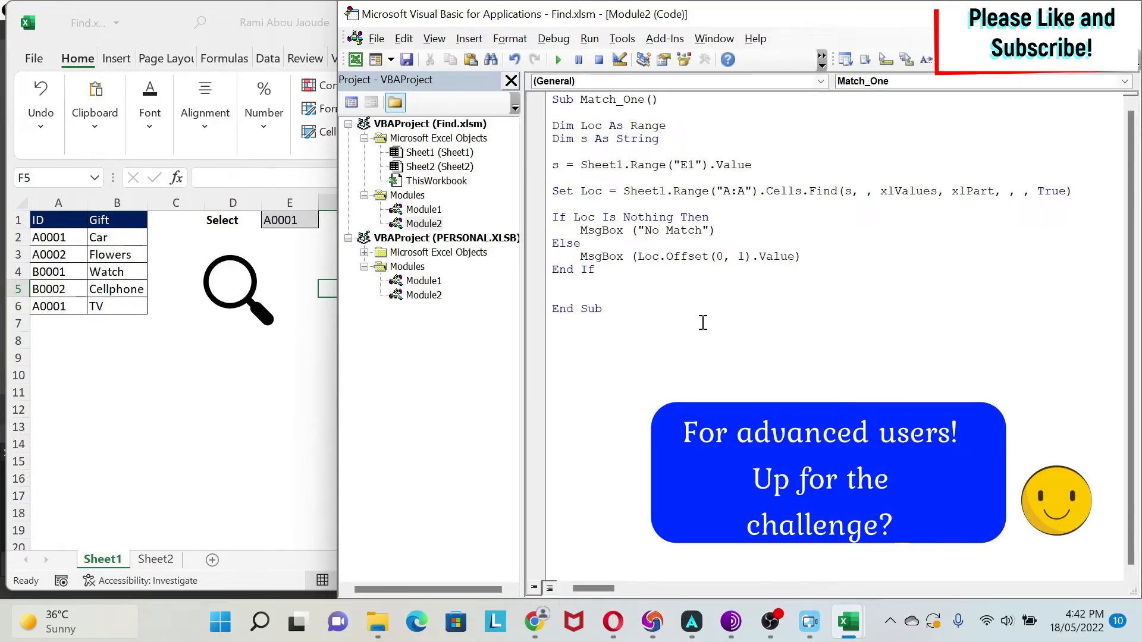
Start Sub Match_Multiple(), reusing Match_One's Dim and E1 lines, and add Dim r As Long.
{"action": "type", "text": "sub Match"}
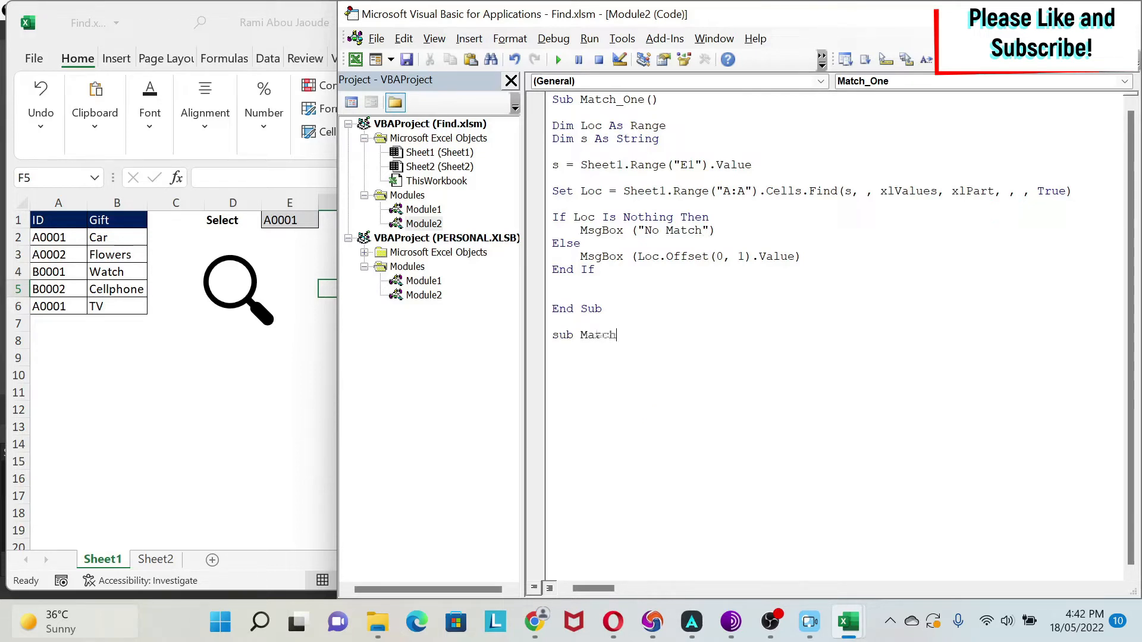
{"action": "type", "text": "_Multiple("}
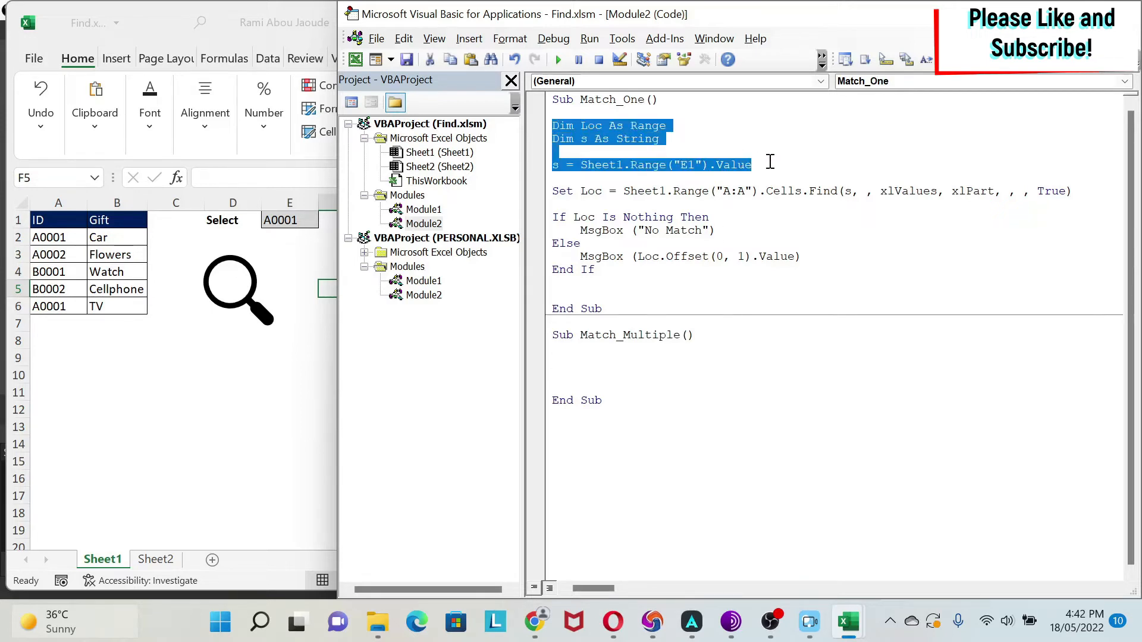
{"action": "left_click", "coordinate": [718, 373]}
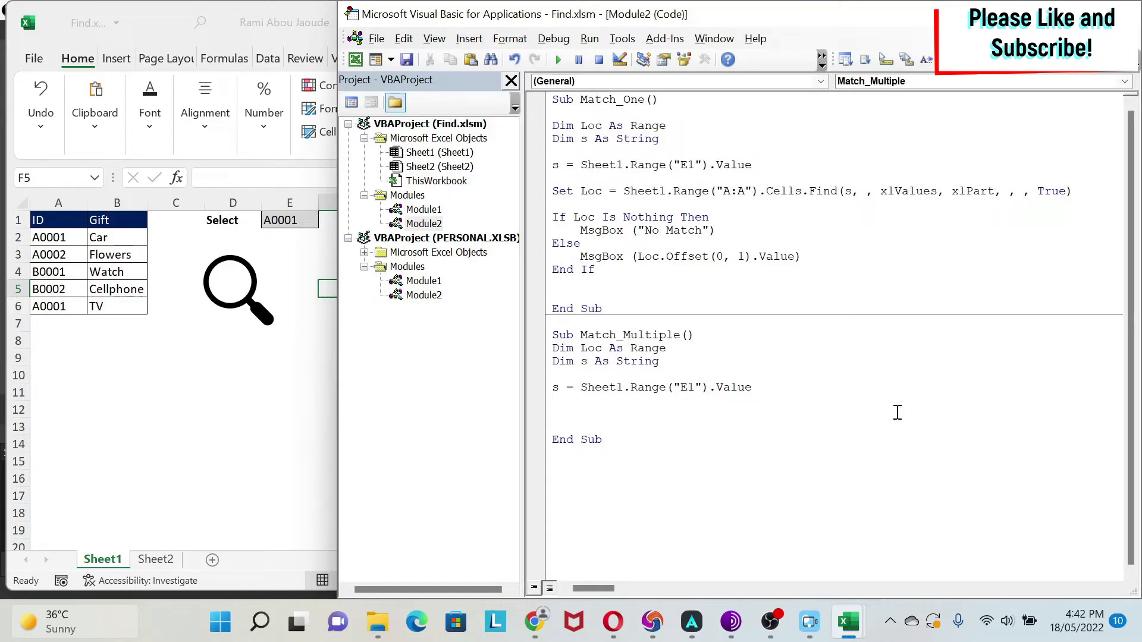
{"action": "type", "text": "dim"}
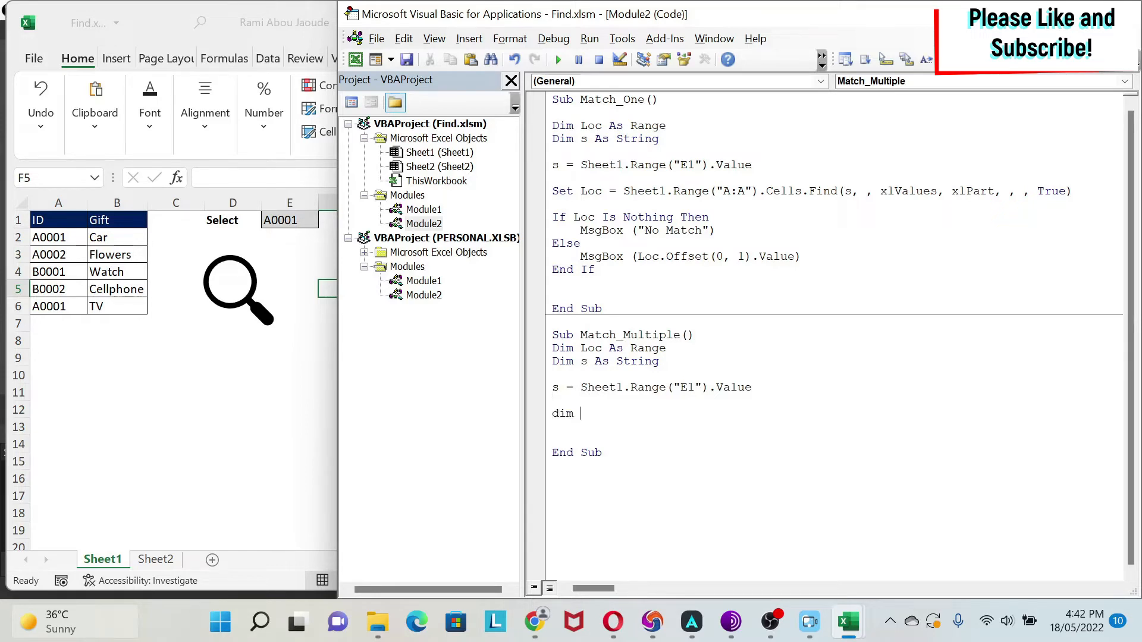
{"action": "type", "text": "r As Long"}
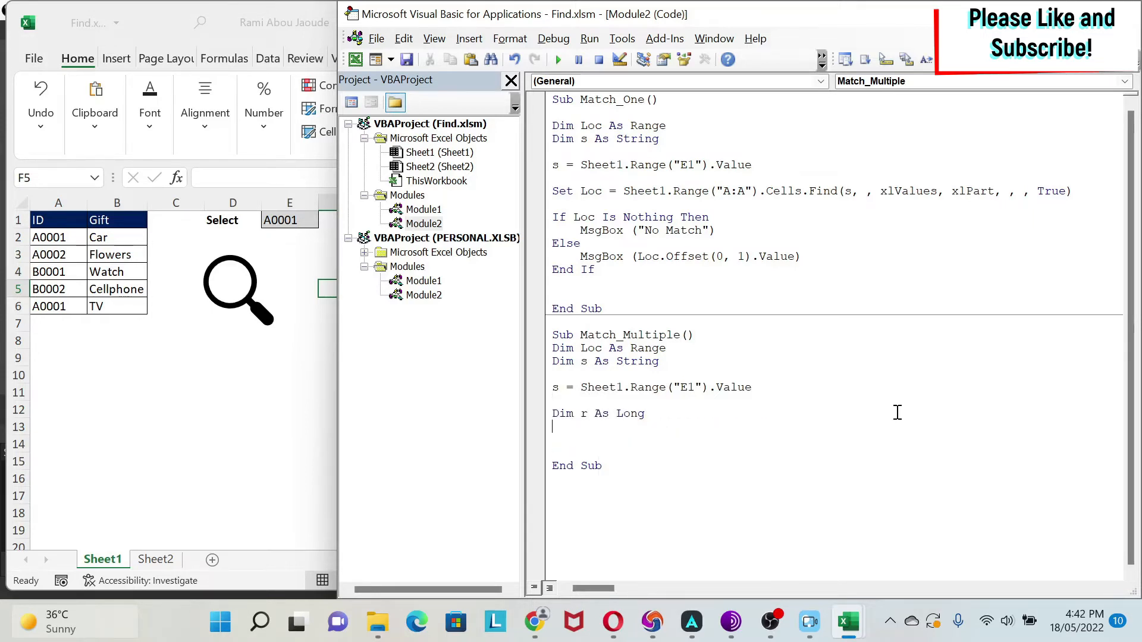
{"action": "left_click", "coordinate": [116, 374]}
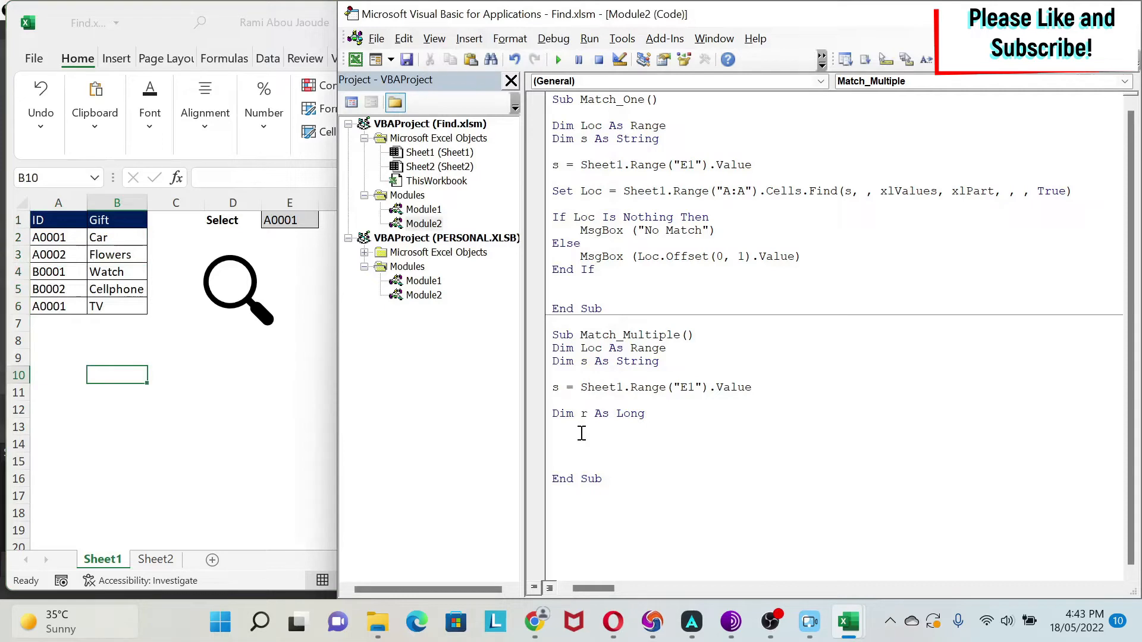
{"action": "mouse_move", "coordinate": [705, 189]}
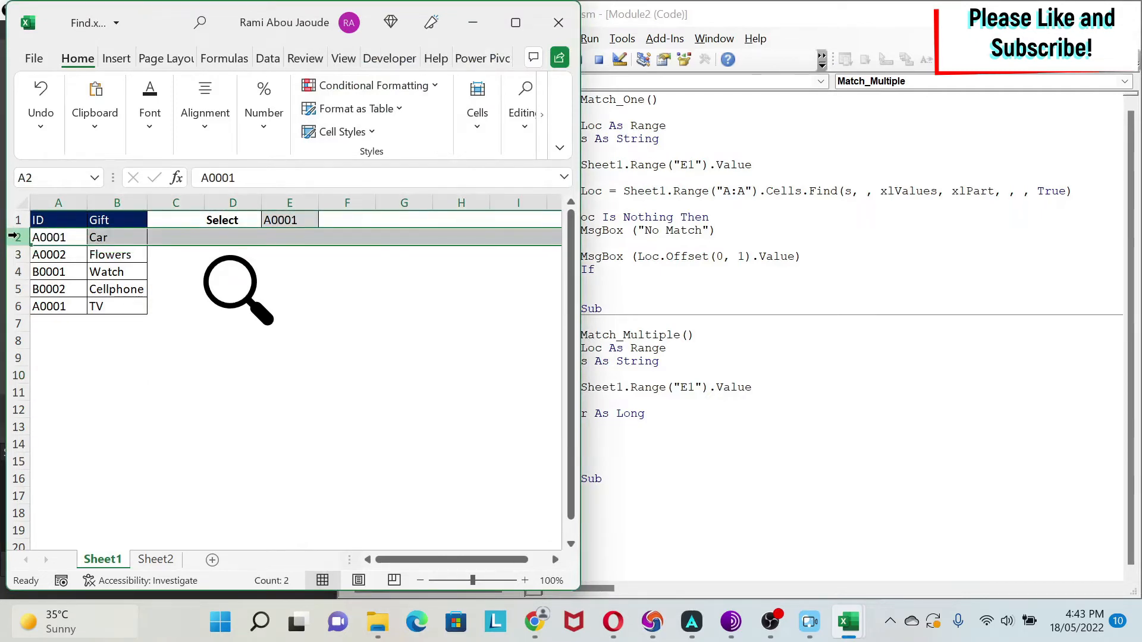
{"action": "mouse_move", "coordinate": [16, 250]}
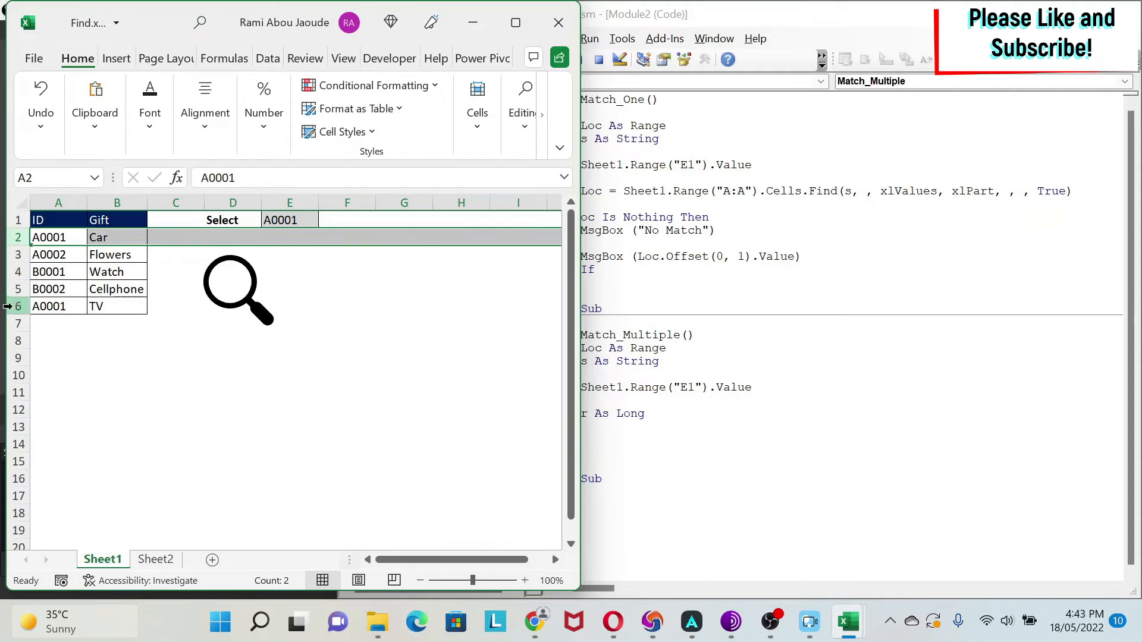
Add row 6, the second A0001 row, to the row 2 selection.
{"action": "left_click", "coordinate": [58, 306]}
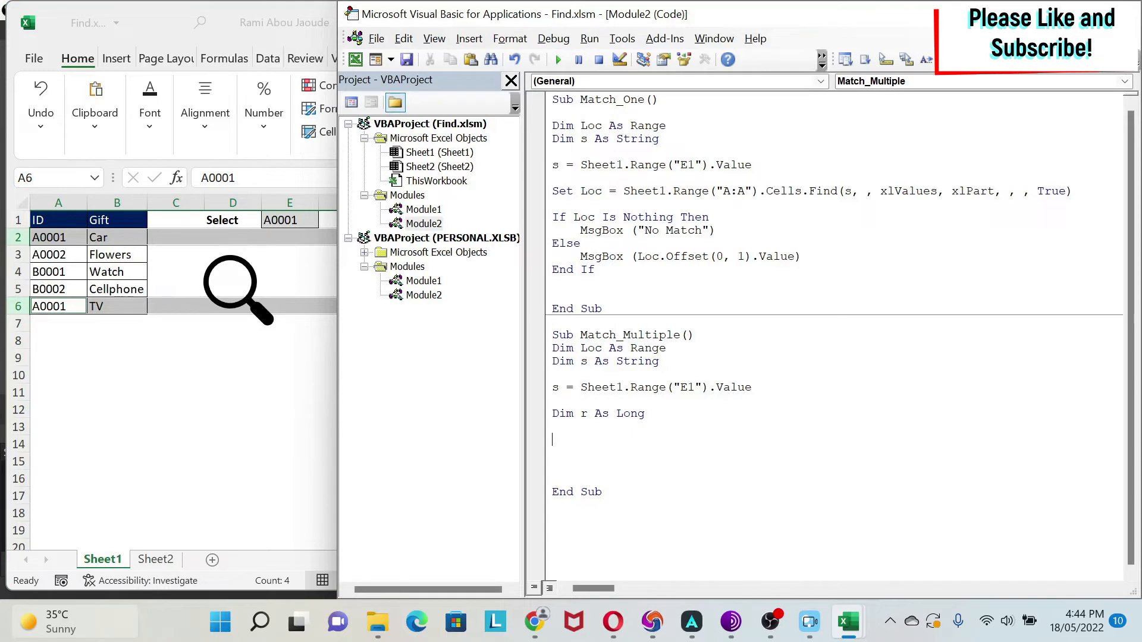
{"action": "mouse_move", "coordinate": [794, 315]}
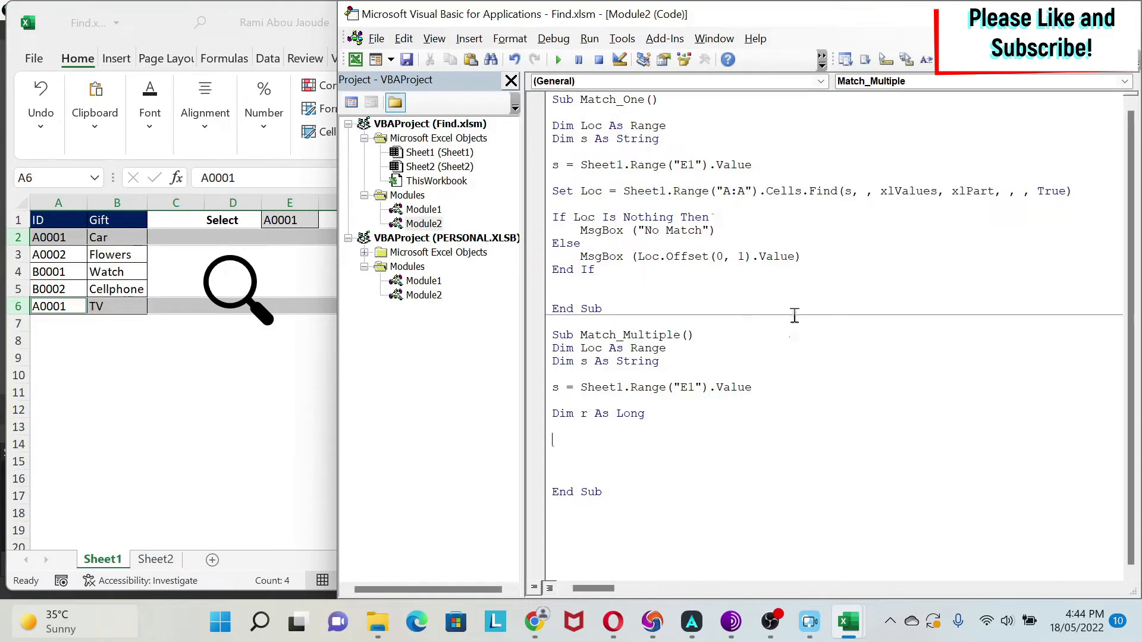
{"action": "mouse_move", "coordinate": [728, 325]}
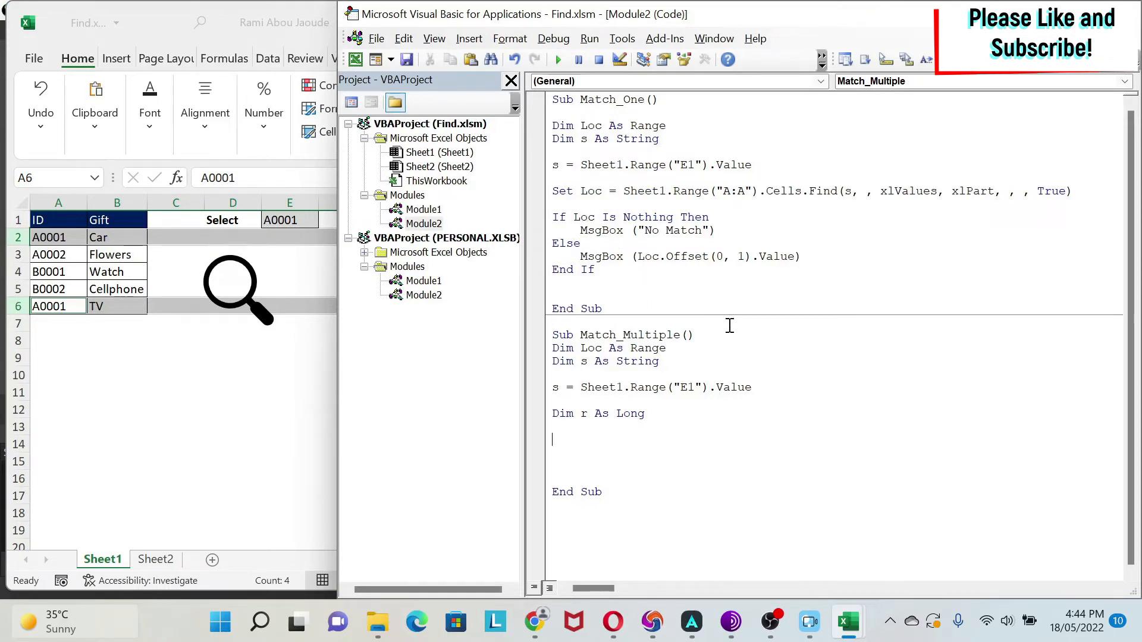
Open a With Sheet1.Range("A:A") block in Match_Multiple.
{"action": "type", "text": "With"}
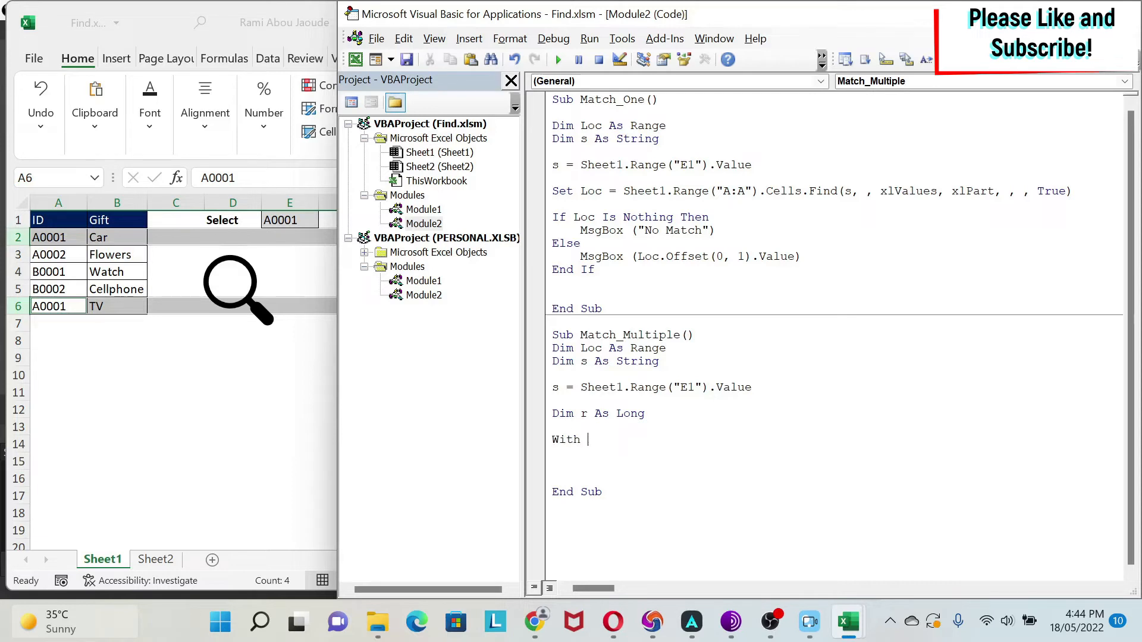
{"action": "type", "text": "Sheet1"}
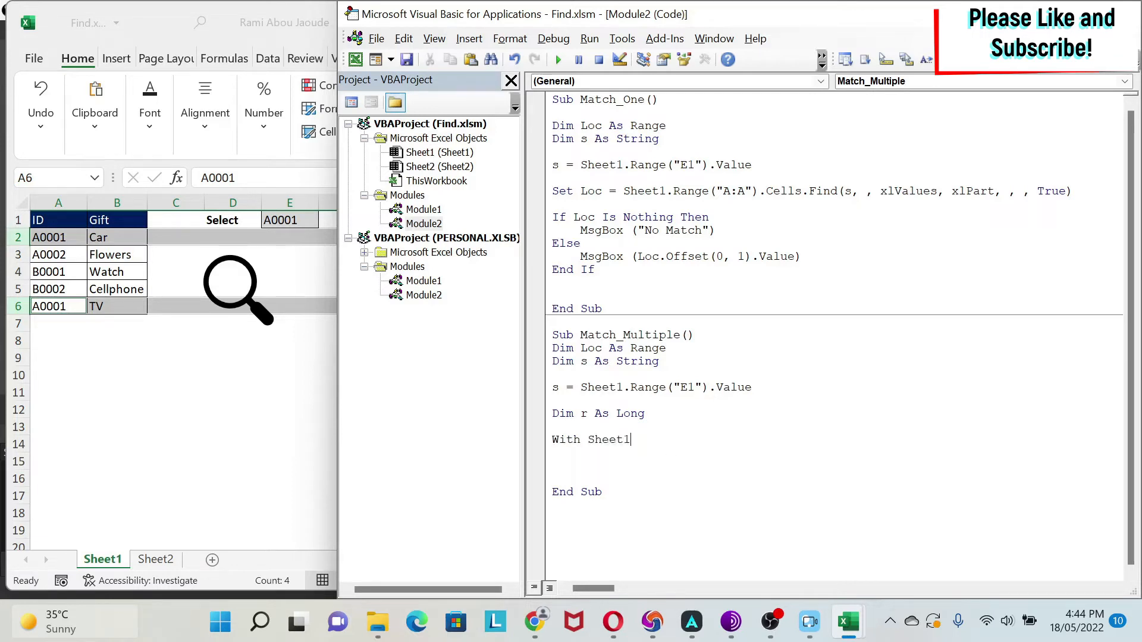
{"action": "type", "text": ".Range(\""}
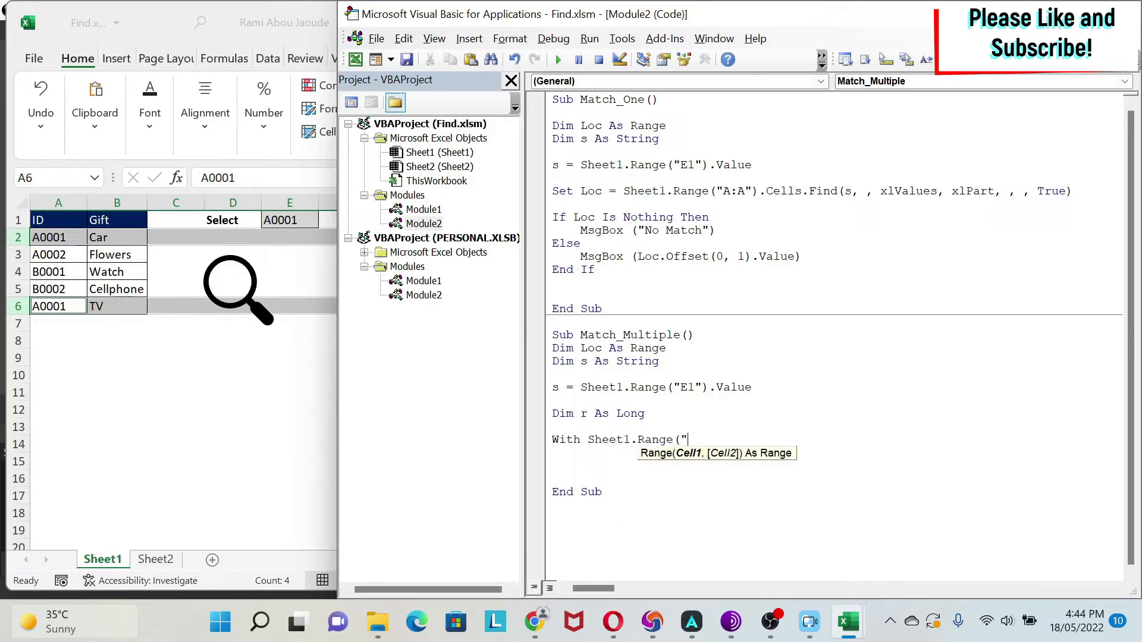
{"action": "type", "text": "A:A\""}
{"action": "left_click", "coordinate": [833, 478]}
{"action": "type", "text": "End With"}
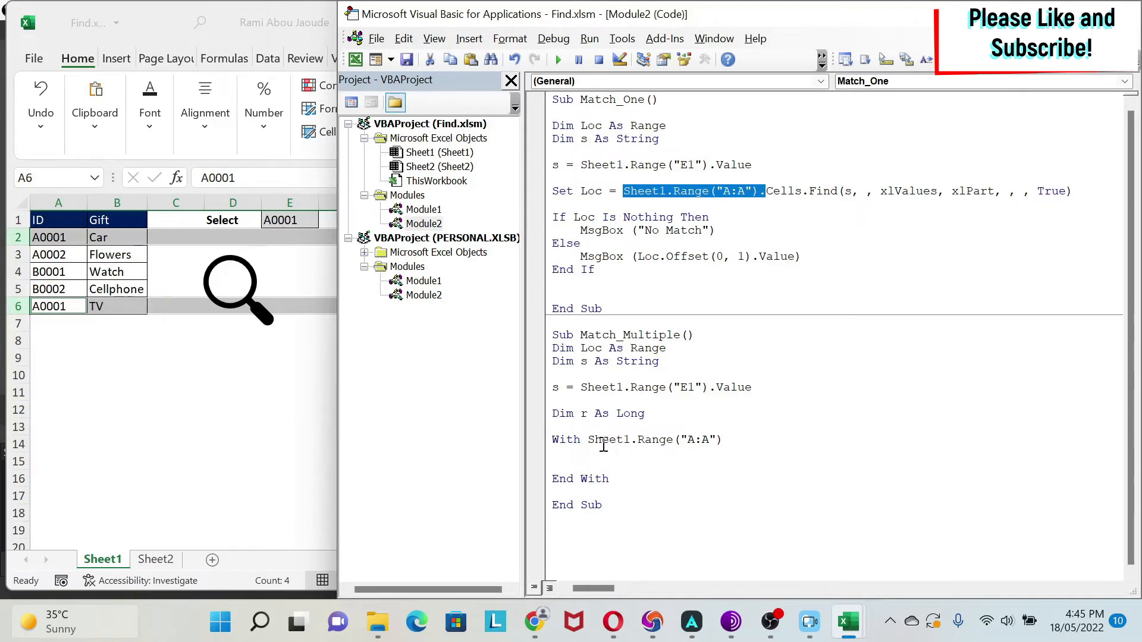
Set Loc using Match_One's Find call and delete the MsgBox line from the Else branch.
{"action": "left_click", "coordinate": [582, 451]}
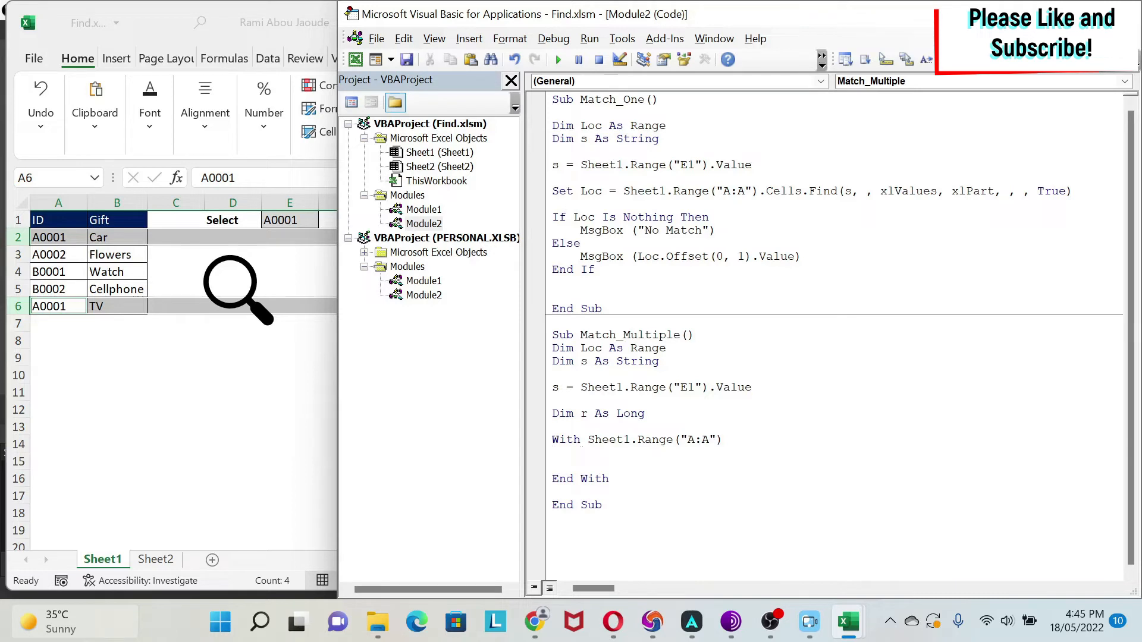
{"action": "type", "text": "Set L"}
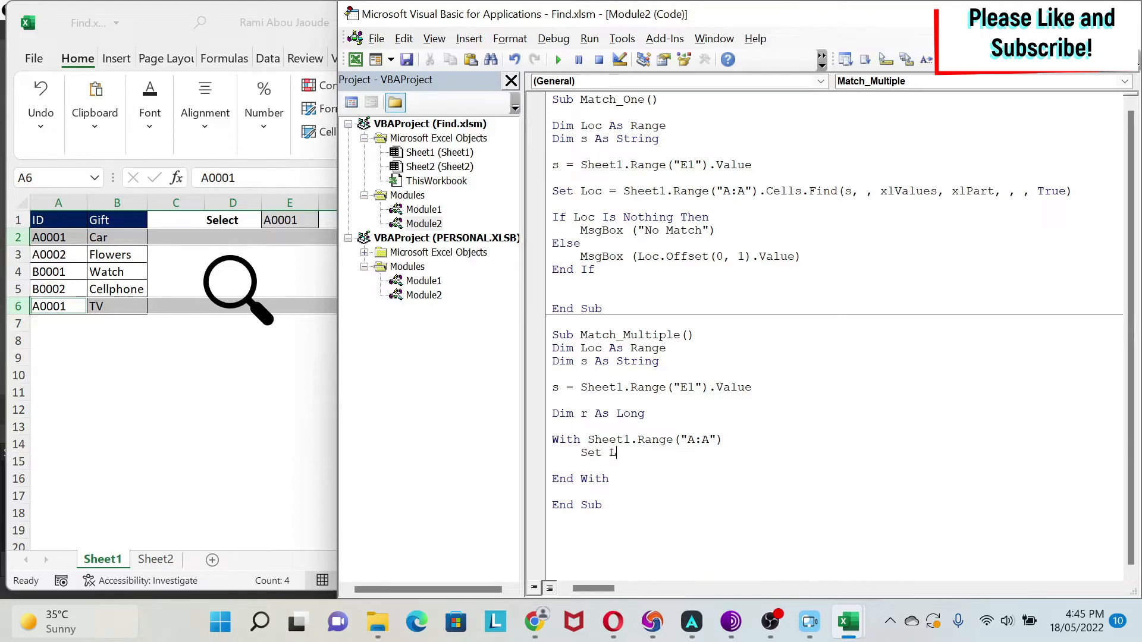
{"action": "type", "text": "oc ="}
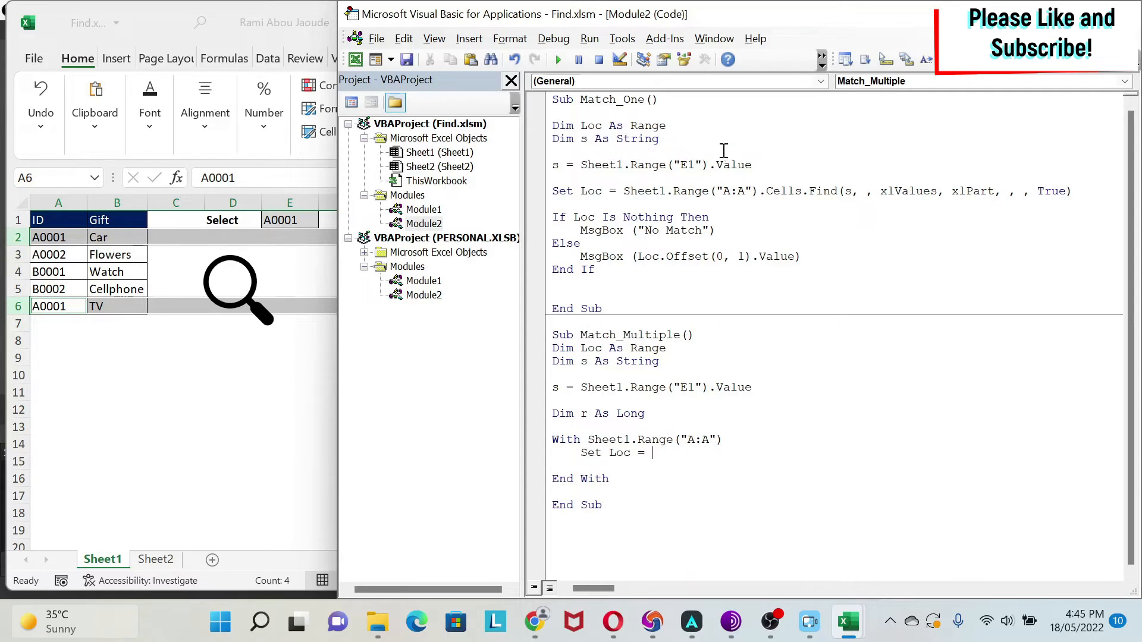
{"action": "type", "text": "."}
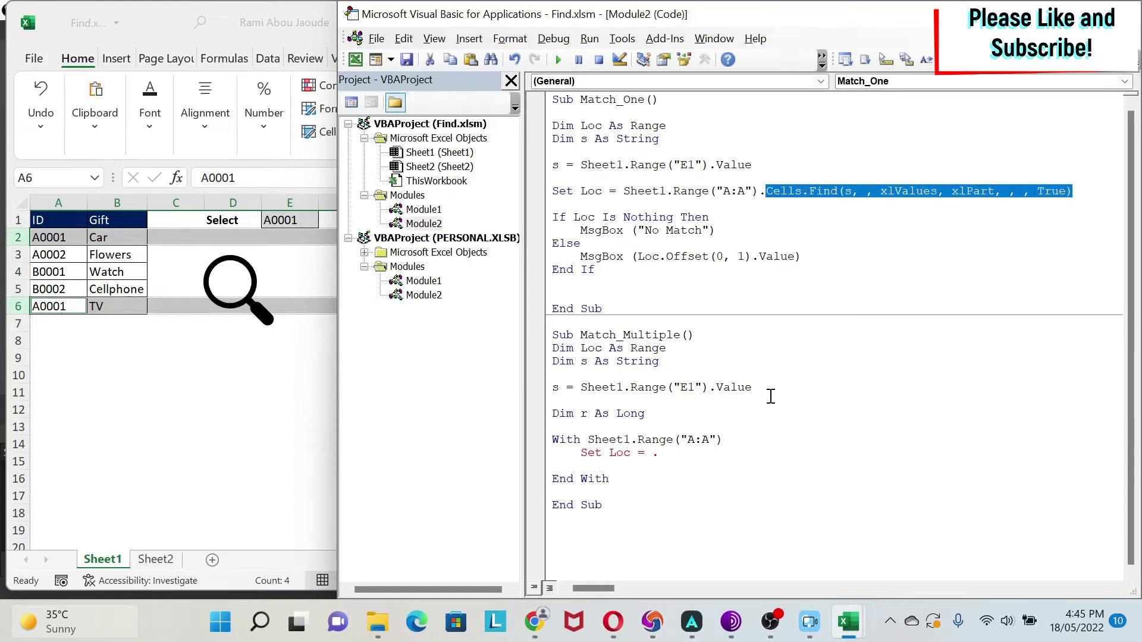
{"action": "left_click", "coordinate": [658, 452]}
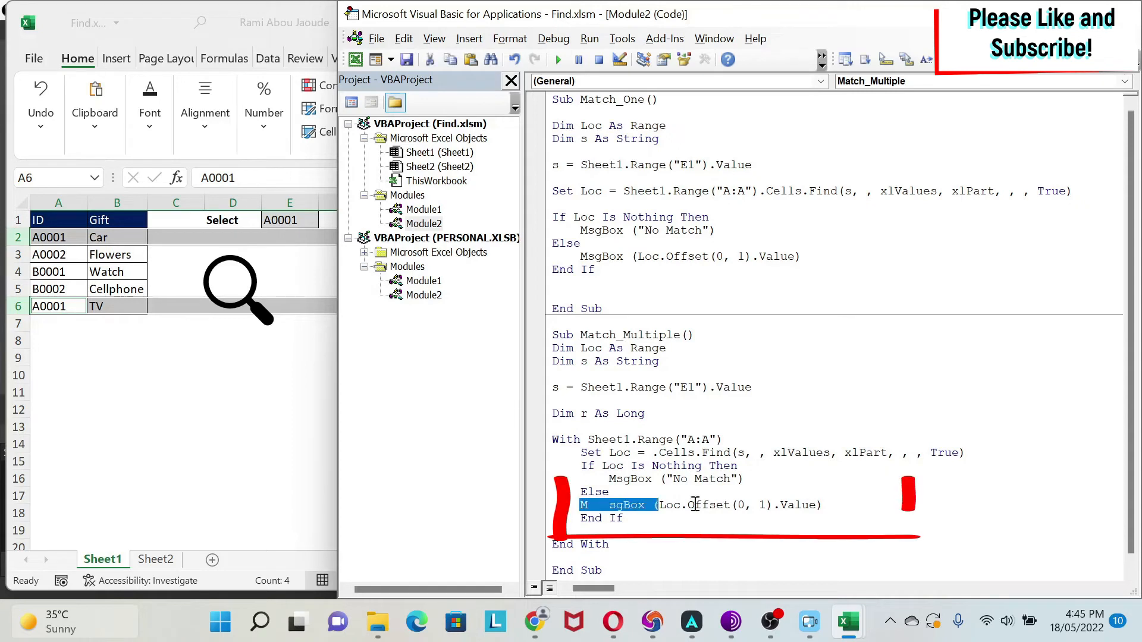
{"action": "key", "text": "Delete"}
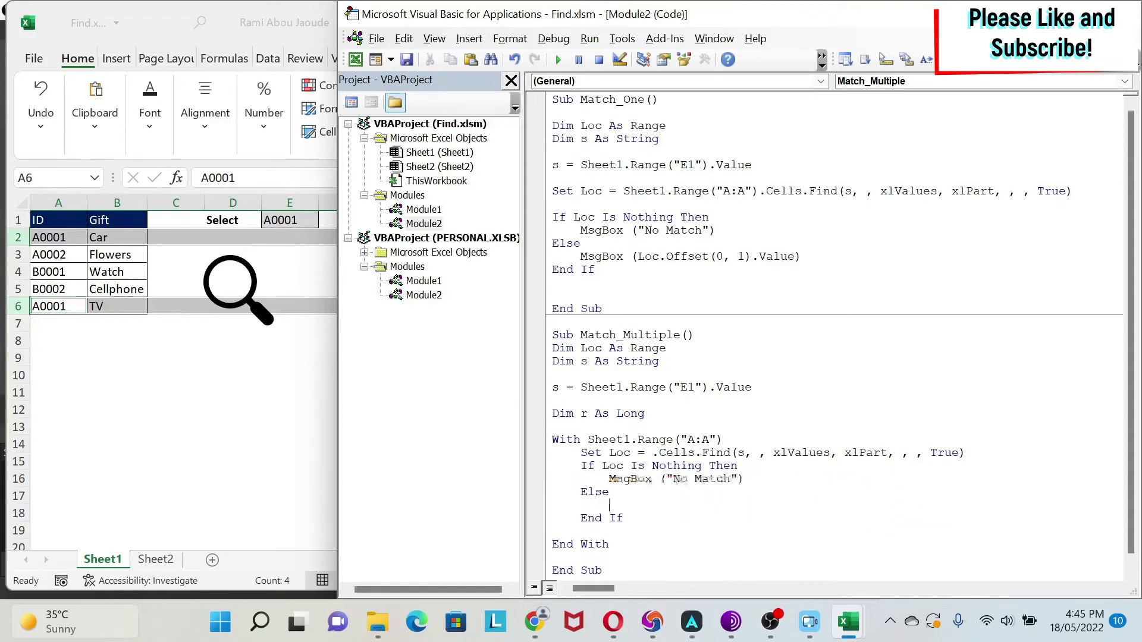
Add a Do Until Loc.Row <= r loop under Else and initialise r = 0.
{"action": "scroll", "scroll_direction": "up", "scroll_amount": 3}
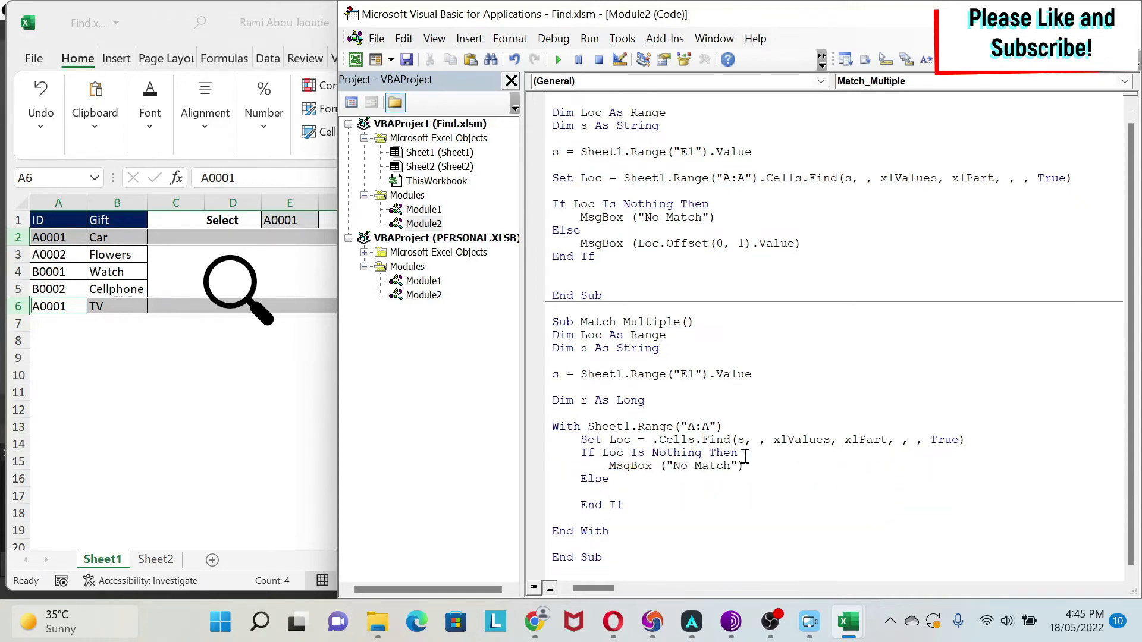
{"action": "type", "text": "Do"}
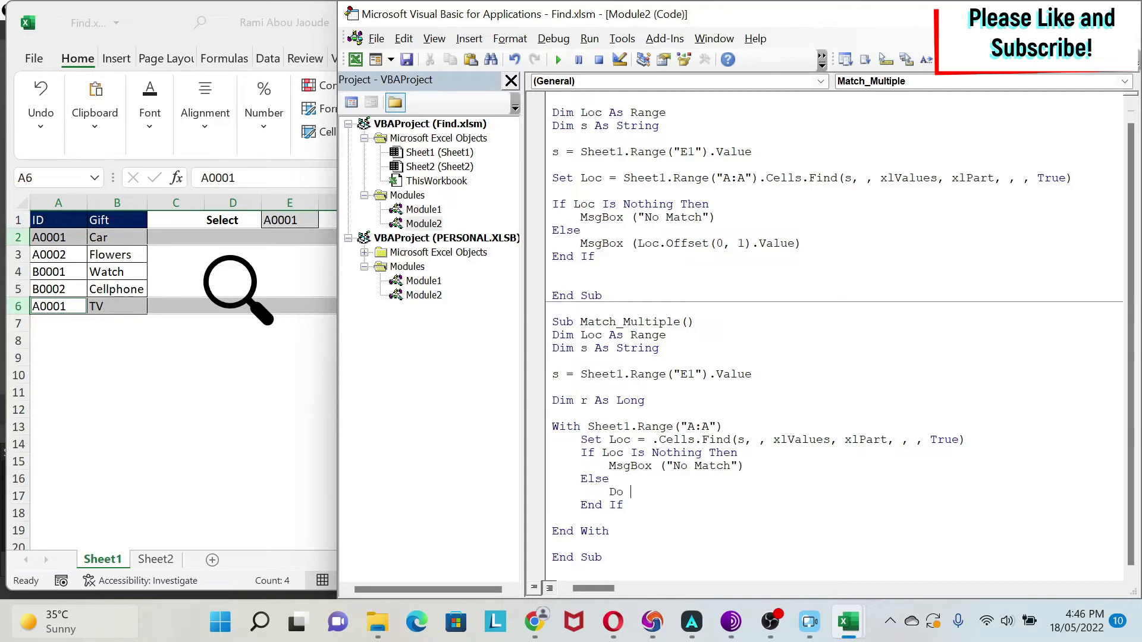
{"action": "type", "text": "until Loc."}
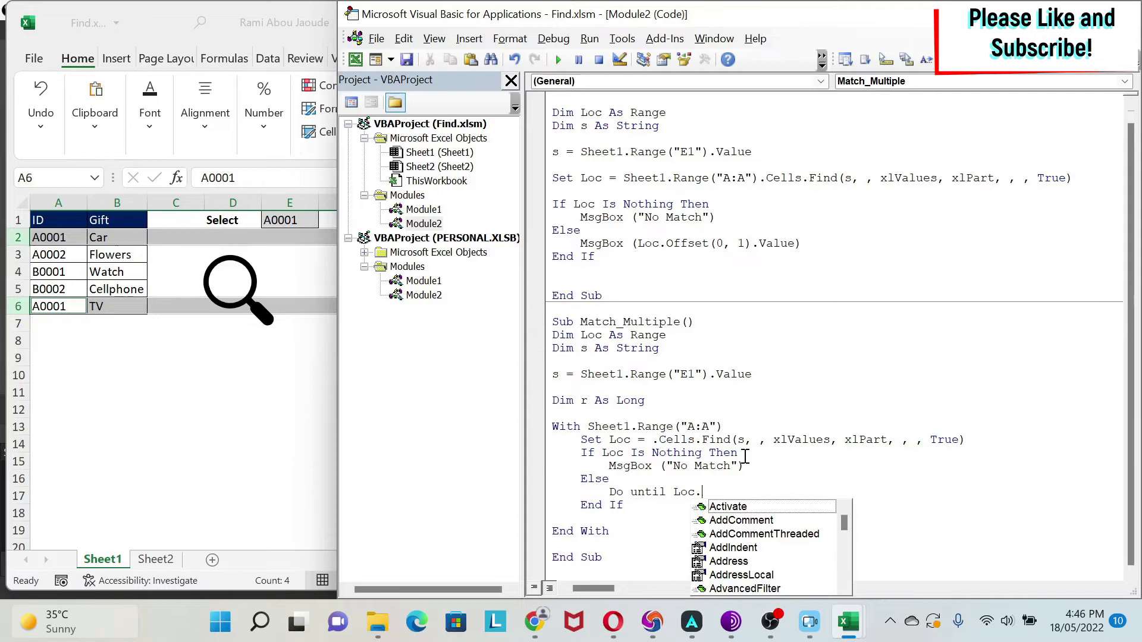
{"action": "type", "text": "Row<"}
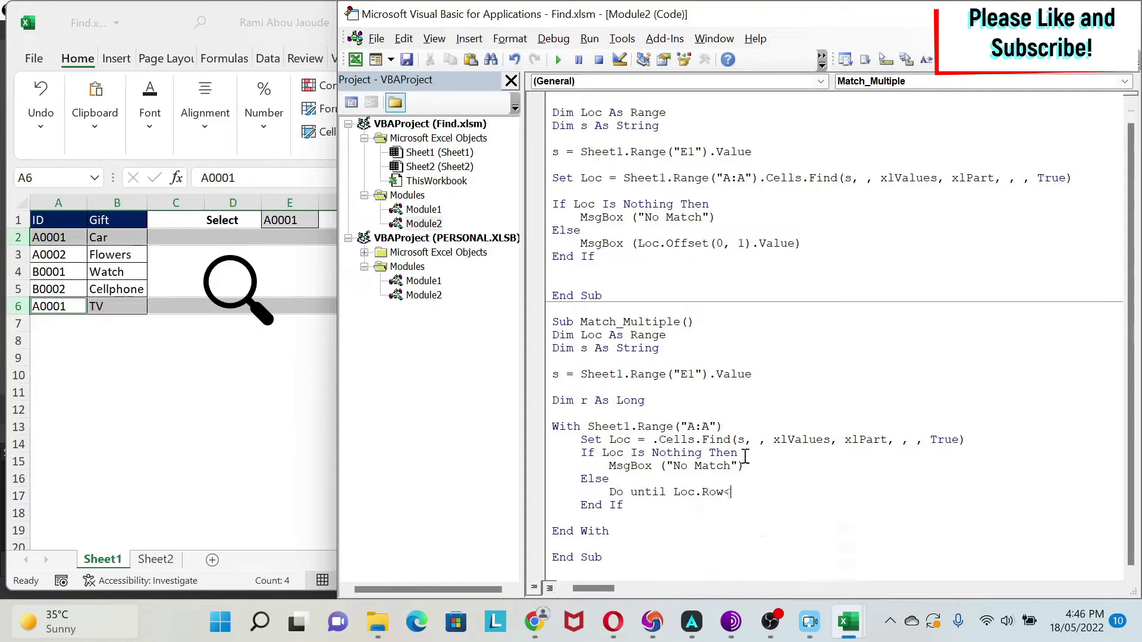
{"action": "type", "text": "= r"}
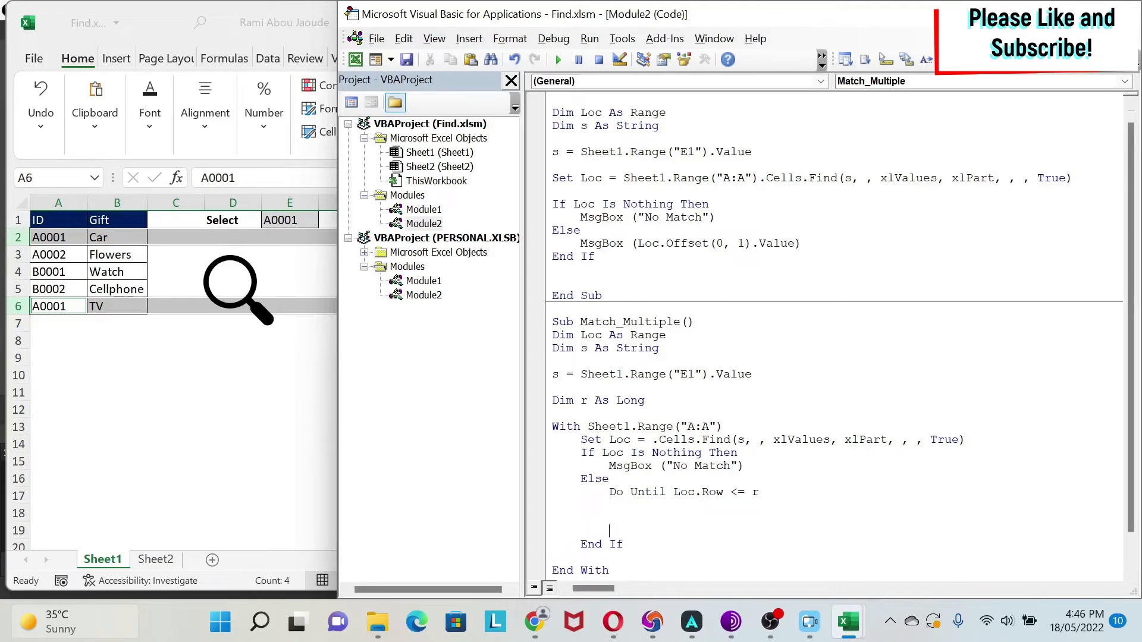
{"action": "type", "text": "Loop"}
{"action": "left_click", "coordinate": [835, 413]}
{"action": "type", "text": "r ="}
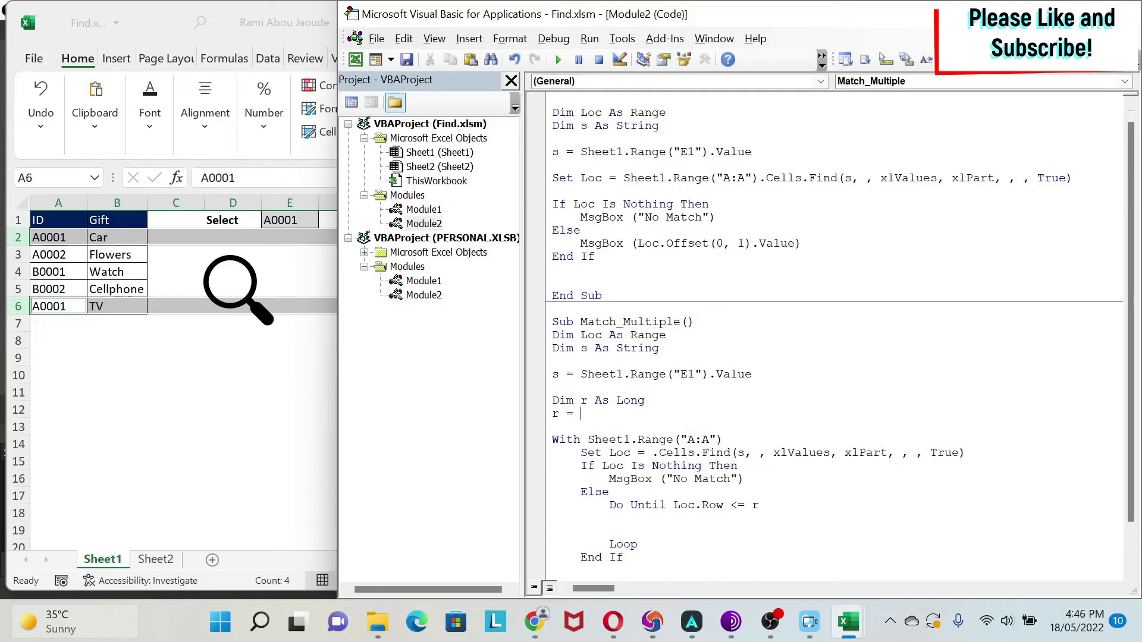
{"action": "type", "text": "0"}
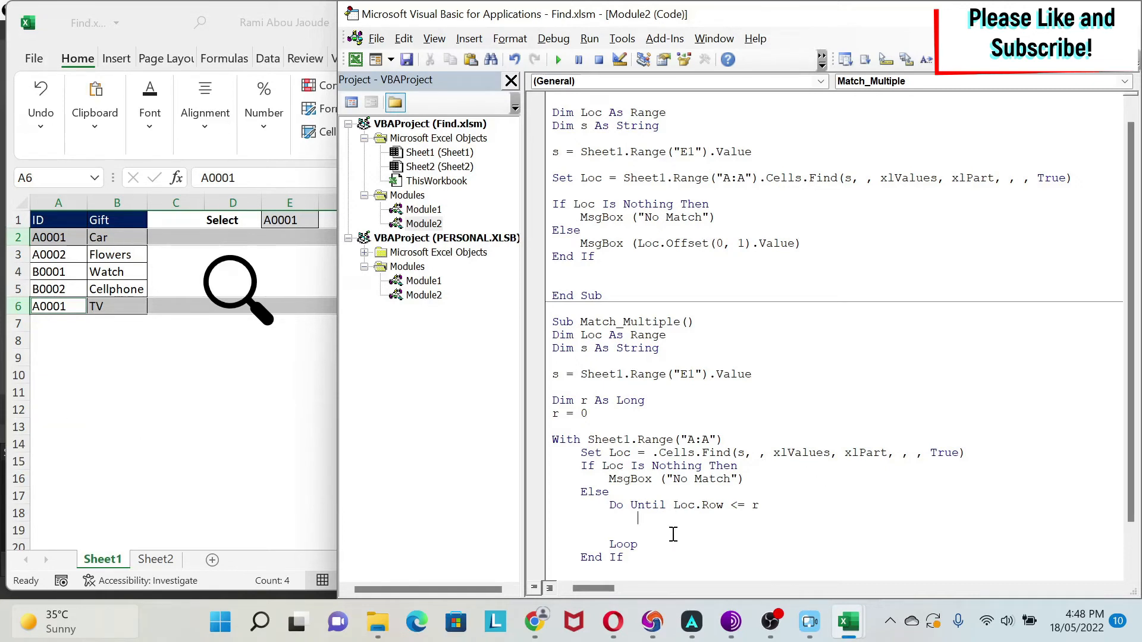
Fill the loop with MsgBox (Loc.Offset(0, 1).Value), r = Loc.Row, and start Set Loc = .FindNext(.
{"action": "type", "text": "ms"}
{"action": "left_click", "coordinate": [834, 530]}
{"action": "type", "text": "r = Loc.Row"}
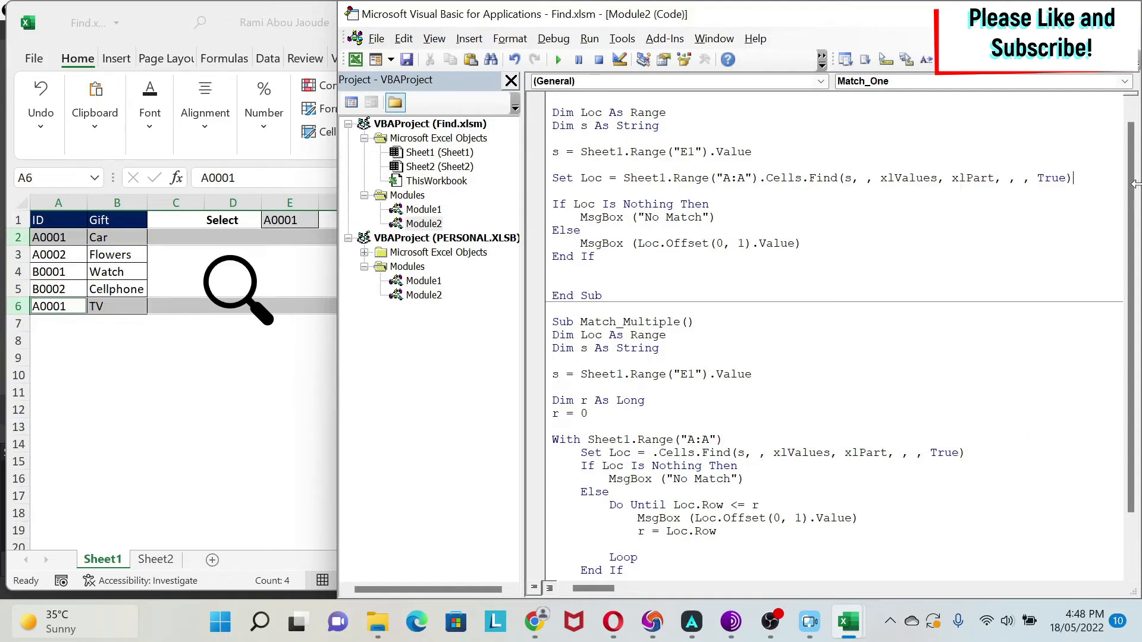
{"action": "type", "text": ".Fi"}
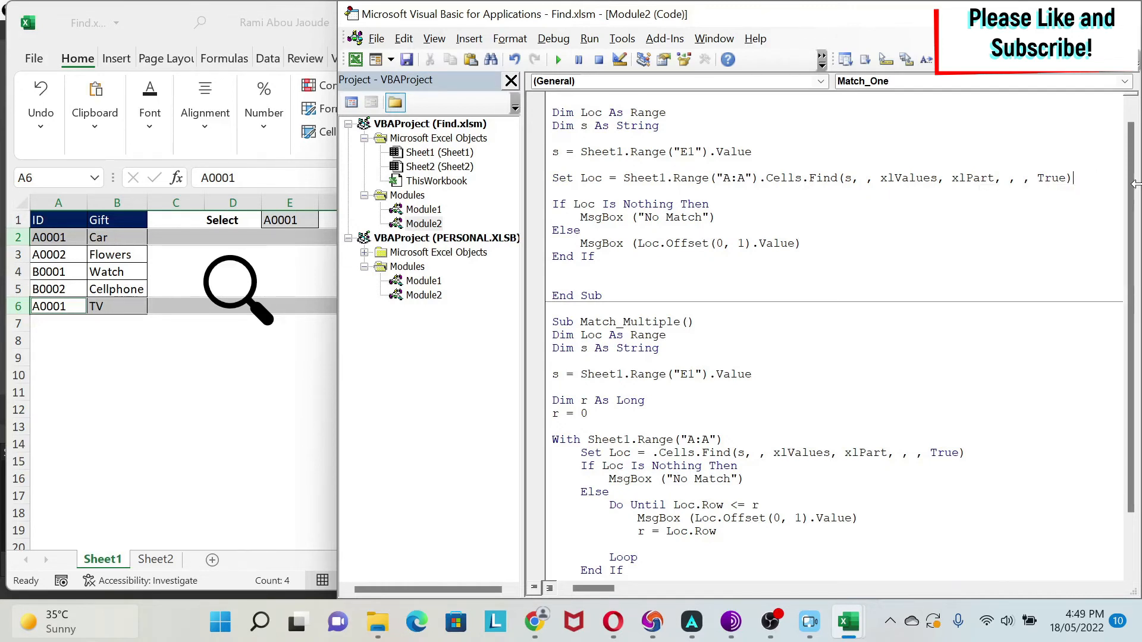
{"action": "left_click", "coordinate": [841, 528]}
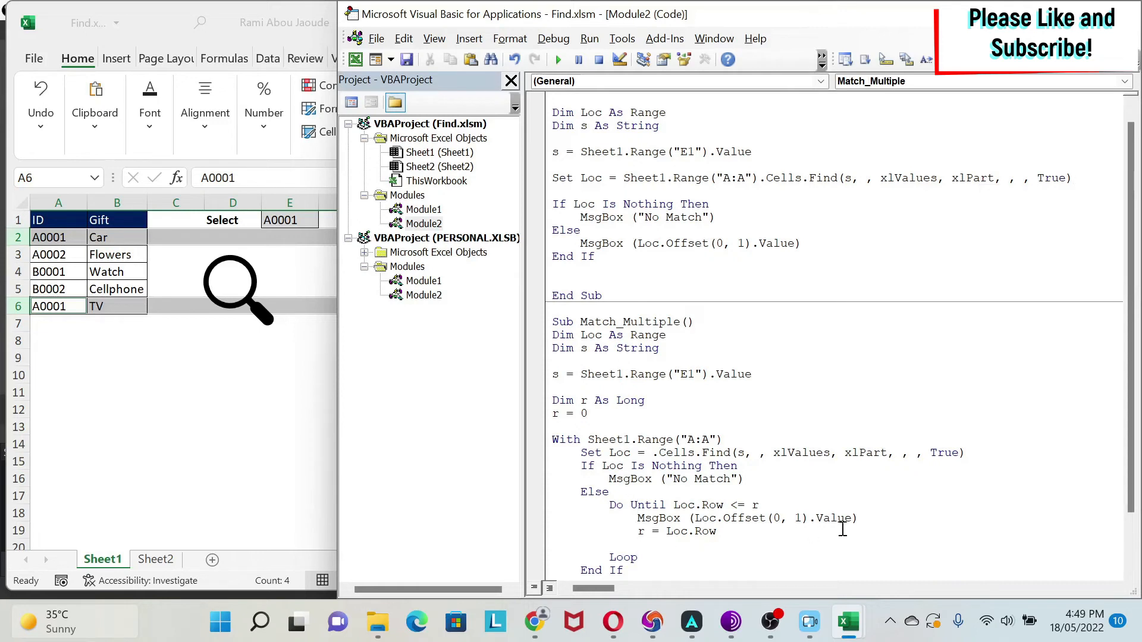
{"action": "type", "text": "LOc ="}
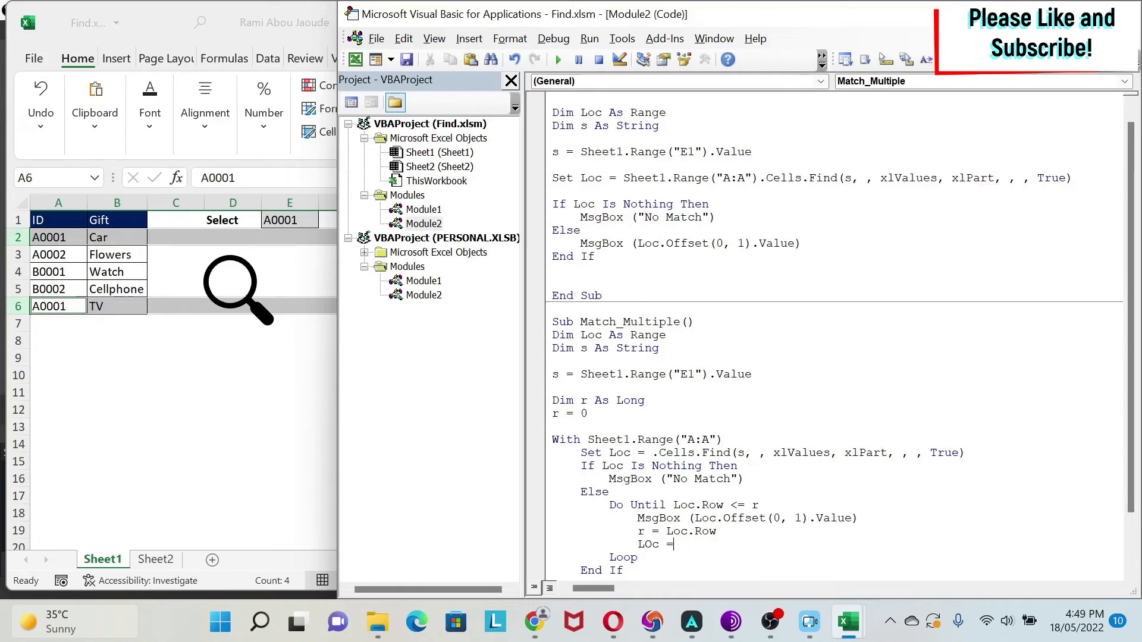
{"action": "type", "text": ".FindNext("}
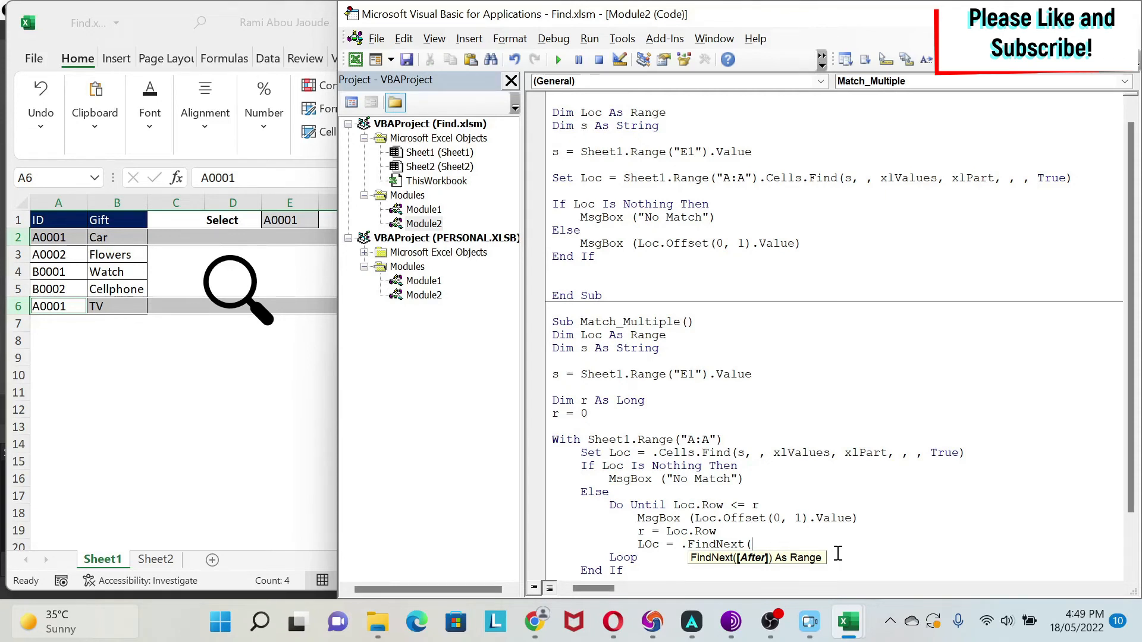
{"action": "mouse_move", "coordinate": [935, 208]}
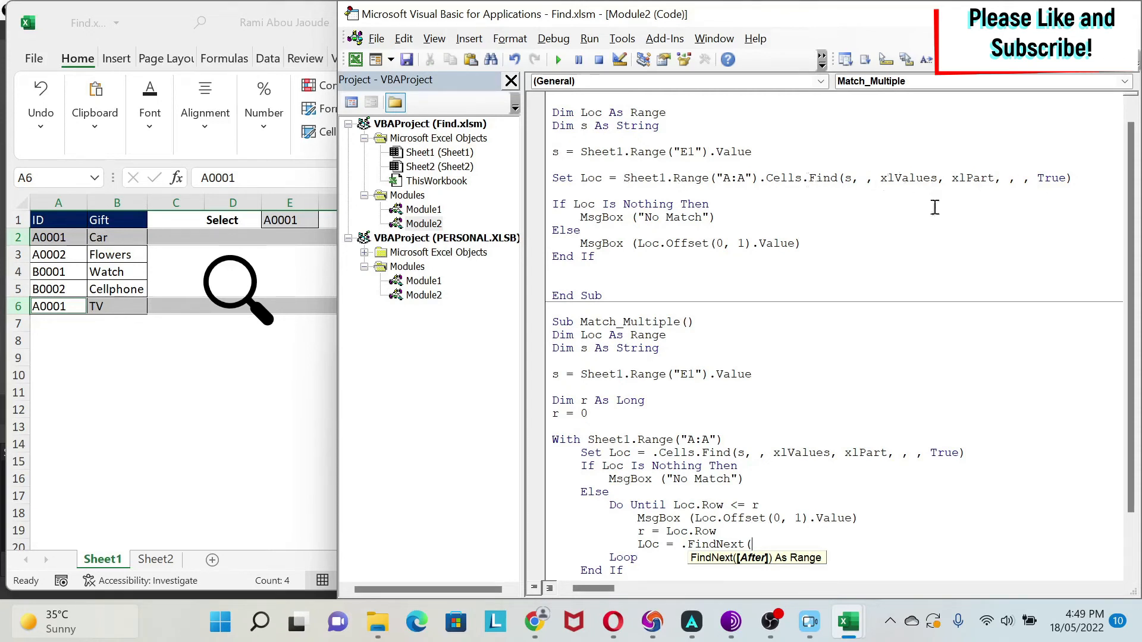
{"action": "mouse_move", "coordinate": [878, 402]}
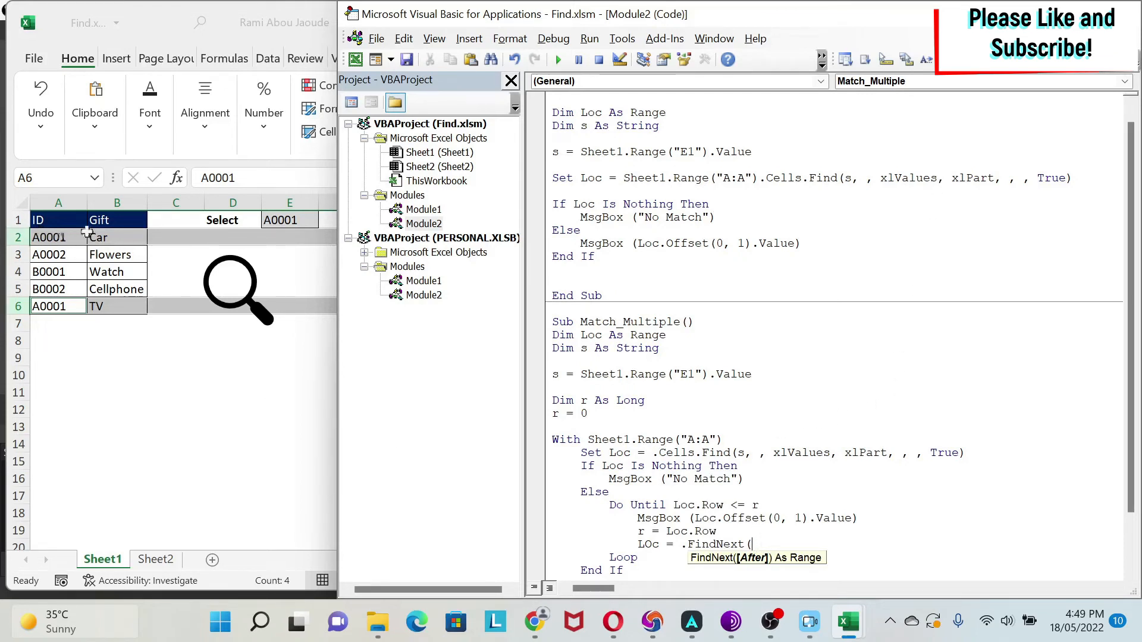
{"action": "mouse_move", "coordinate": [75, 237]}
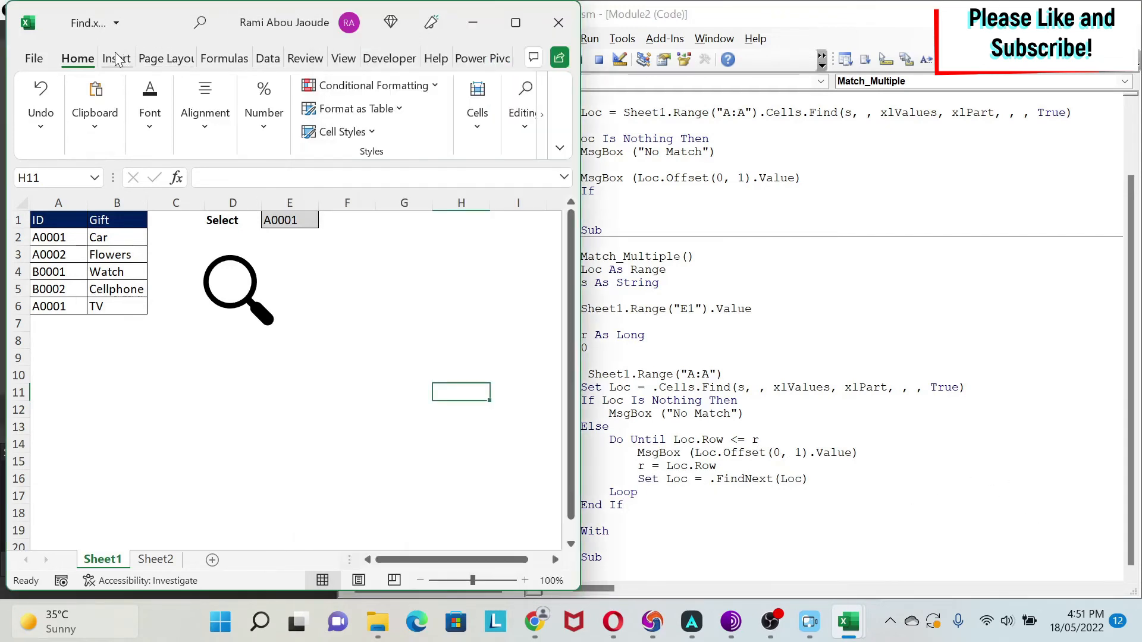
Add a second magnifier icon running Match_Multiple, then run it and dismiss the Car message.
{"action": "left_click", "coordinate": [116, 58]}
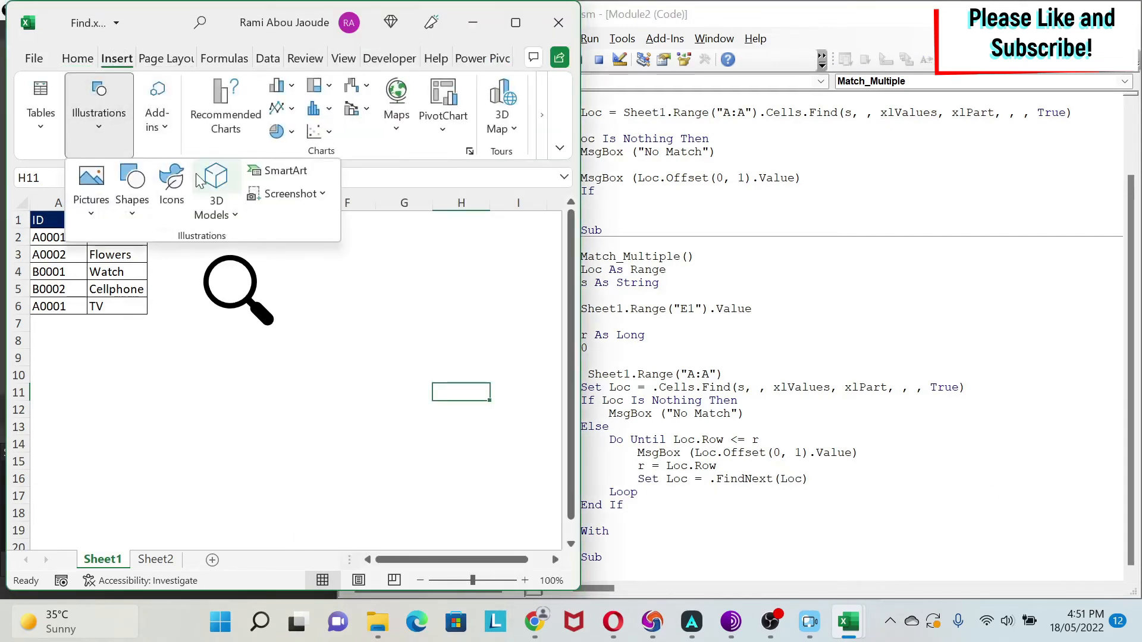
{"action": "left_click", "coordinate": [171, 181]}
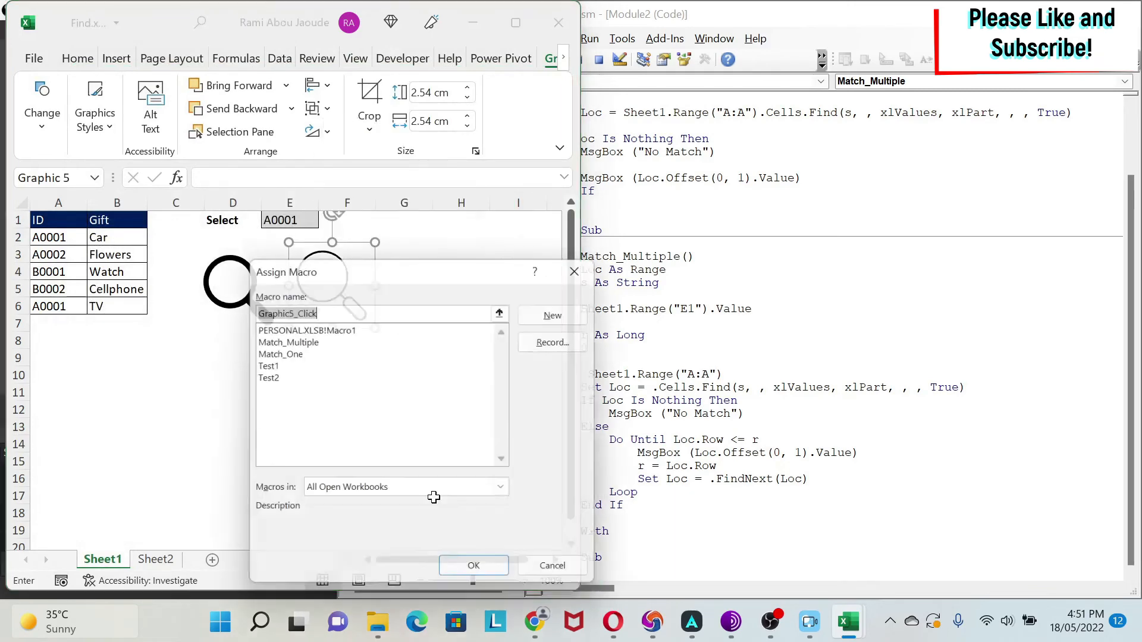
{"action": "left_click", "coordinate": [552, 565]}
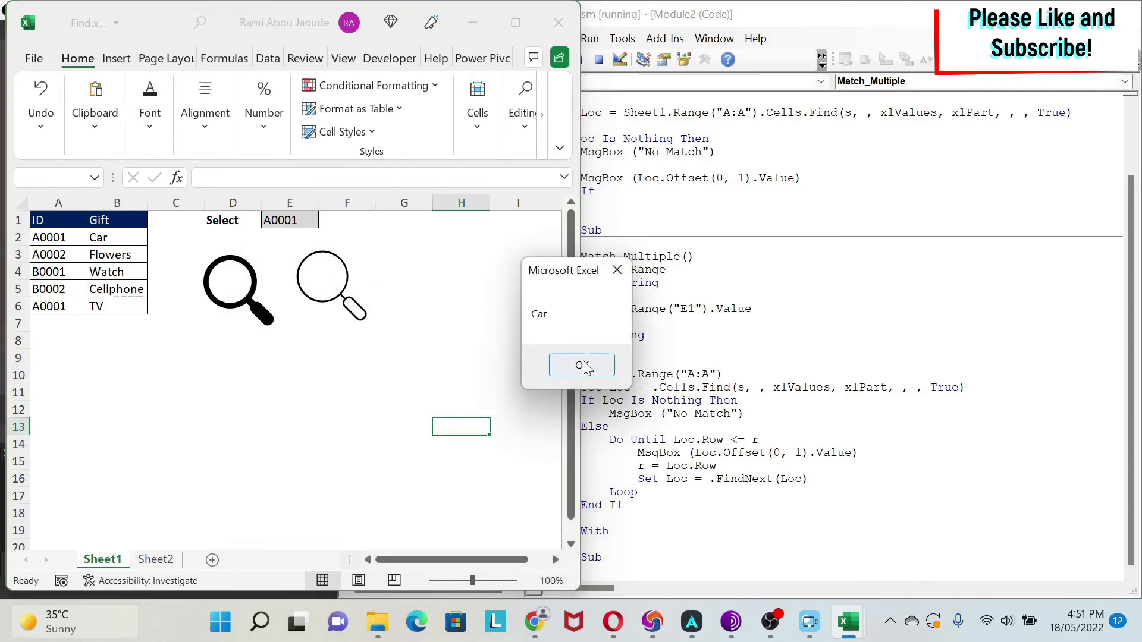
{"action": "left_click", "coordinate": [581, 365]}
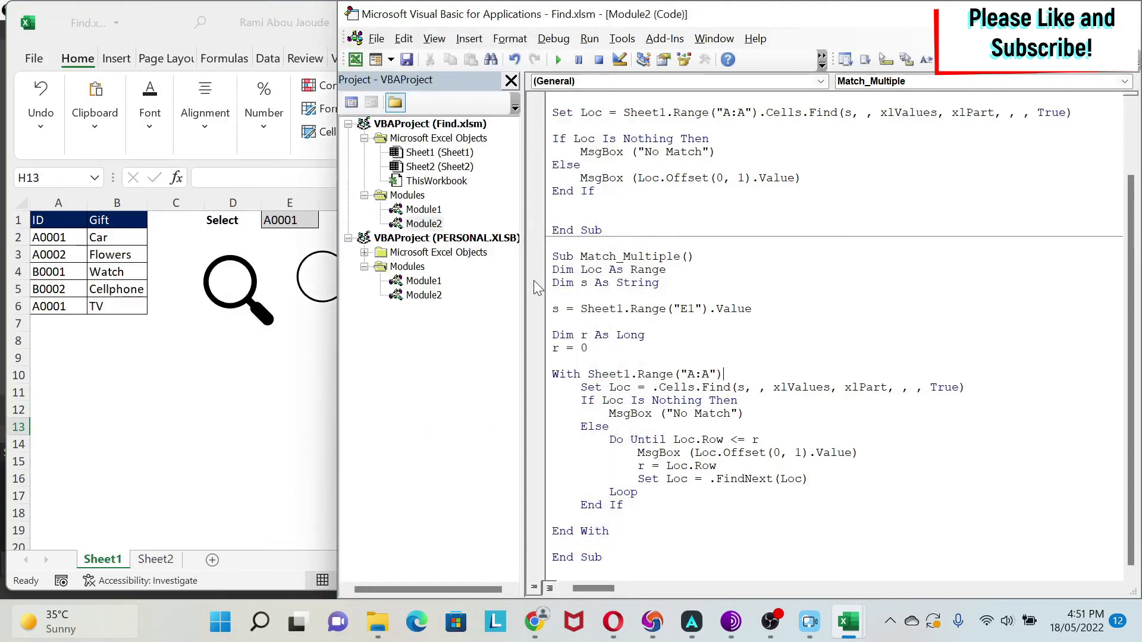
Breakpoint the s = E1 line, run Match_Multiple, and step to If Loc Is Nothing.
{"action": "left_click", "coordinate": [534, 308]}
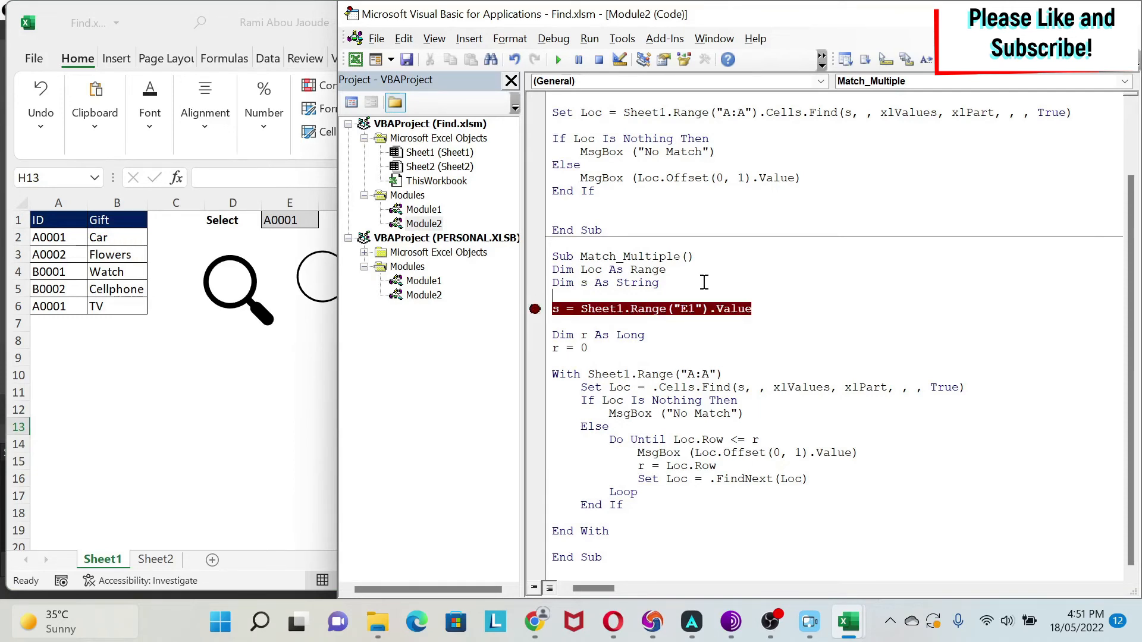
{"action": "key", "text": "F5"}
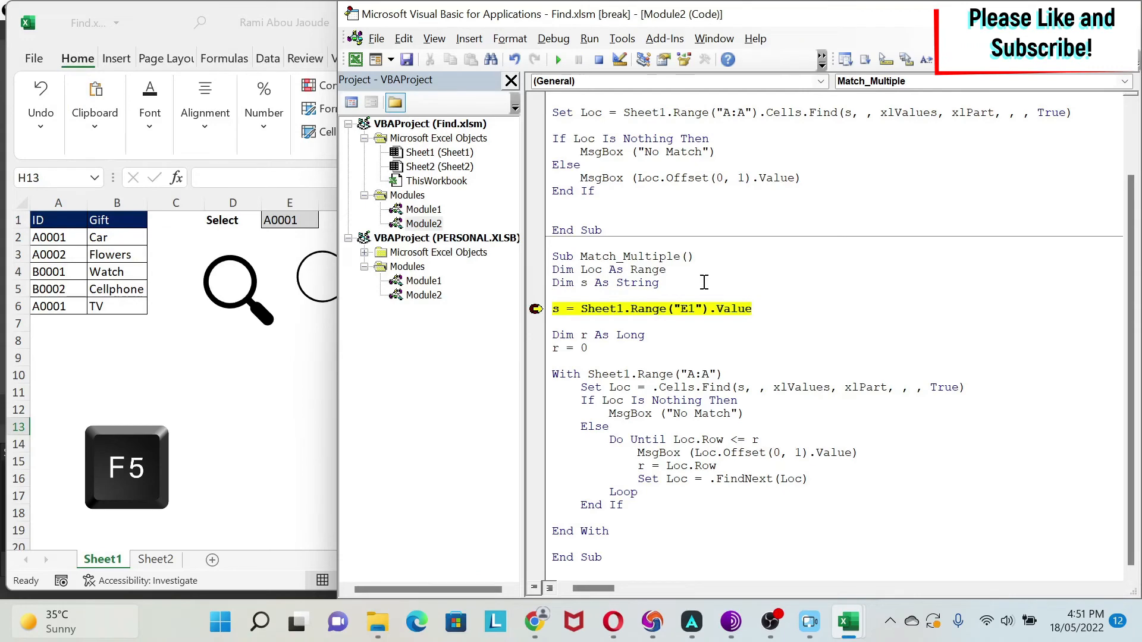
{"action": "key", "text": "F8"}
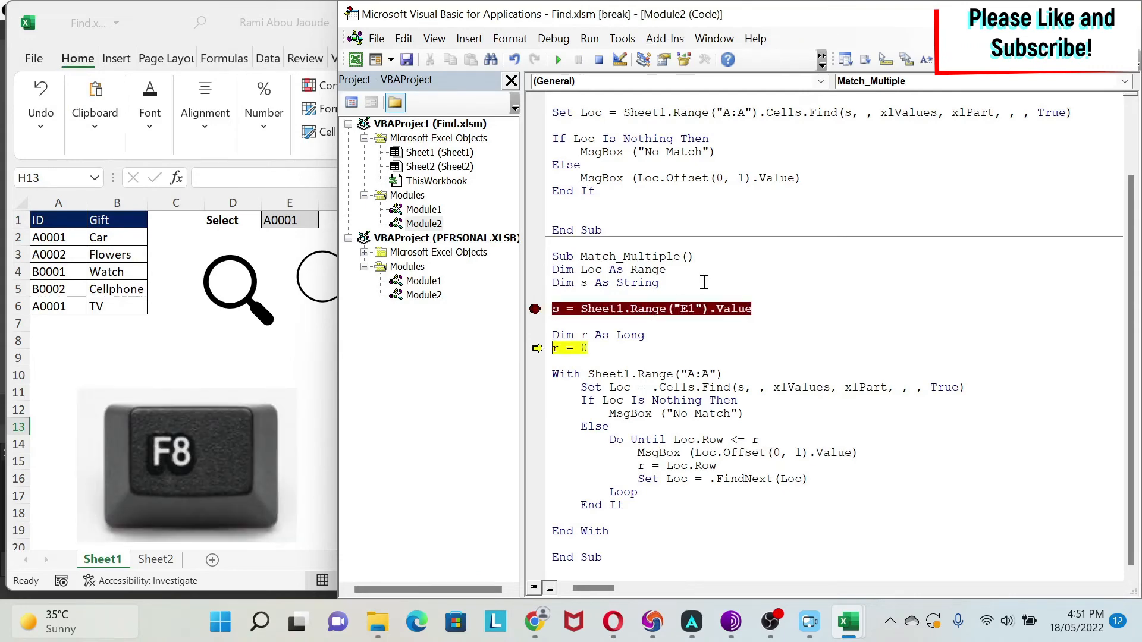
{"action": "key", "text": "F8"}
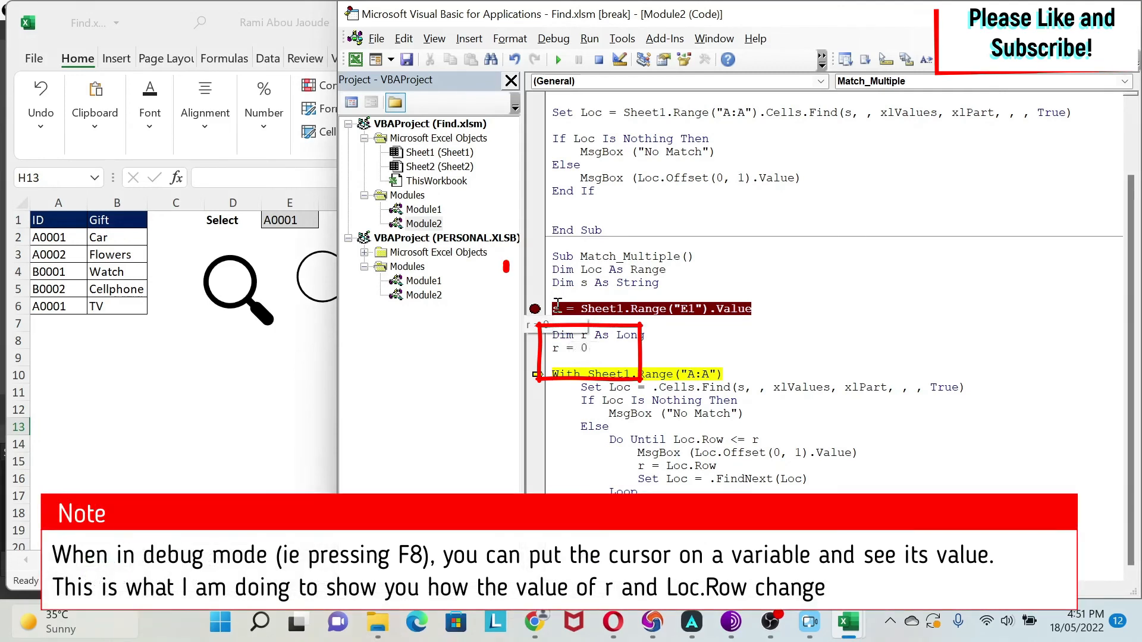
{"action": "mouse_move", "coordinate": [557, 308]}
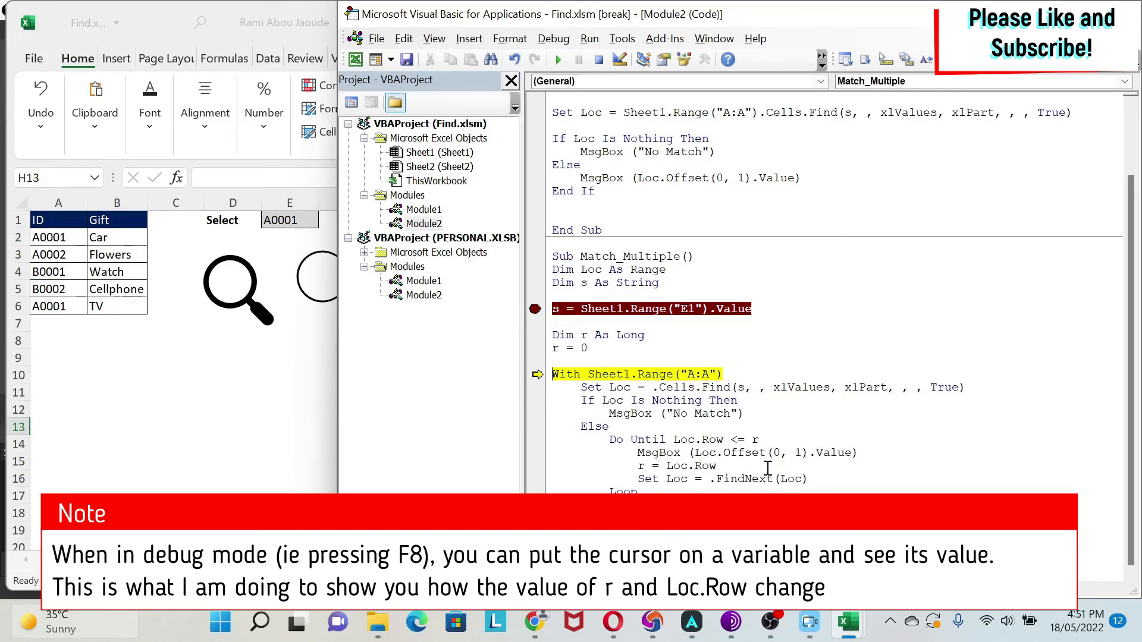
{"action": "key", "text": "F8"}
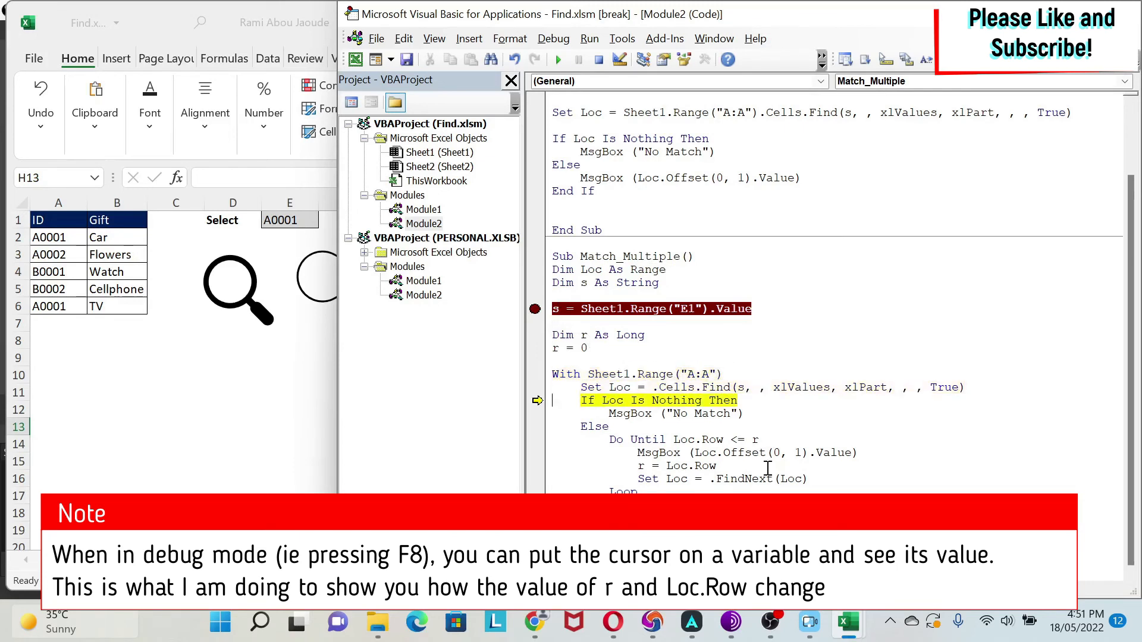
{"action": "mouse_move", "coordinate": [619, 387]}
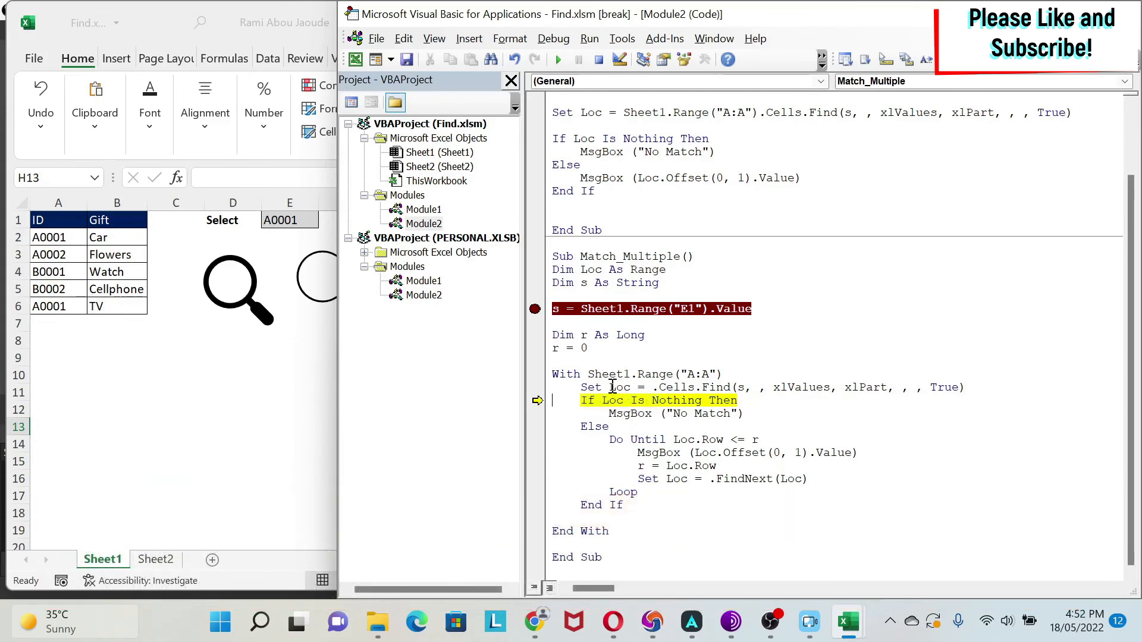
{"action": "mouse_move", "coordinate": [510, 38]}
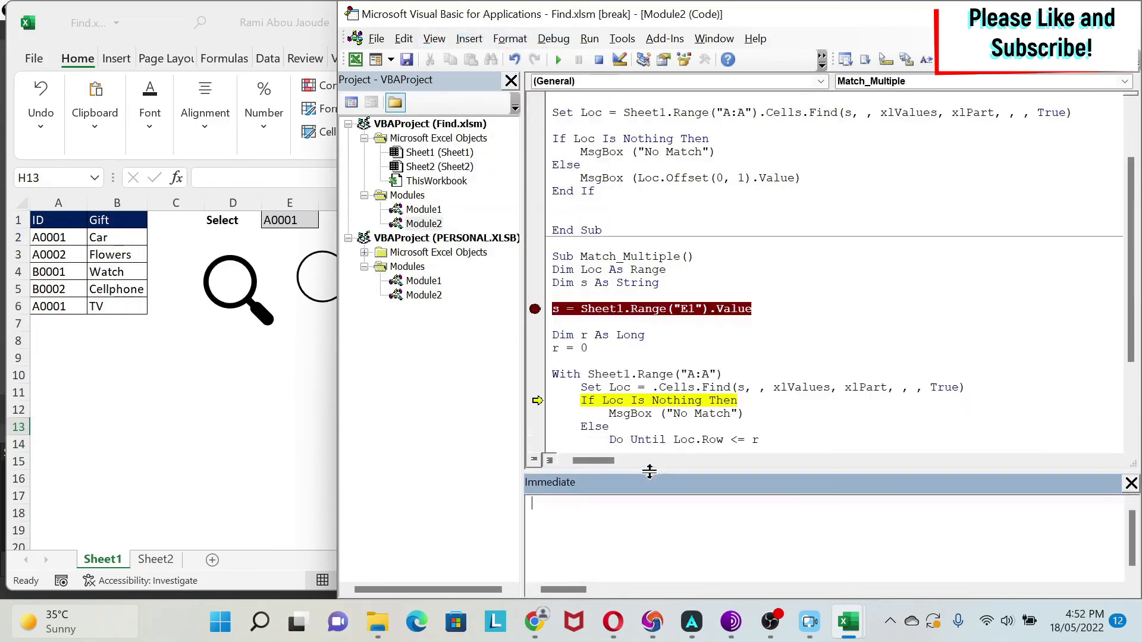
Print ?Loc.Address ($A$2) in the Immediate window, then step into the Else branch.
{"action": "type", "text": "?"}
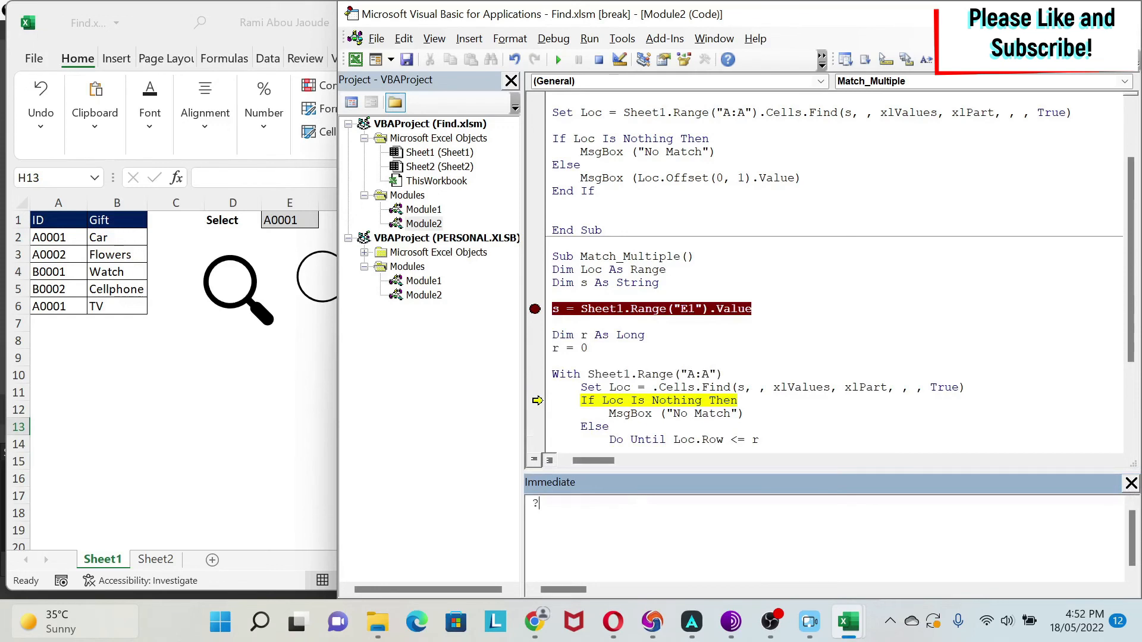
{"action": "type", "text": "Loc"}
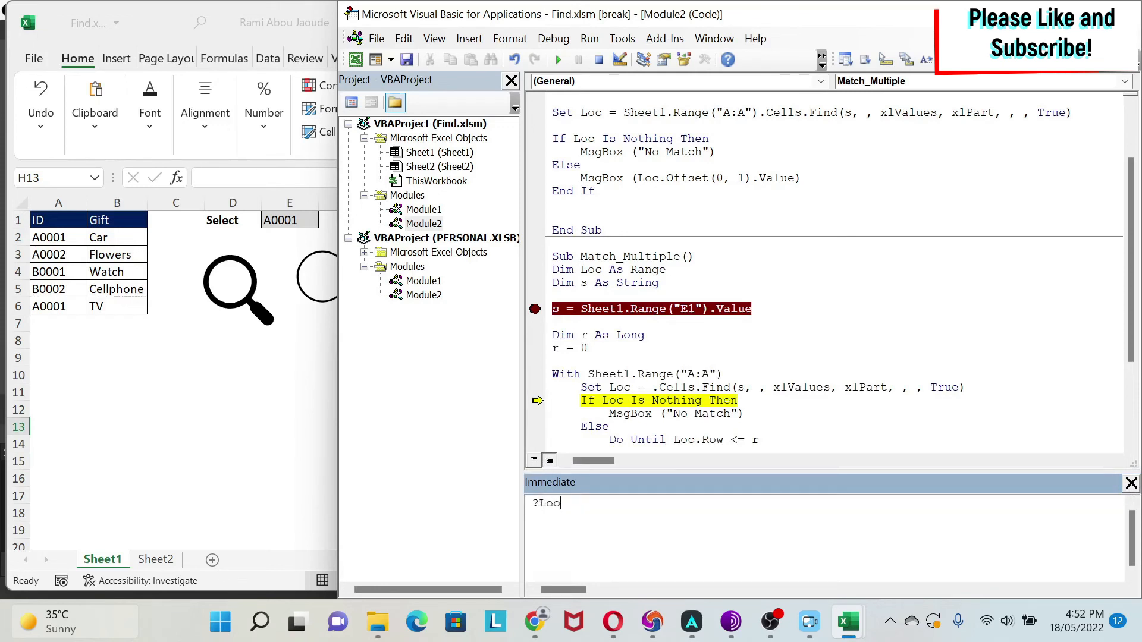
{"action": "type", "text": "c.Address"}
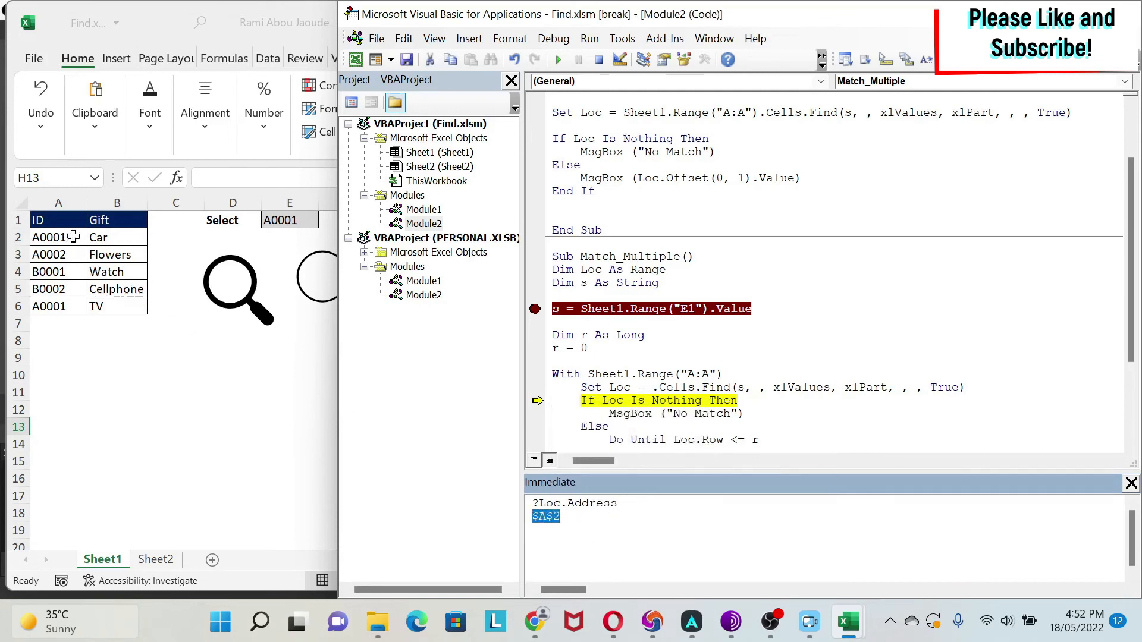
{"action": "mouse_move", "coordinate": [726, 347]}
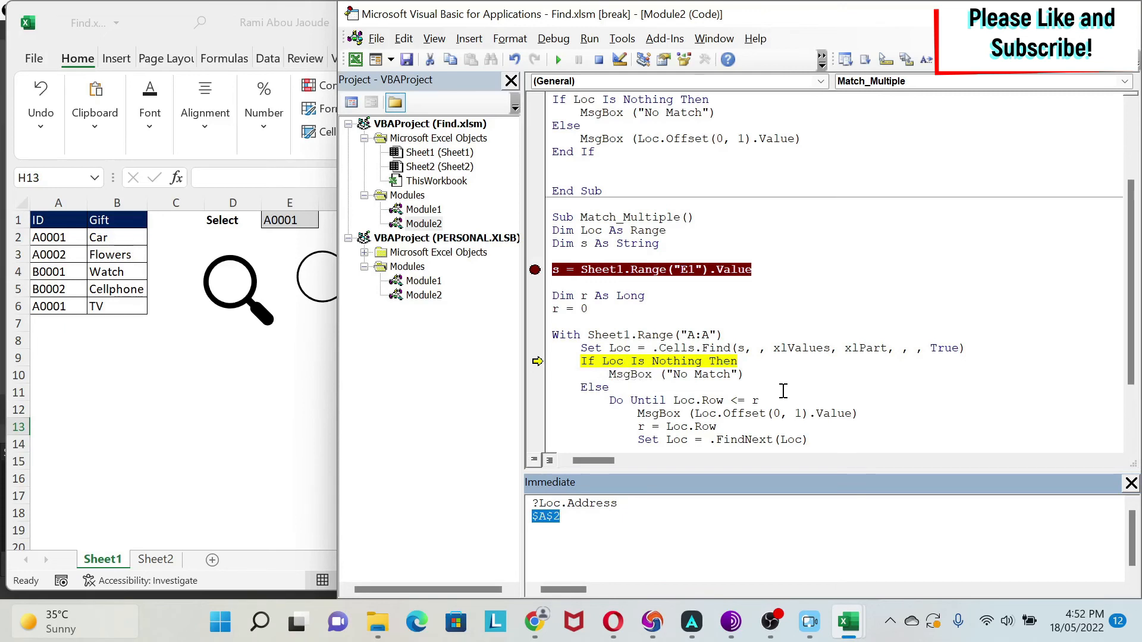
{"action": "key", "text": "F8"}
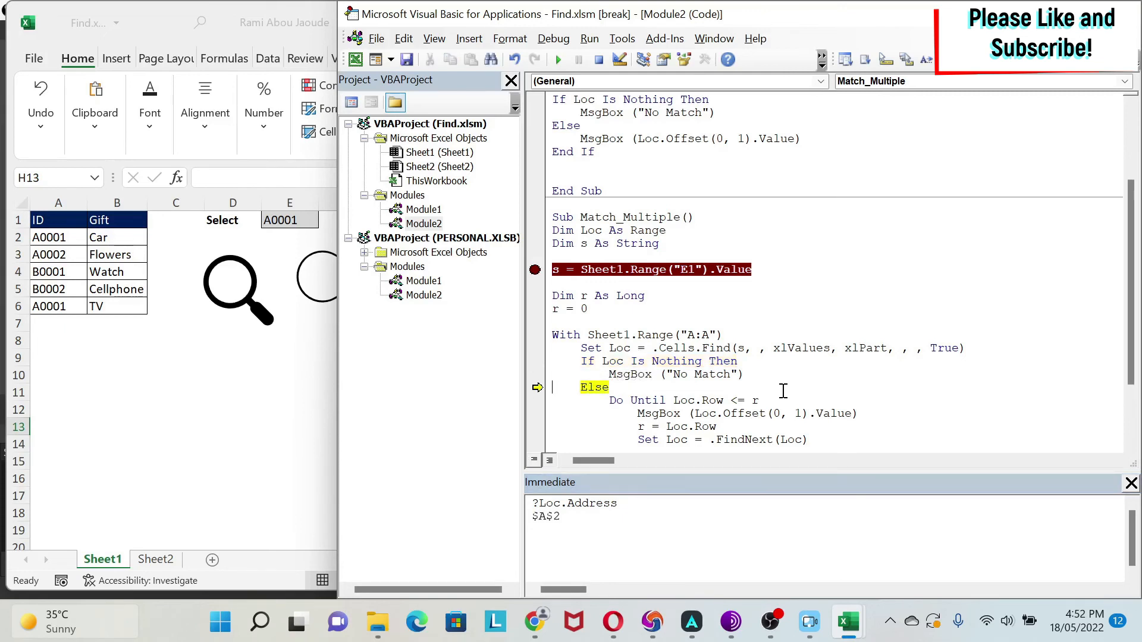
{"action": "scroll", "scroll_direction": "up", "scroll_amount": 3}
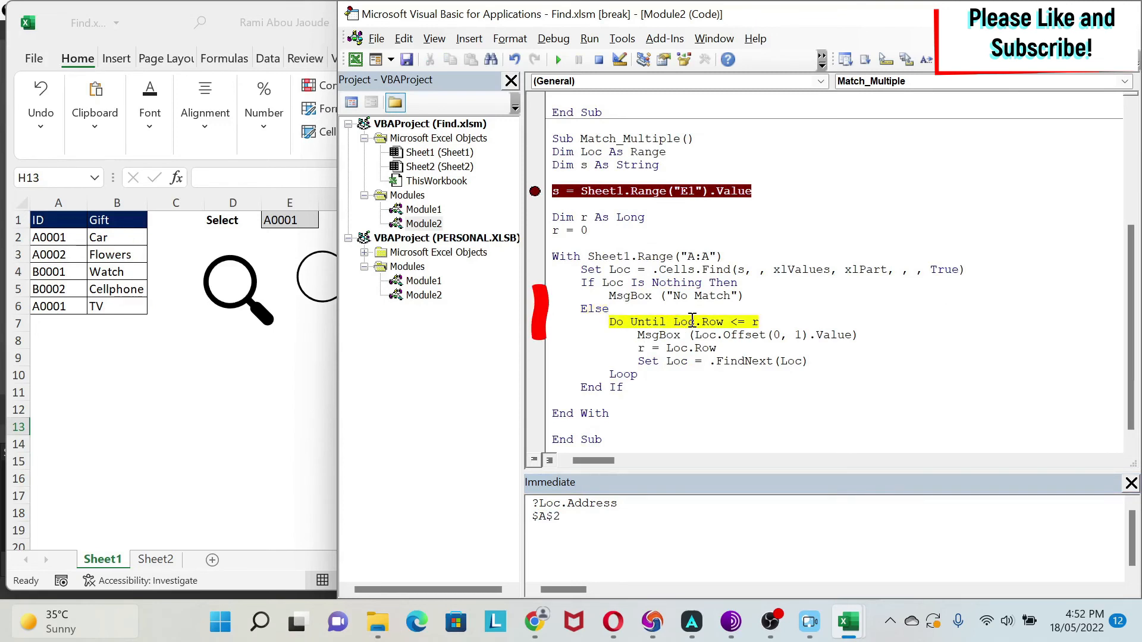
{"action": "mouse_move", "coordinate": [700, 321]}
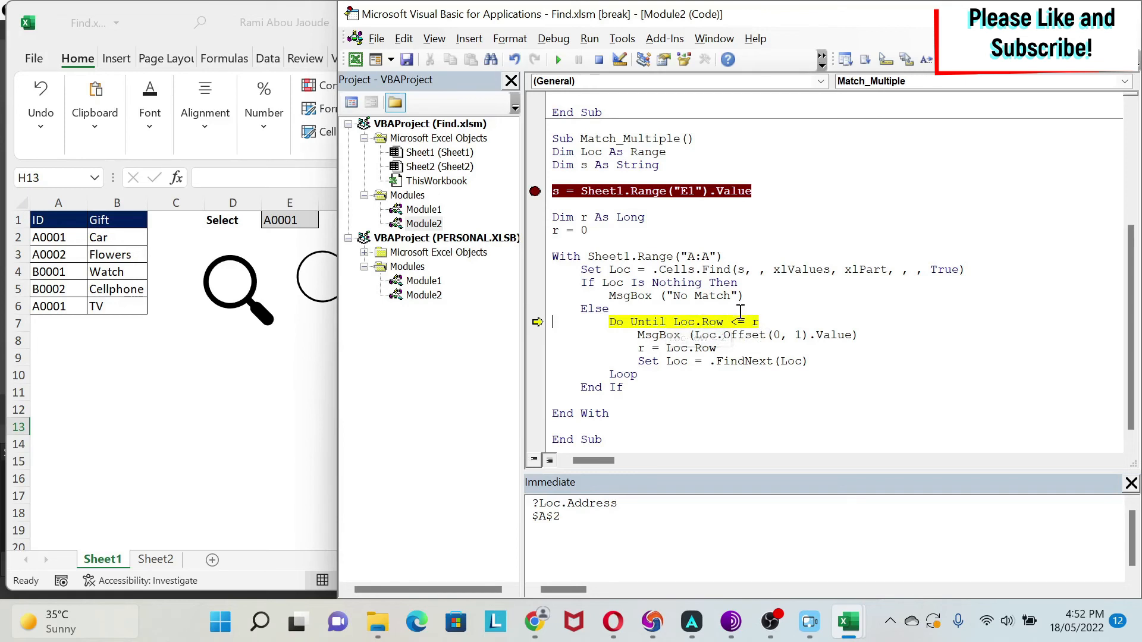
{"action": "mouse_move", "coordinate": [692, 320]}
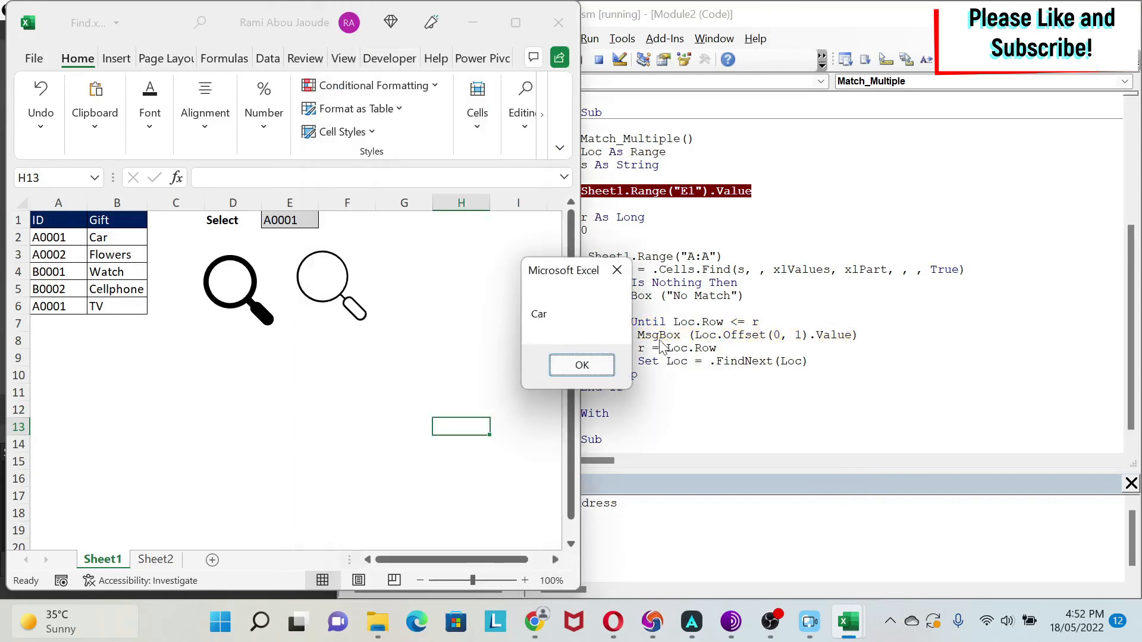
Dismiss Car, step through r = Loc.Row and FindNext, confirm Loc is $A$6, and loop again.
{"action": "left_click", "coordinate": [581, 364]}
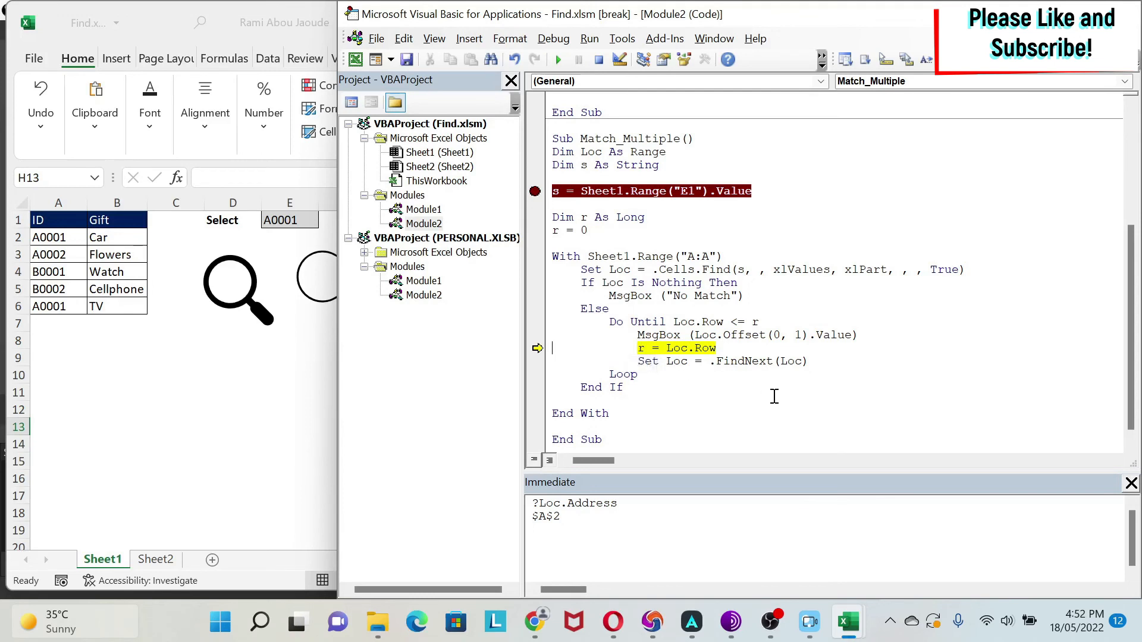
{"action": "key", "text": "F8"}
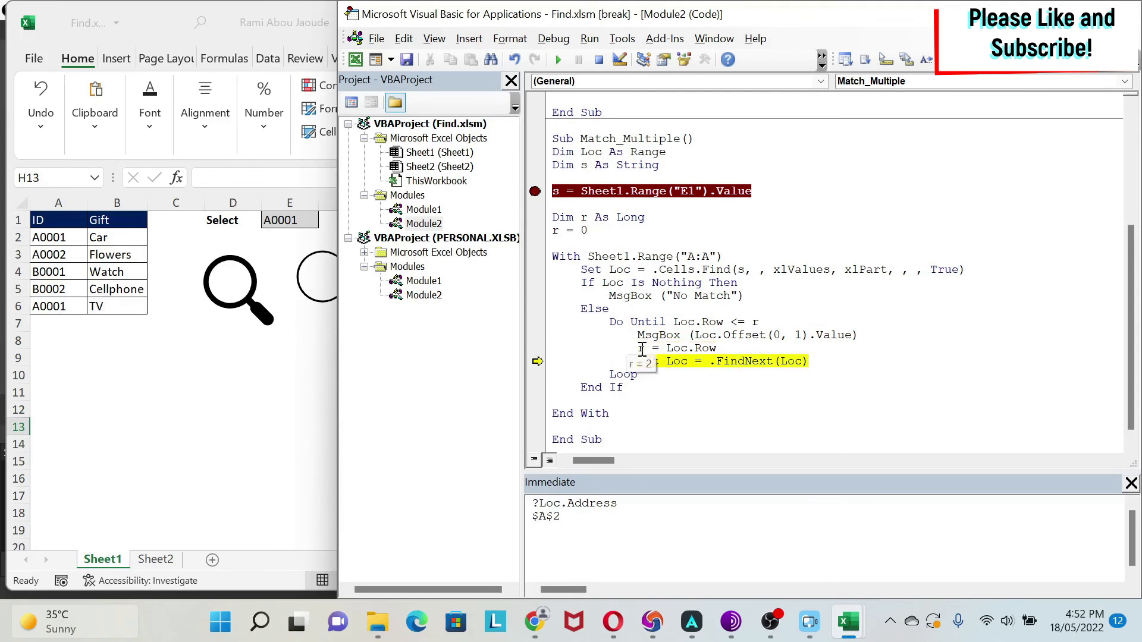
{"action": "key", "text": "F8"}
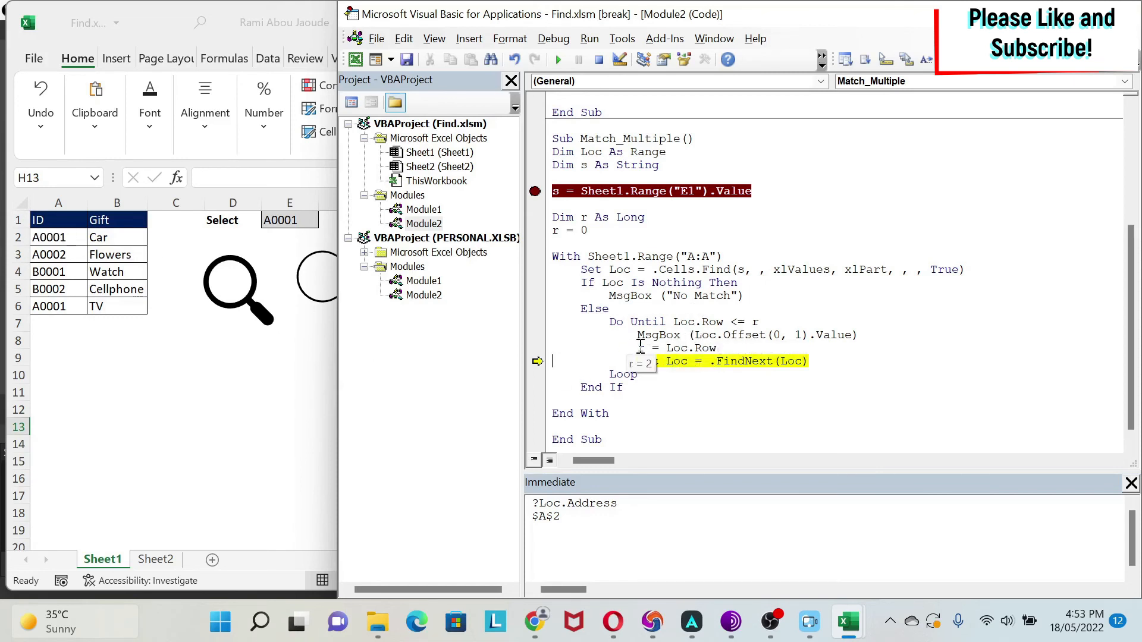
{"action": "mouse_move", "coordinate": [677, 360]}
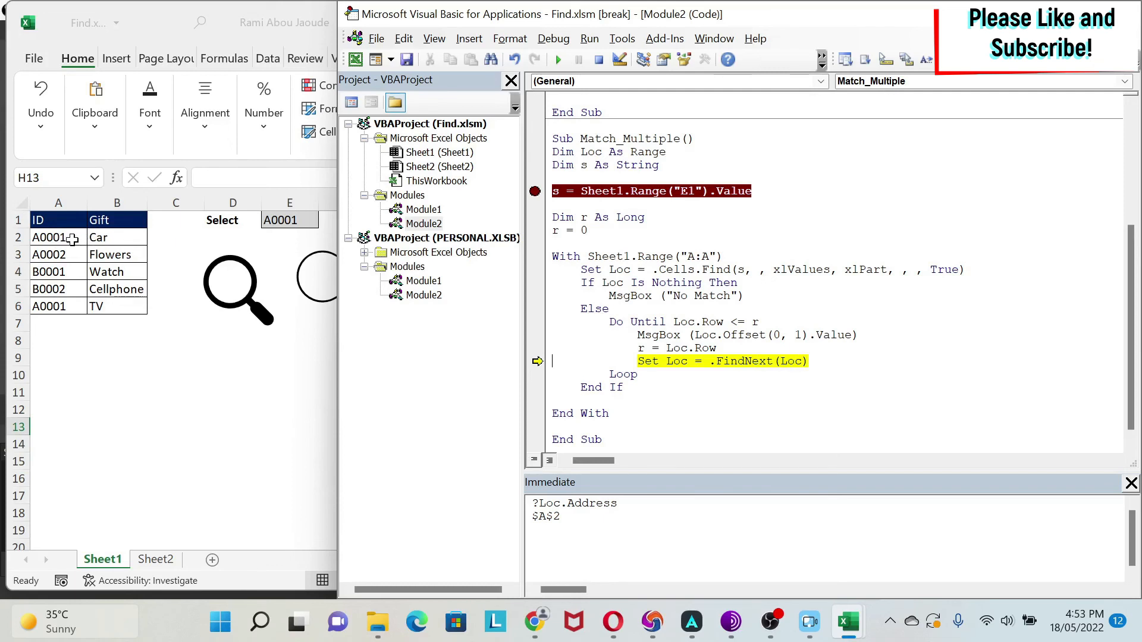
{"action": "mouse_move", "coordinate": [728, 419]}
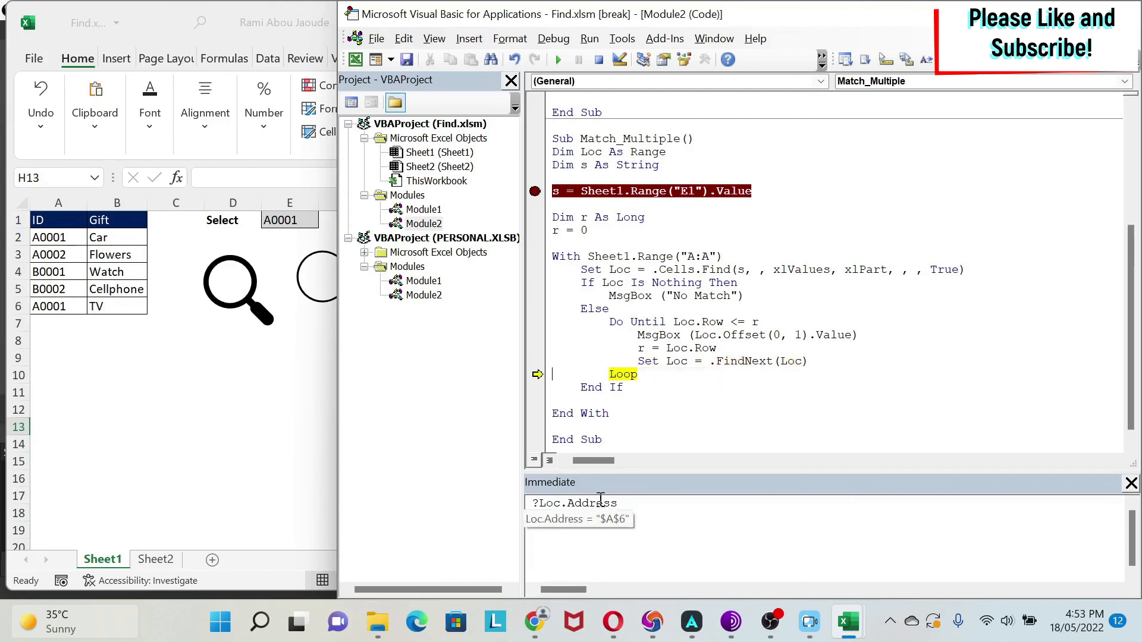
{"action": "key", "text": "Return"}
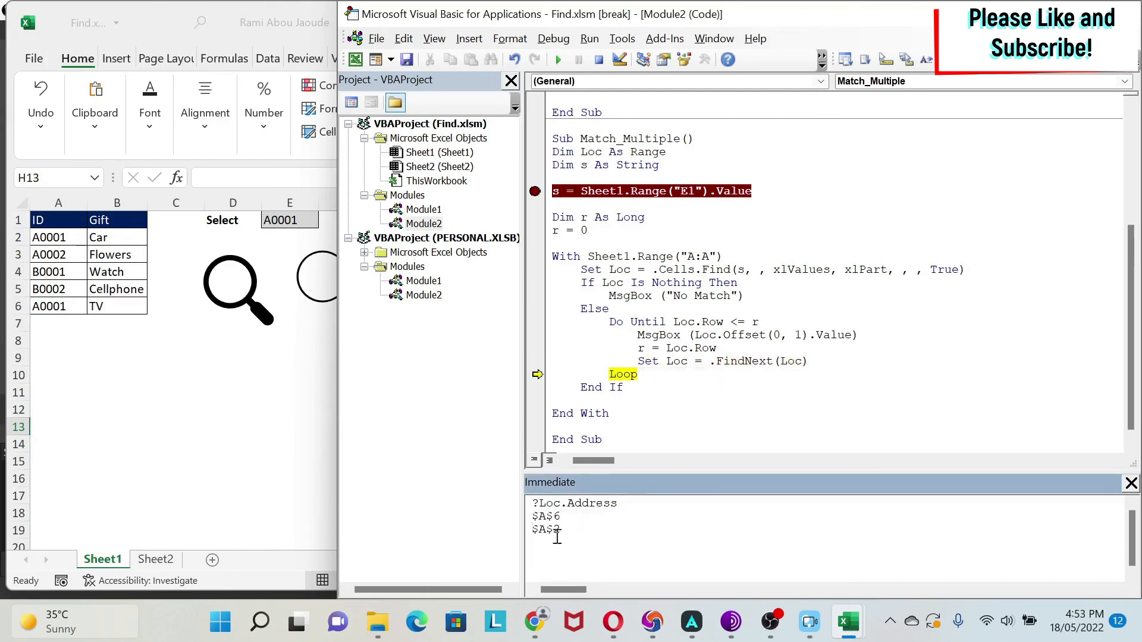
{"action": "double_click", "coordinate": [545, 516]}
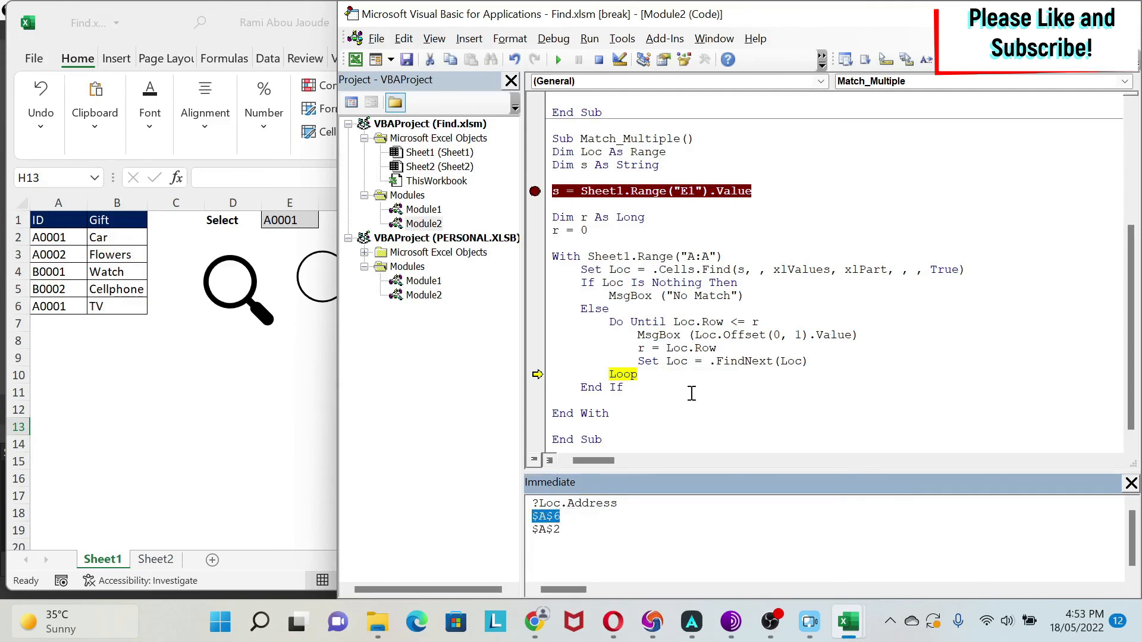
{"action": "mouse_move", "coordinate": [704, 408]}
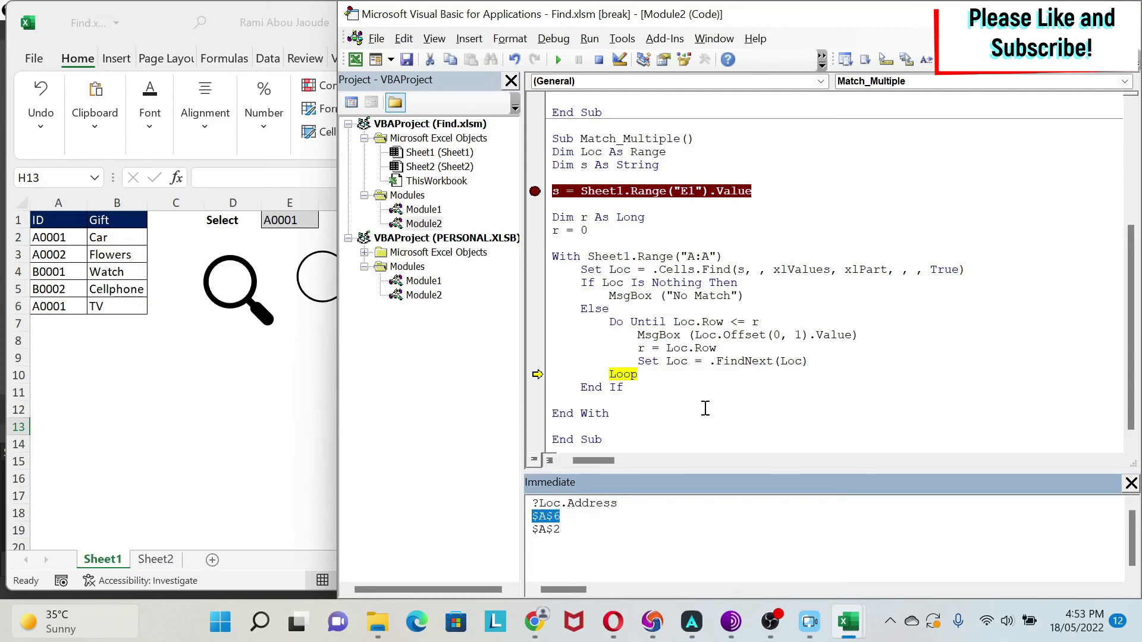
{"action": "key", "text": "F8"}
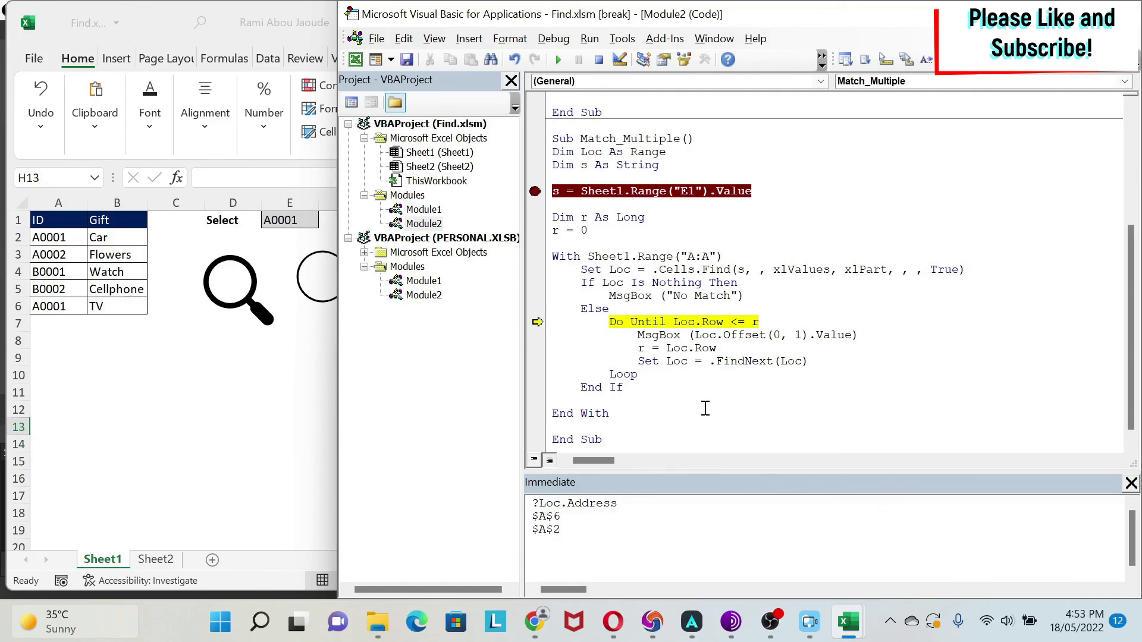
{"action": "mouse_move", "coordinate": [757, 322]}
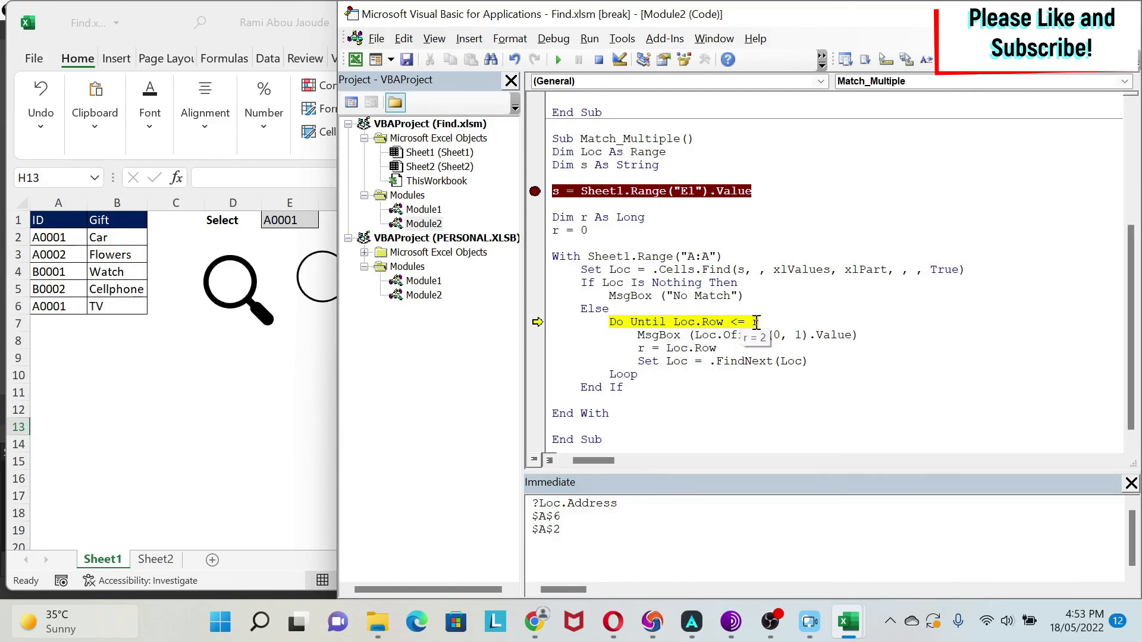
{"action": "mouse_move", "coordinate": [704, 404]}
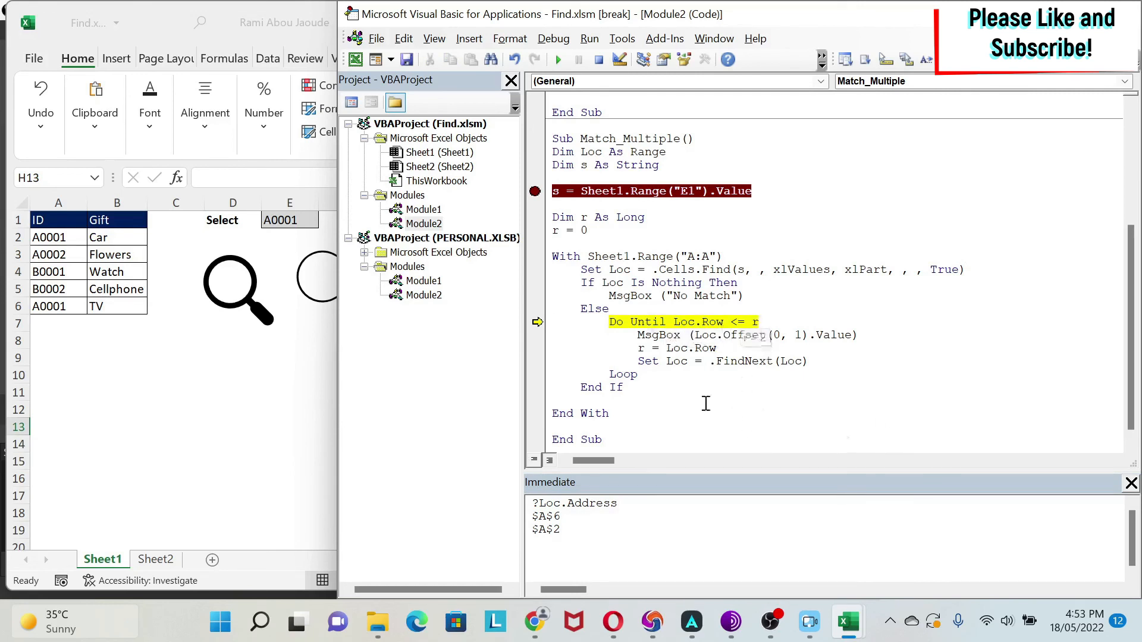
{"action": "key", "text": "F8"}
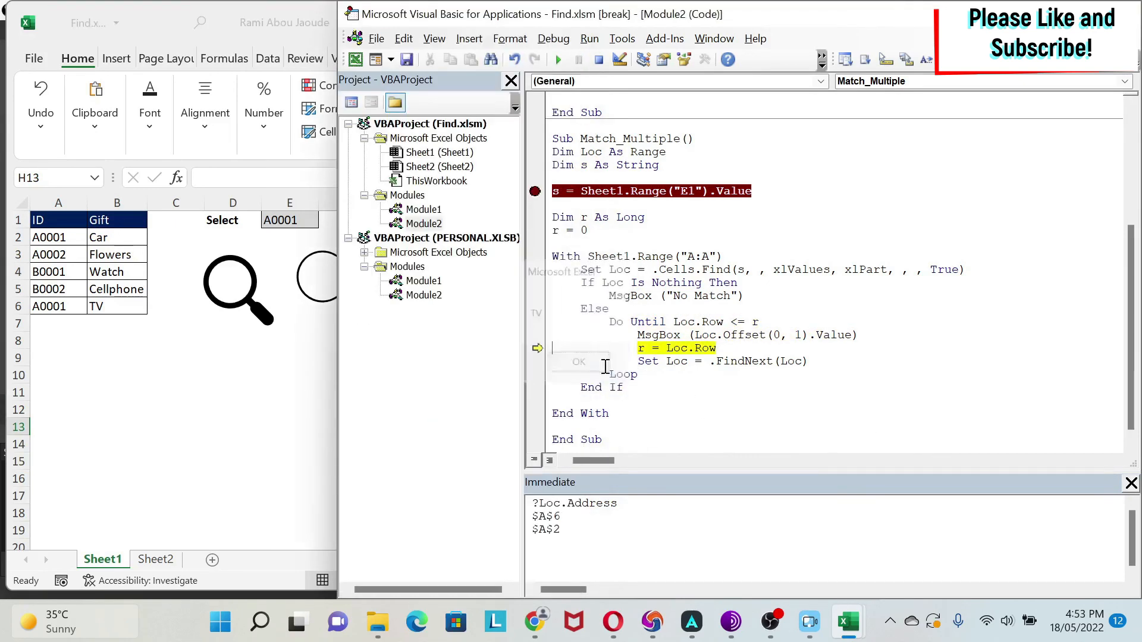
Dismiss the second TV match message, confirm Loc wrapped to $A$2, and step to End Sub.
{"action": "left_click", "coordinate": [578, 362]}
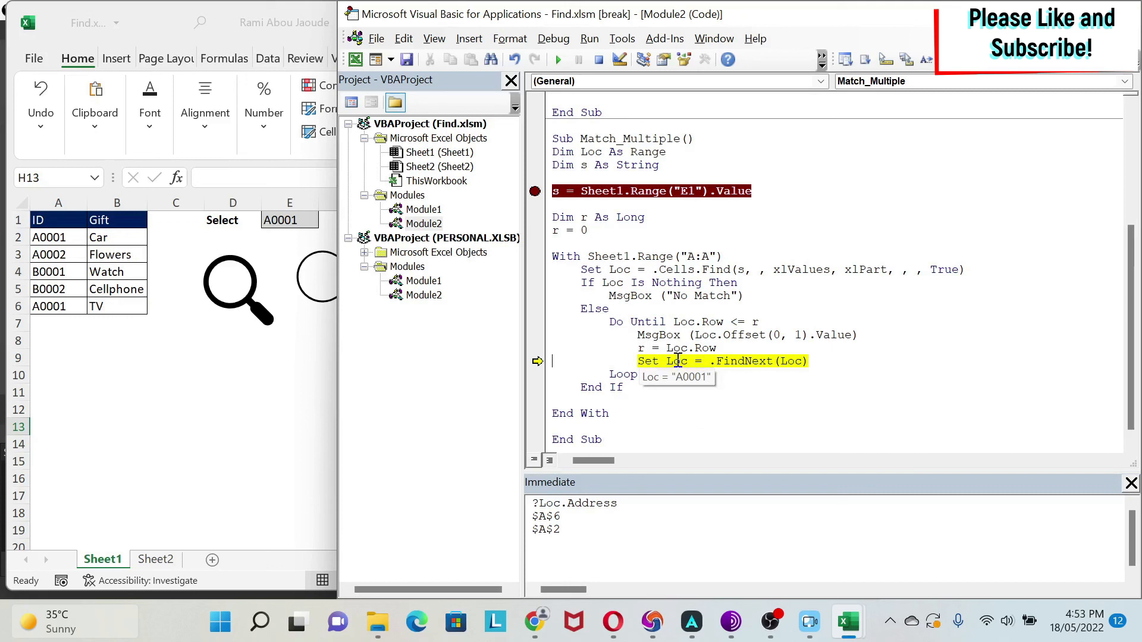
{"action": "key", "text": "F8"}
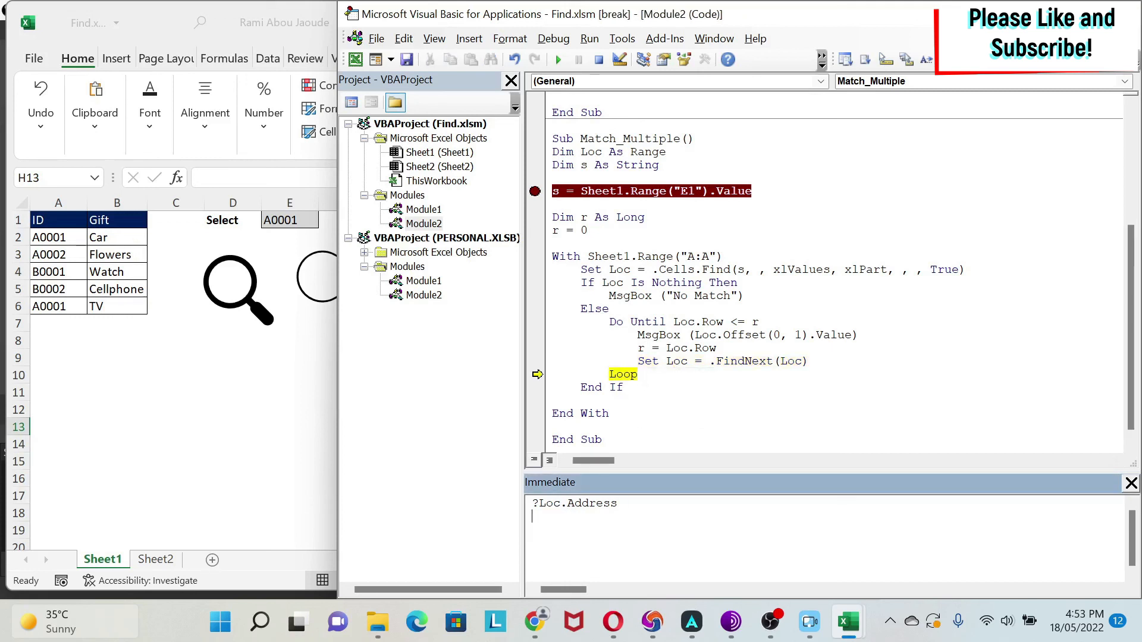
{"action": "key", "text": "Return"}
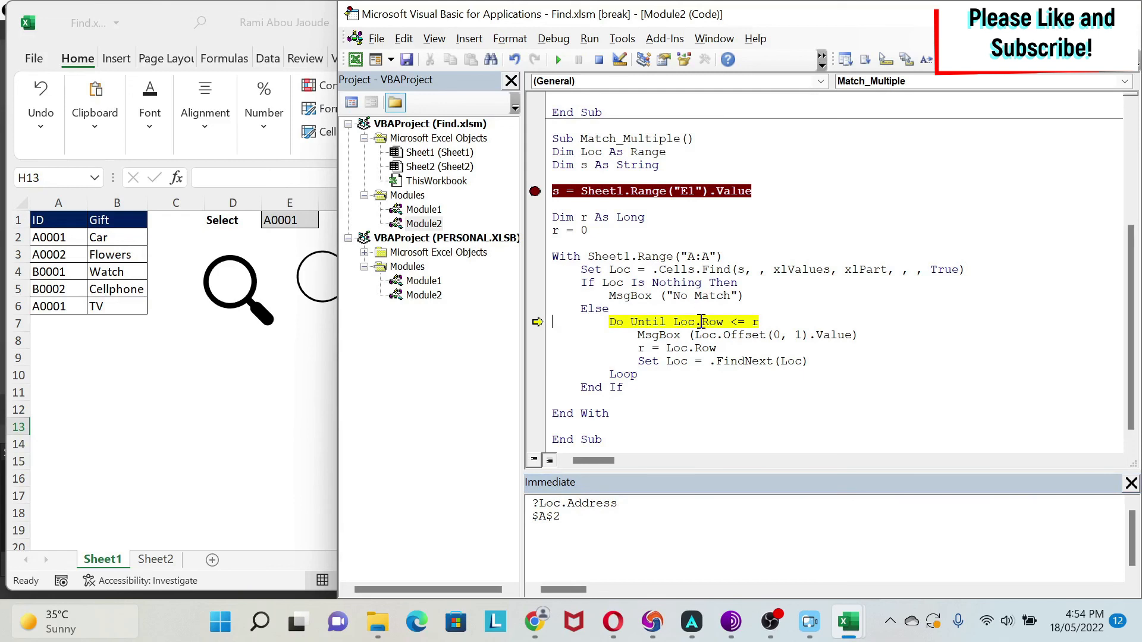
{"action": "mouse_move", "coordinate": [704, 322]}
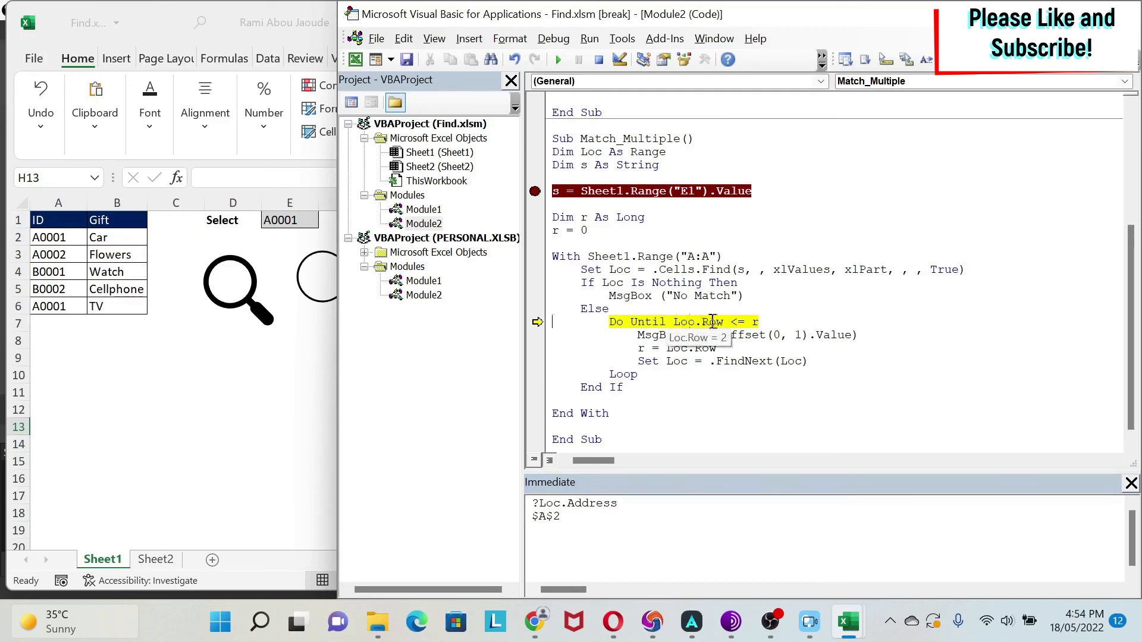
{"action": "mouse_move", "coordinate": [757, 322]}
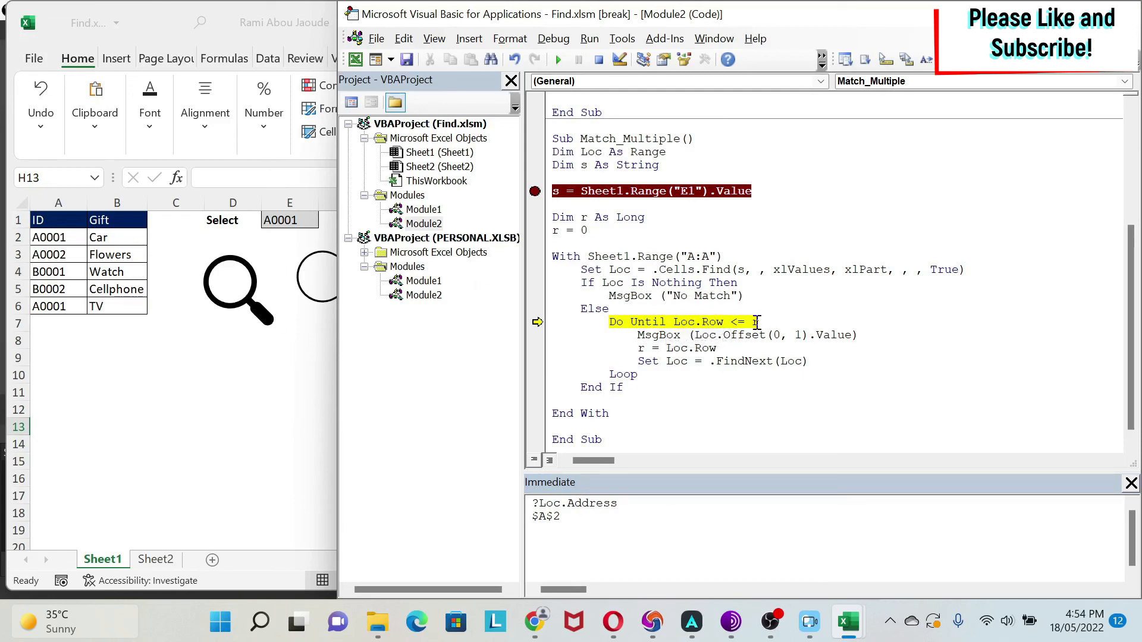
{"action": "mouse_move", "coordinate": [754, 335]}
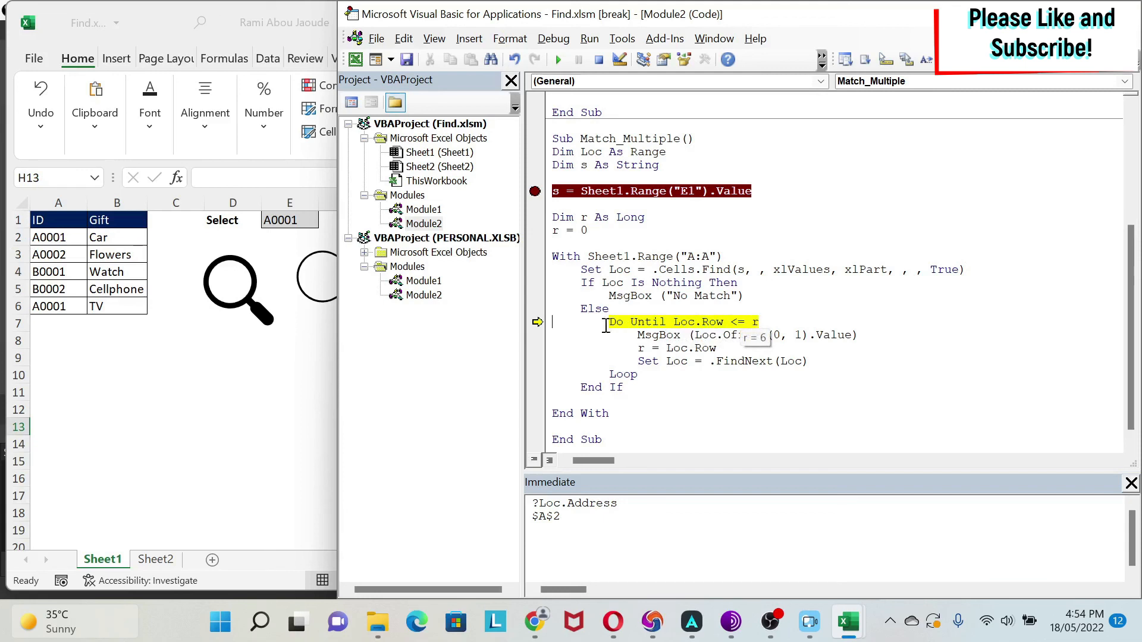
{"action": "mouse_move", "coordinate": [48, 305]}
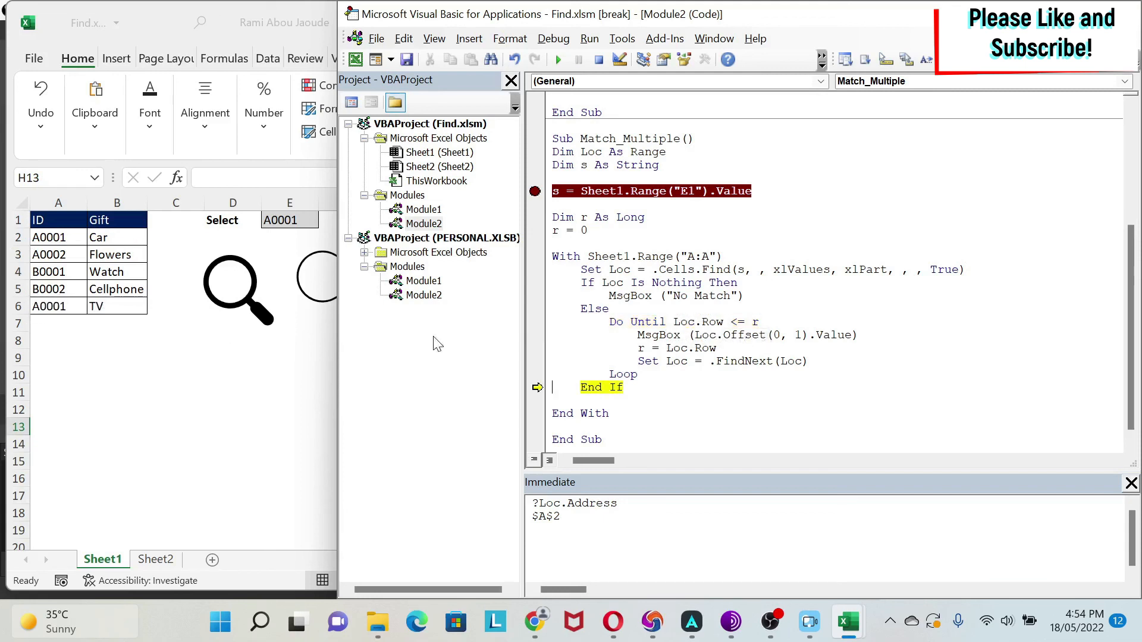
{"action": "mouse_move", "coordinate": [695, 321]}
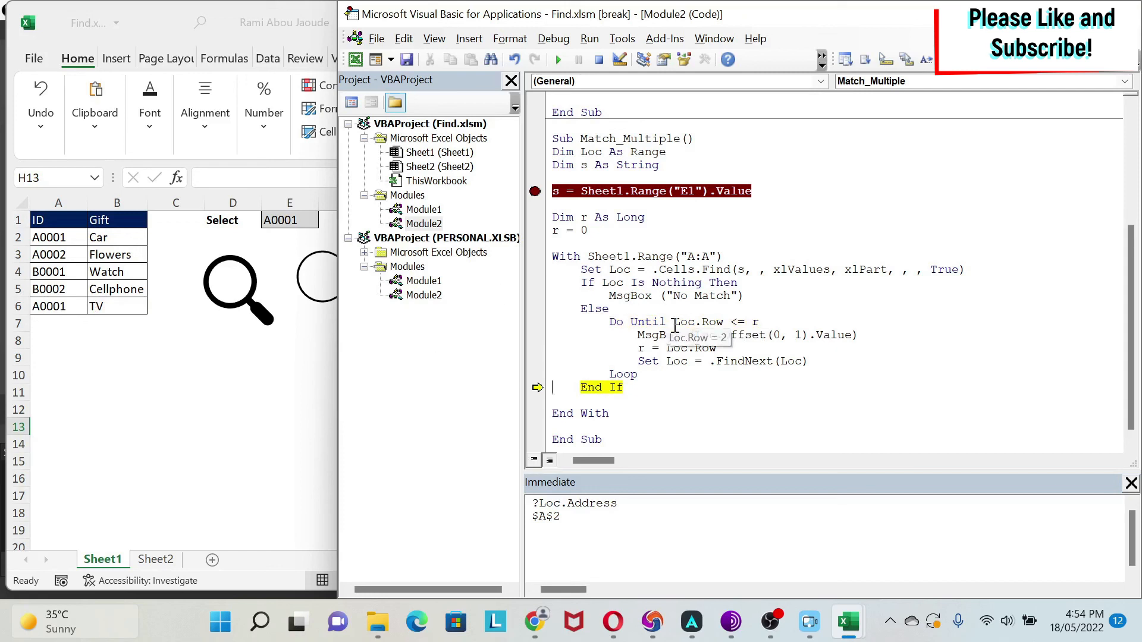
{"action": "key", "text": "F8"}
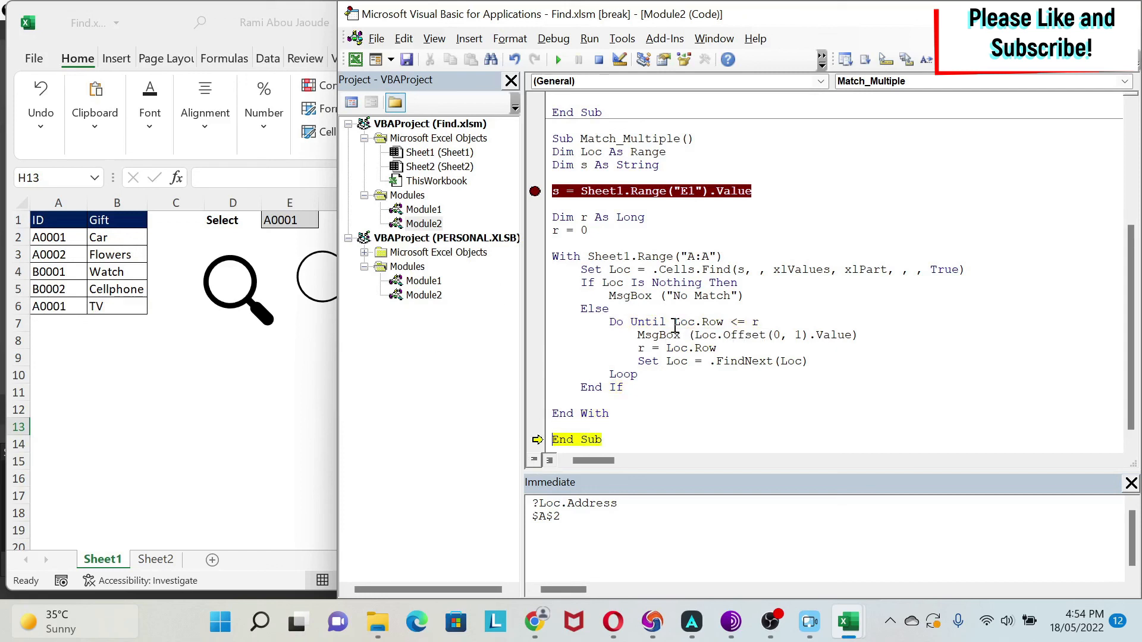